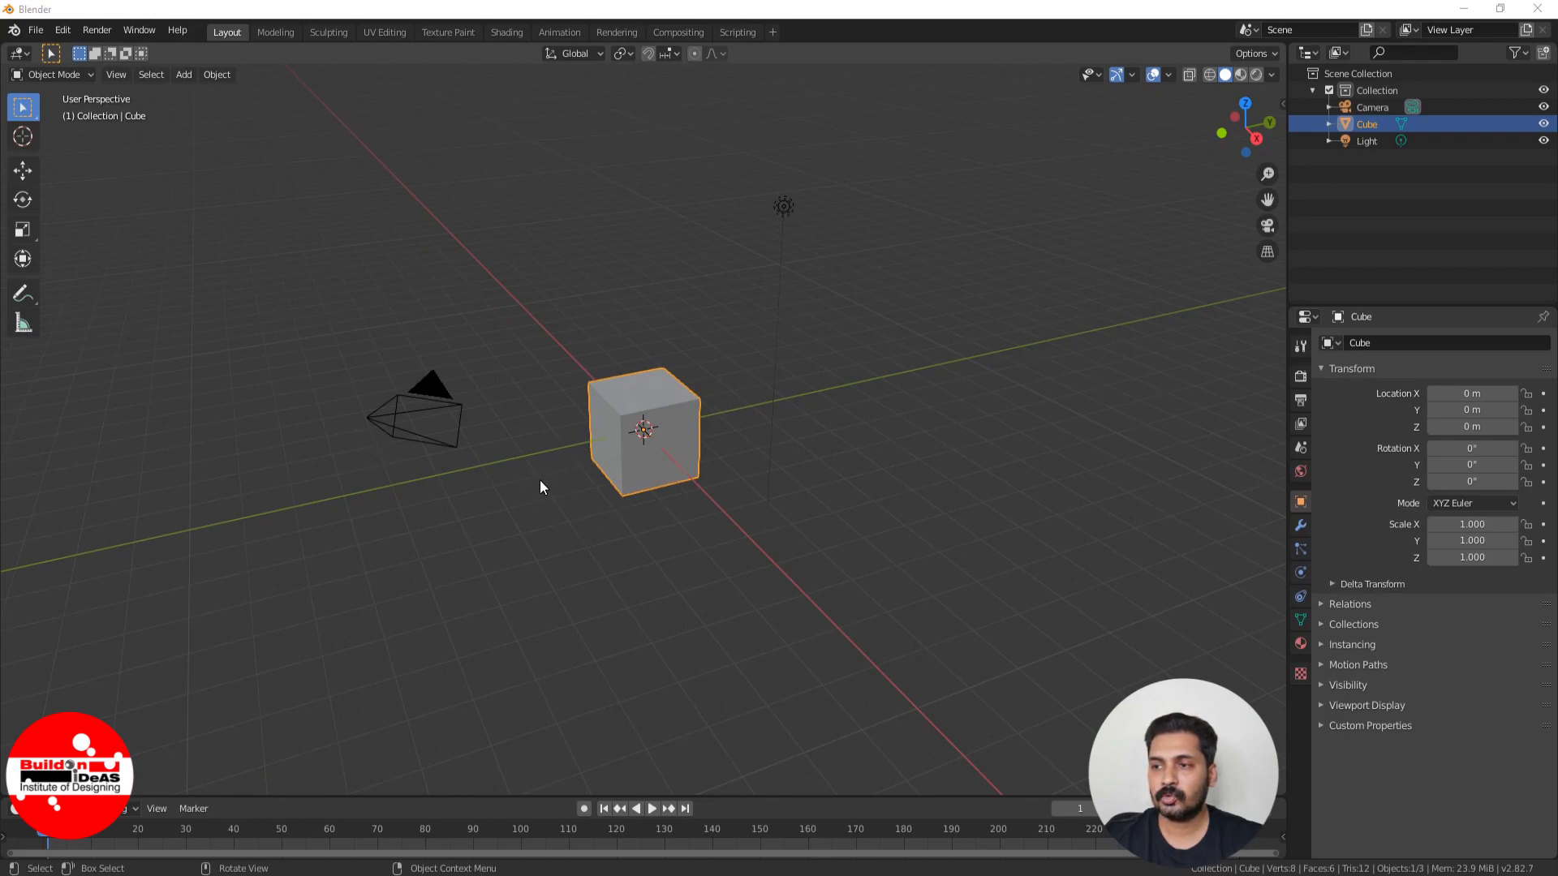
# Select the default Light and Camera so both can be deleted, leaving only the cube.
pyautogui.click(1366, 140)
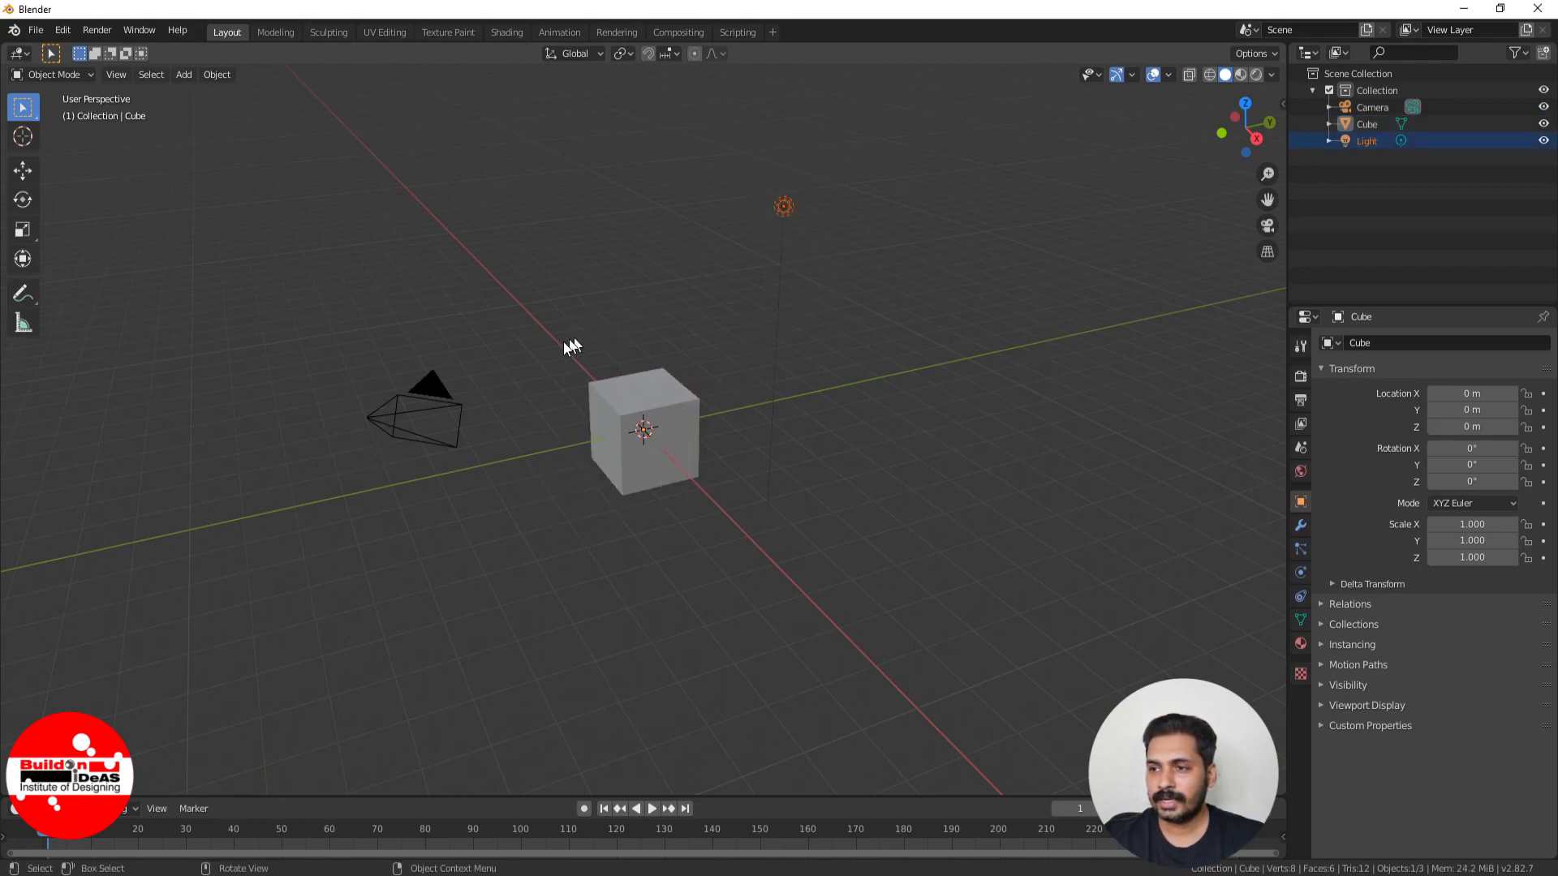
pyautogui.click(417, 412)
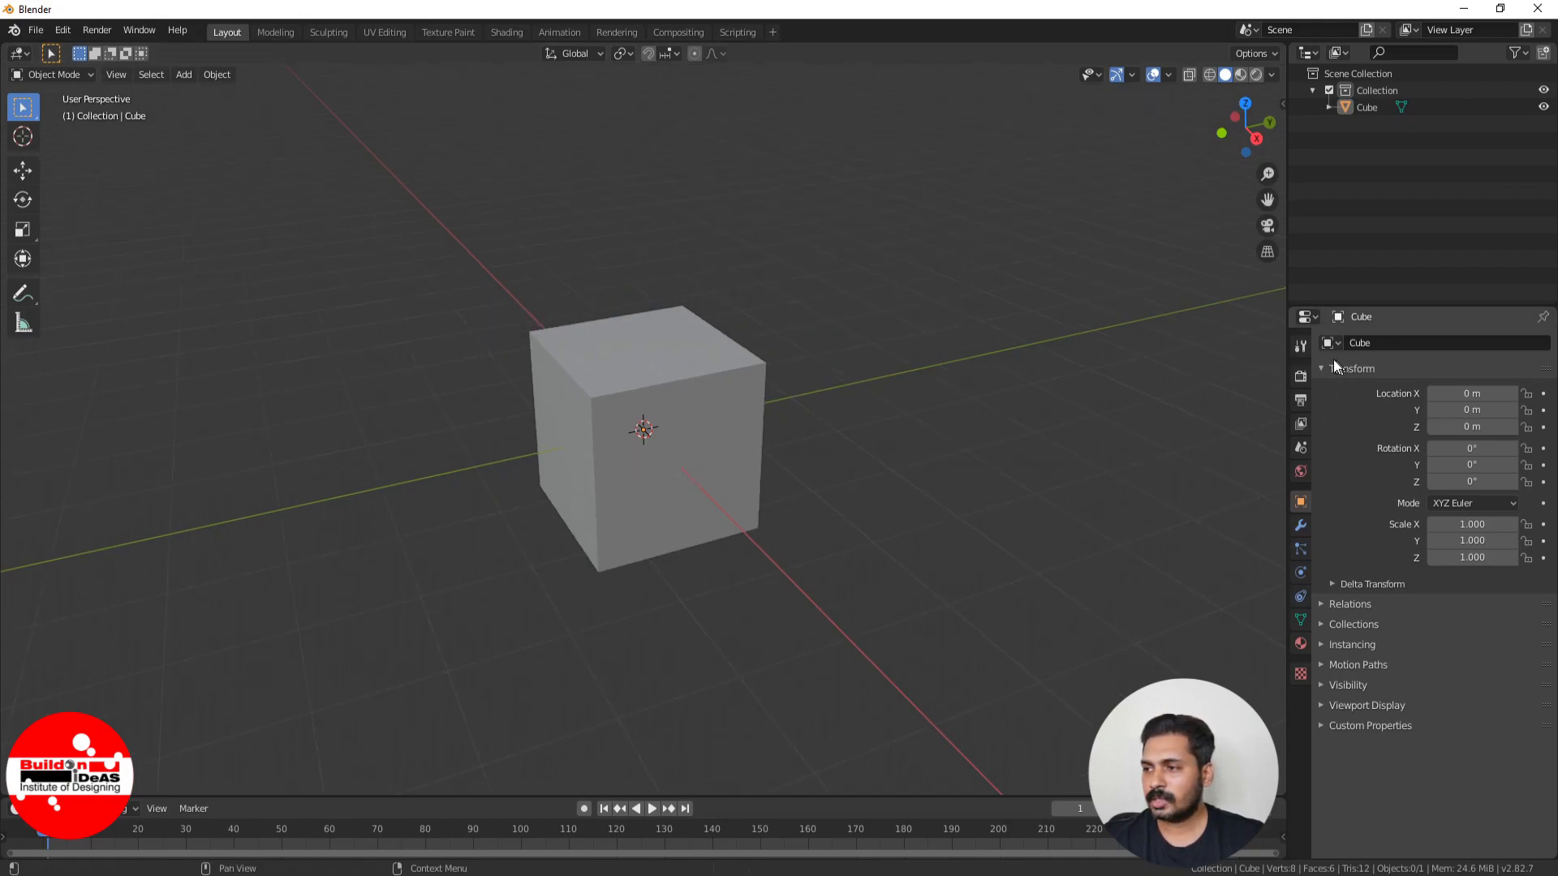
pyautogui.moveTo(1336, 617)
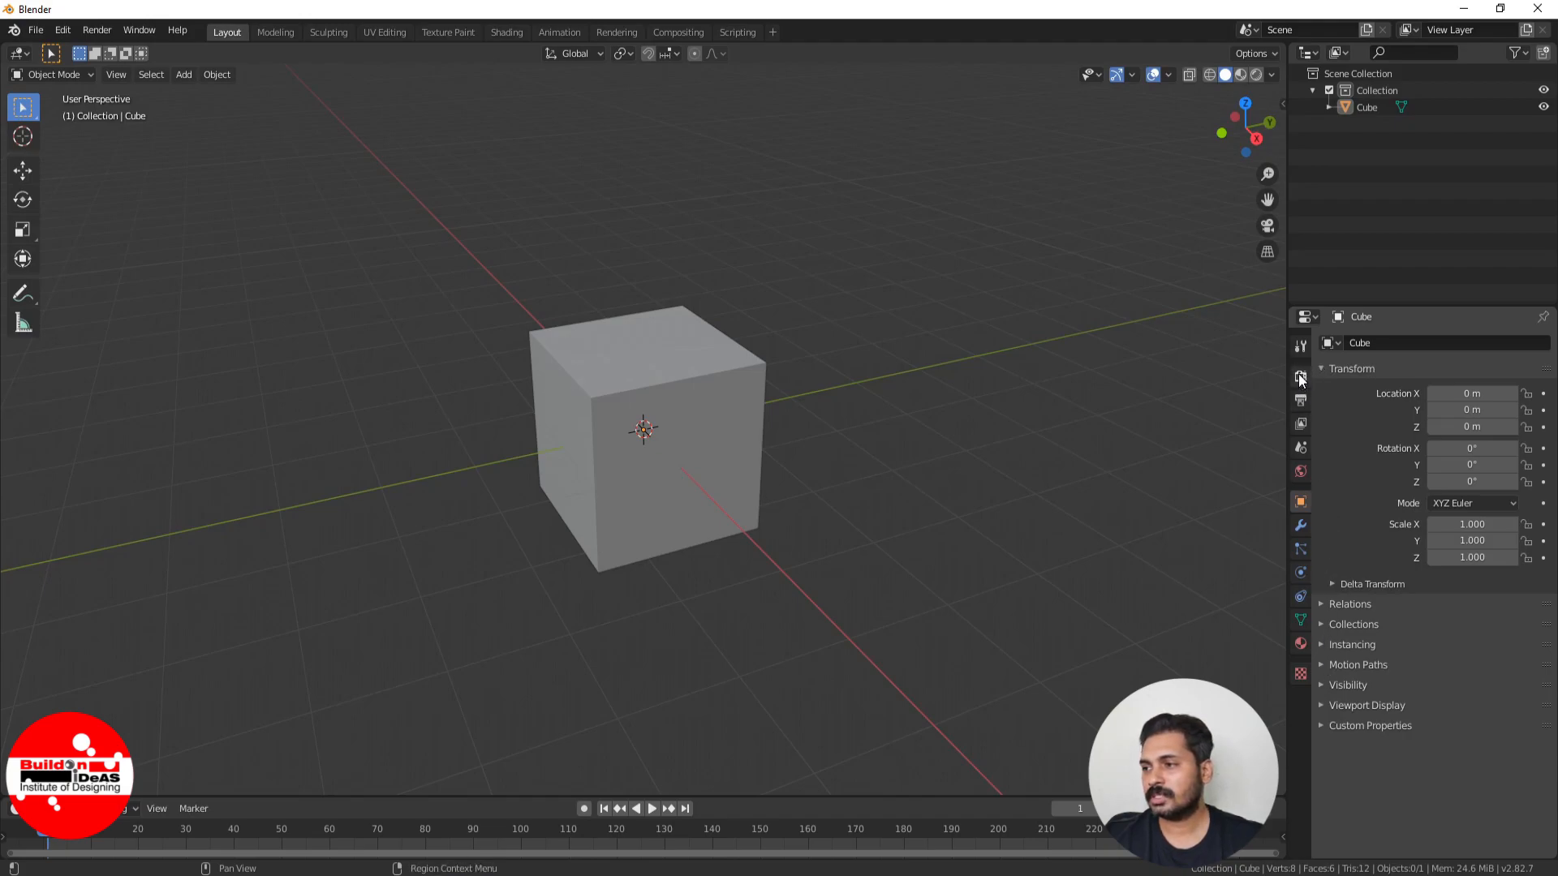
pyautogui.moveTo(1300, 458)
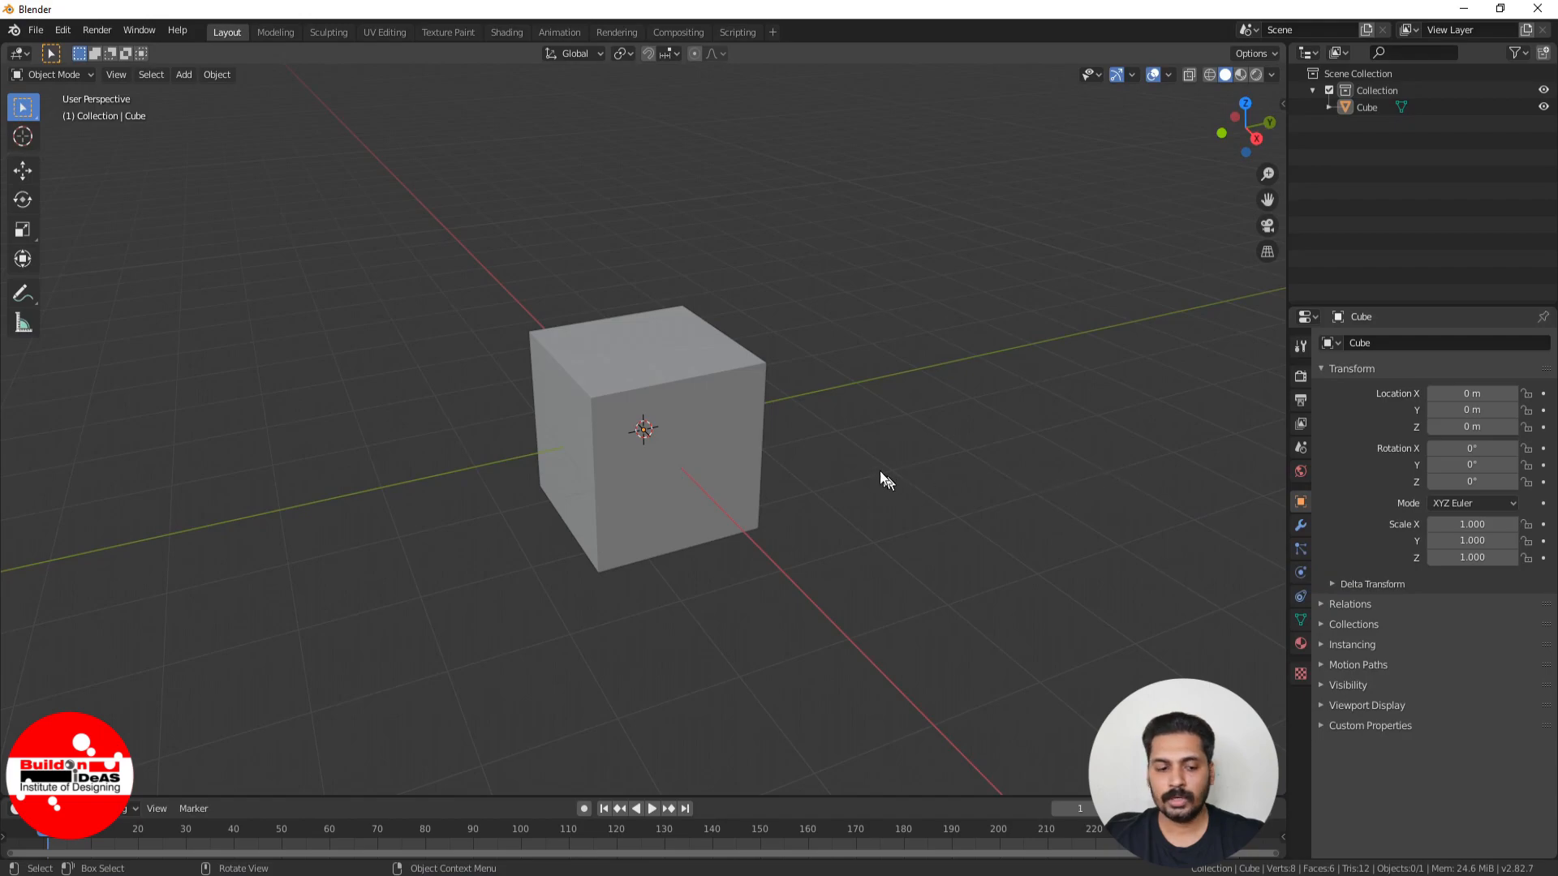
pyautogui.moveTo(919, 308)
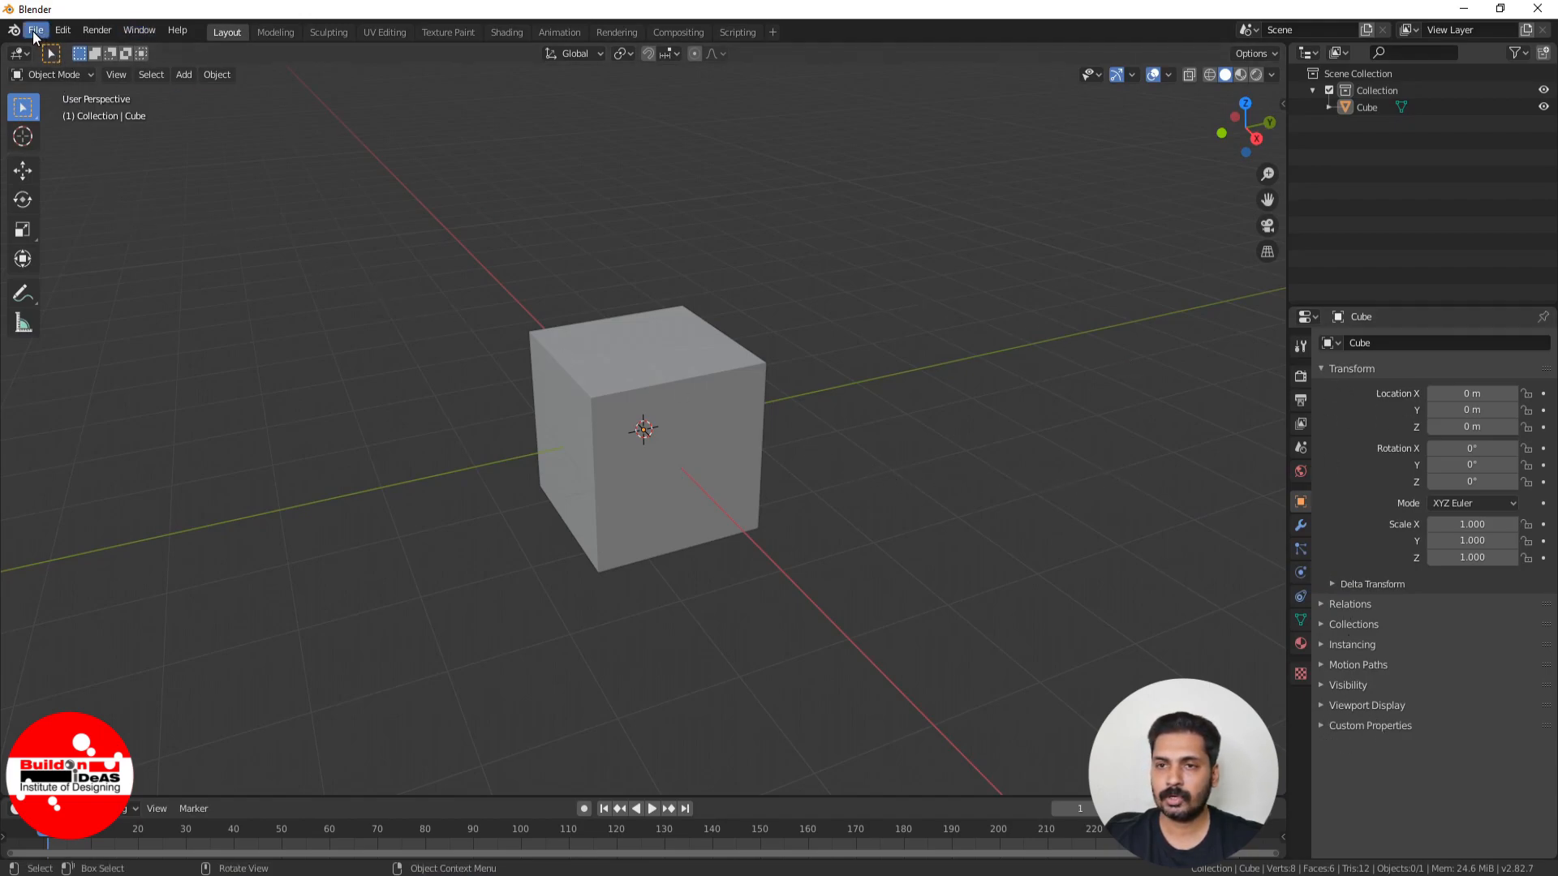
pyautogui.click(34, 29)
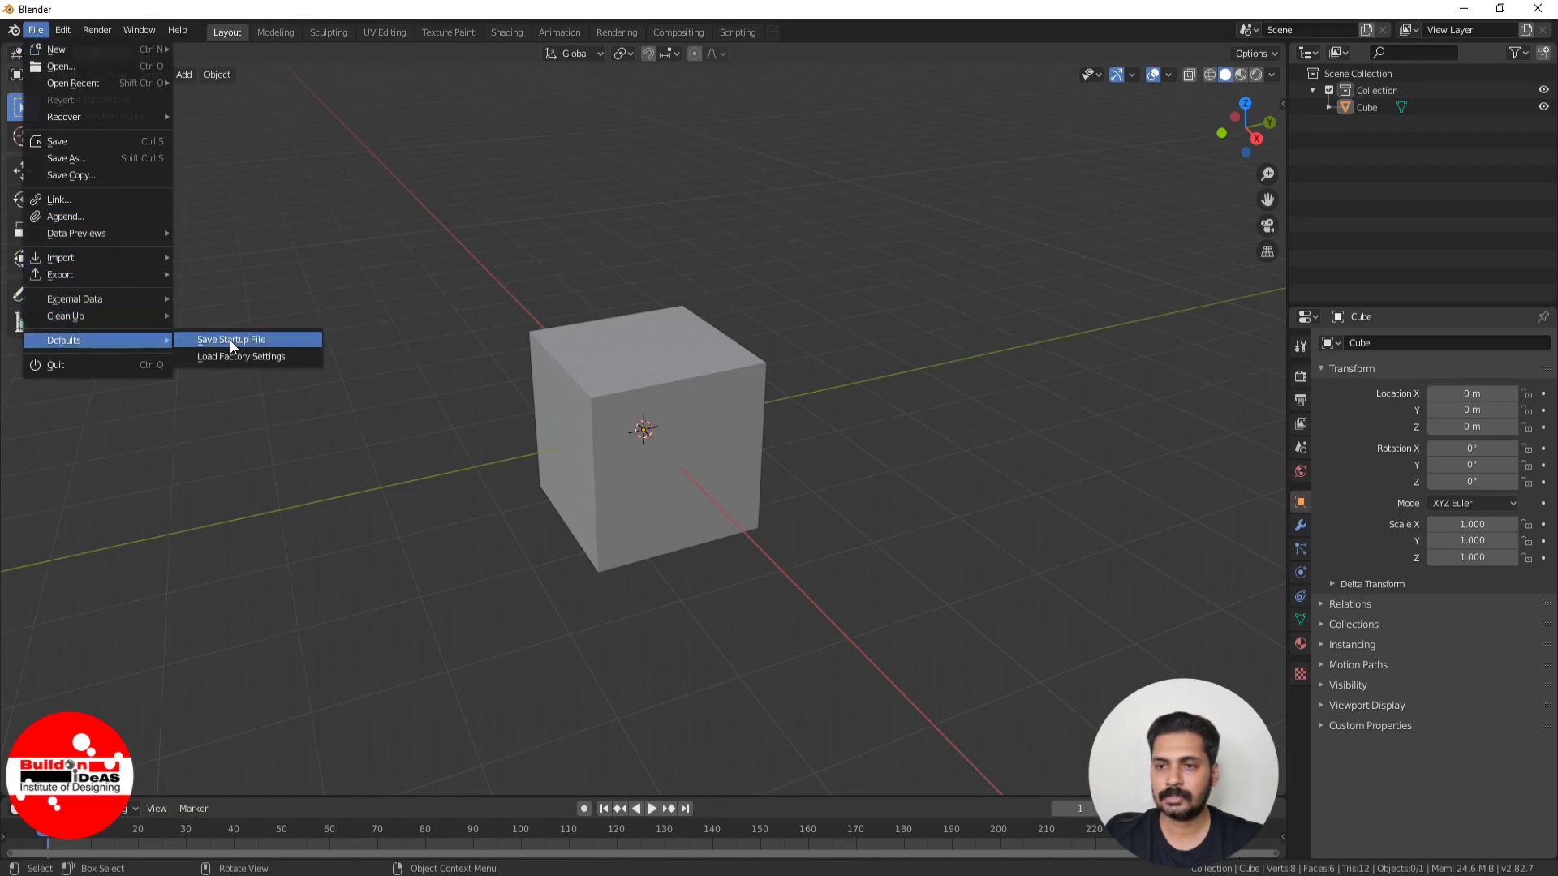
pyautogui.click(230, 339)
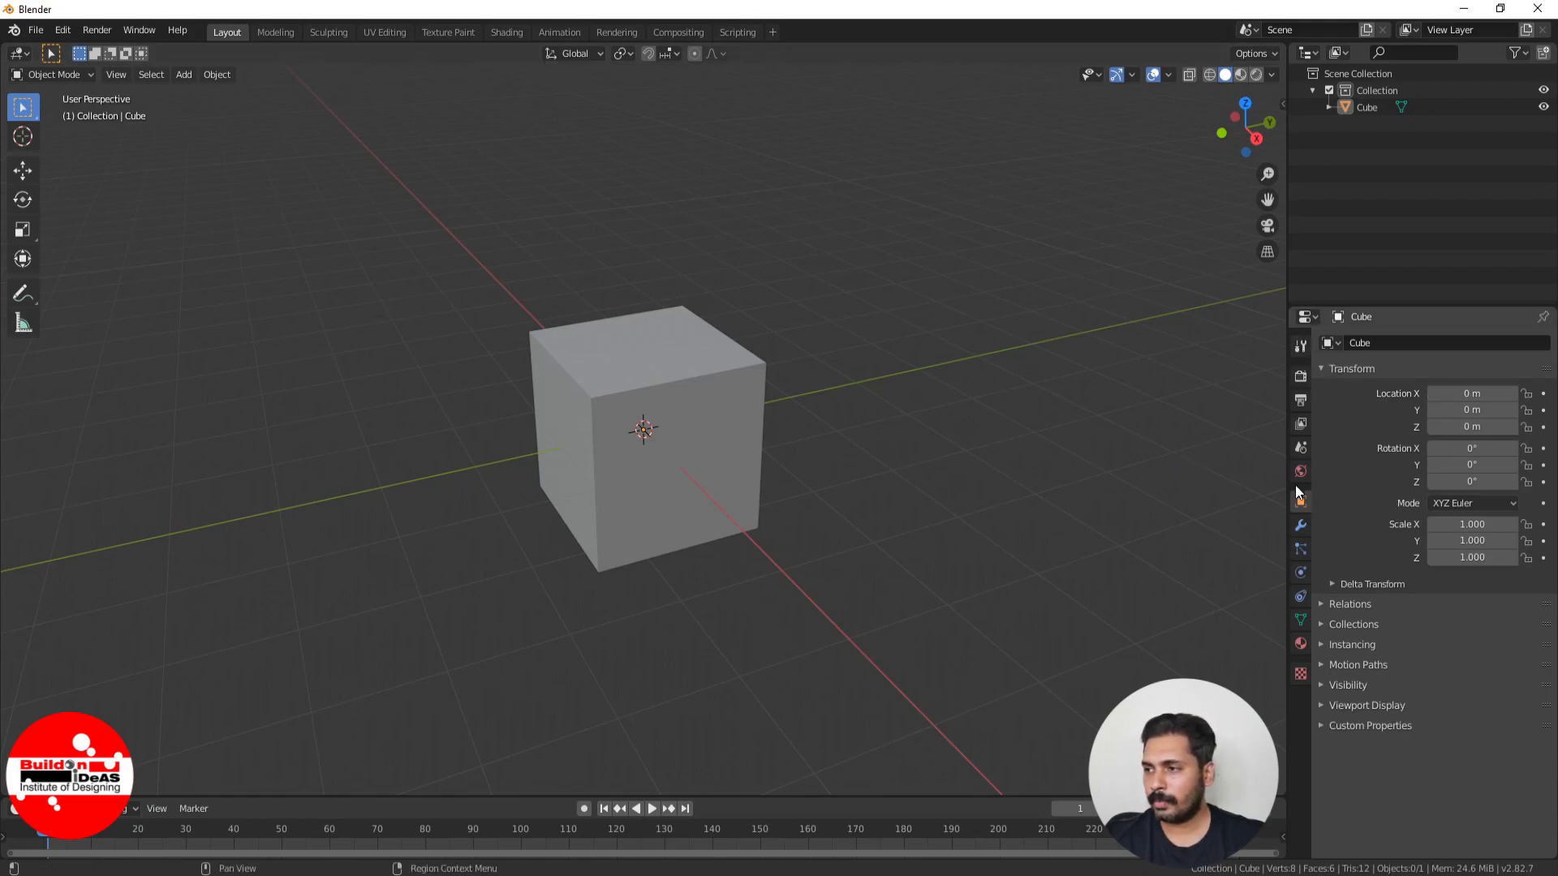
# Enter Edit Mode on the cube and enable Auto Merge in the tool options.
pyautogui.click(656, 408)
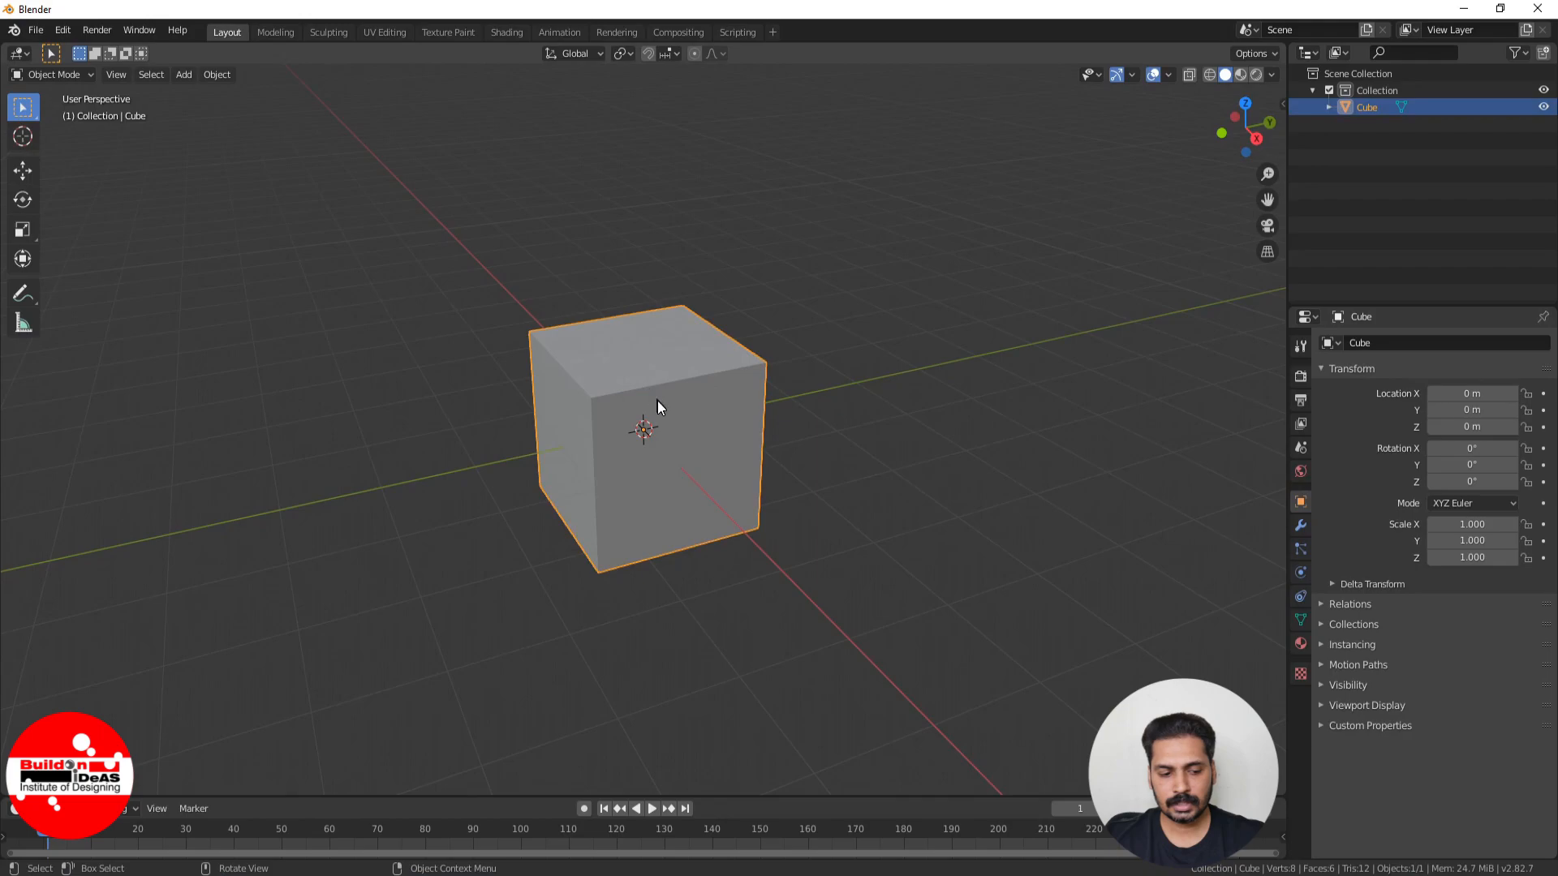
pyautogui.press('Tab')
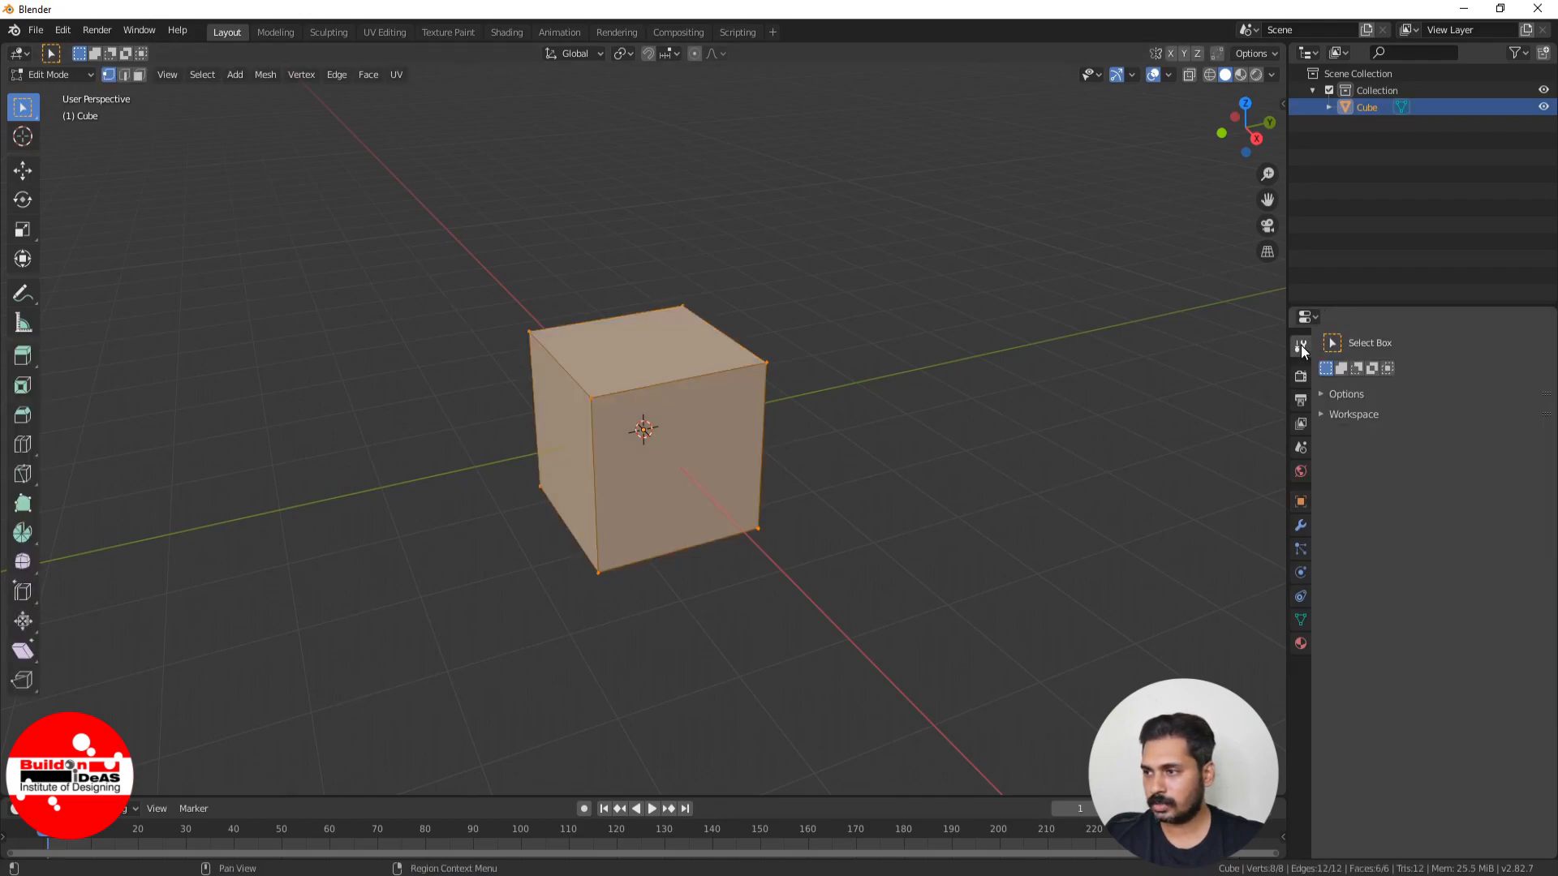
pyautogui.moveTo(1300, 344)
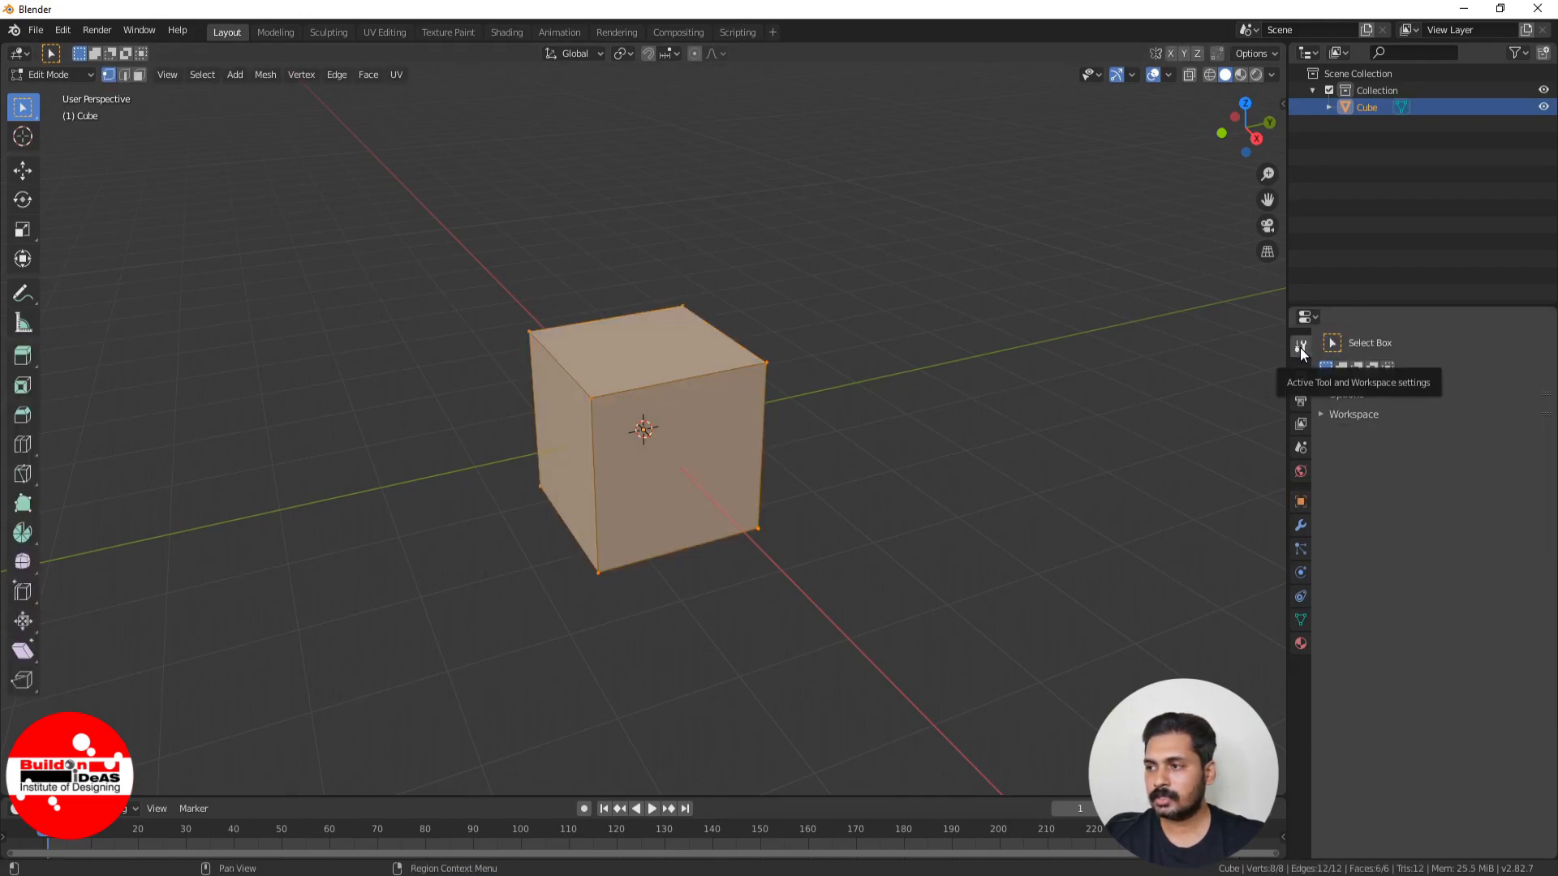
pyautogui.click(1300, 344)
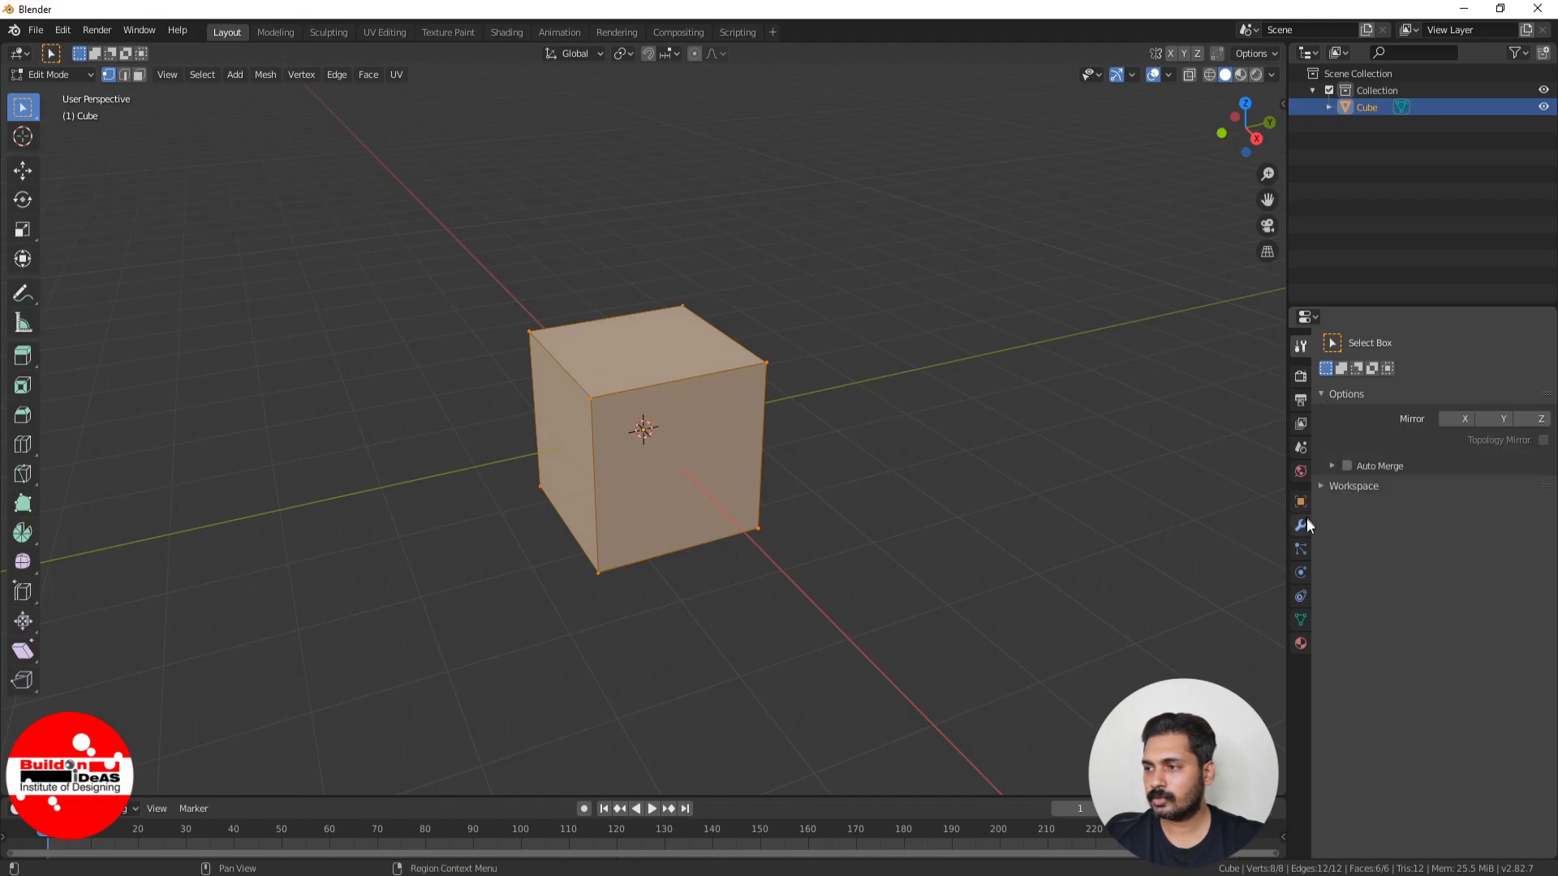
pyautogui.click(1347, 466)
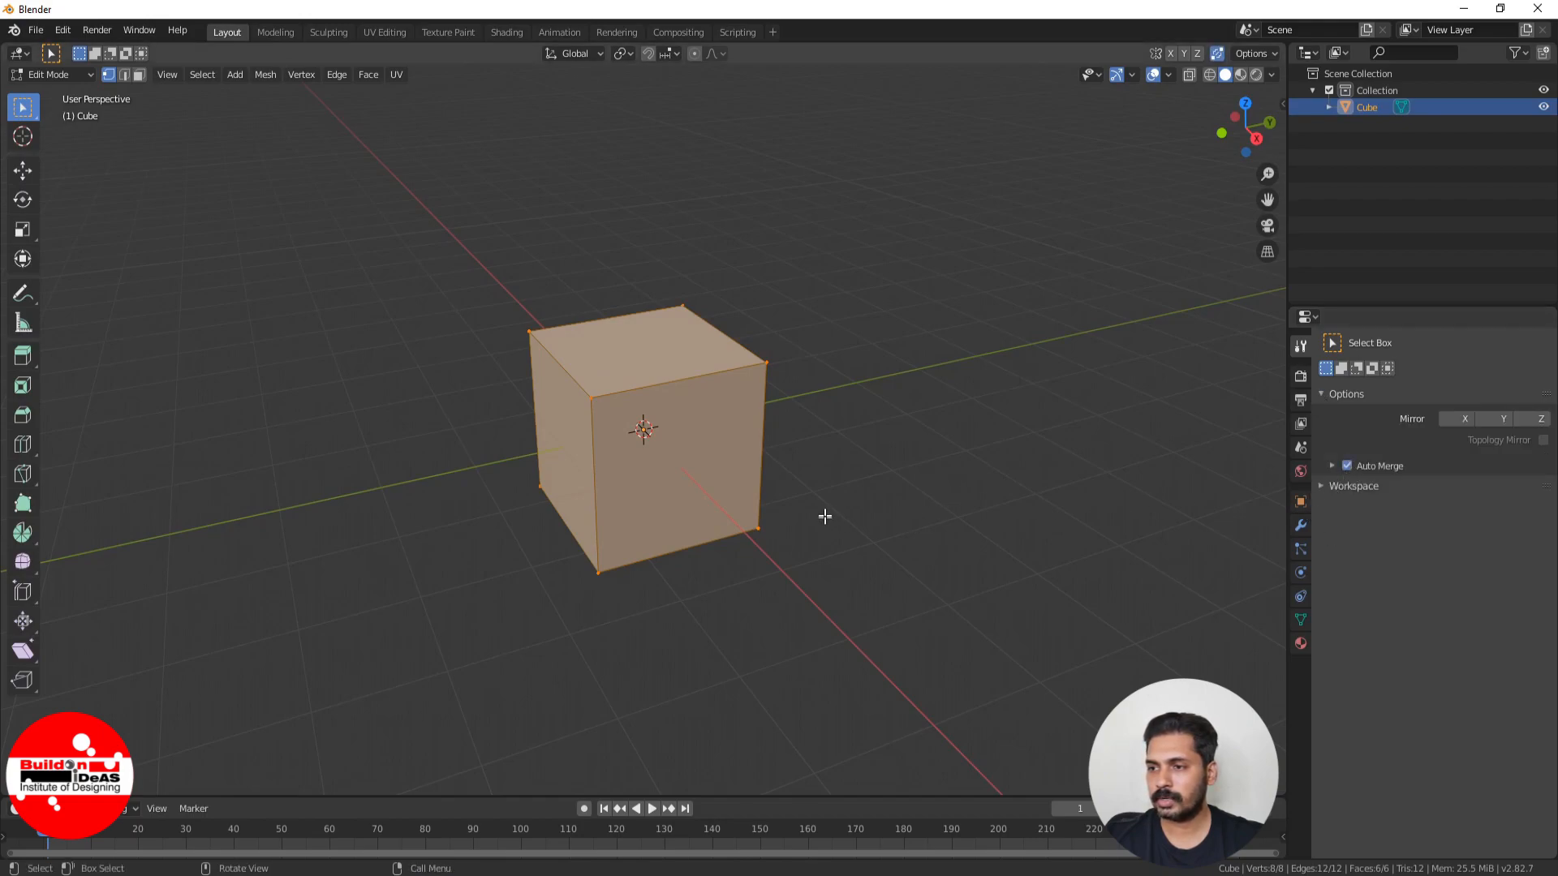
pyautogui.moveTo(417, 665)
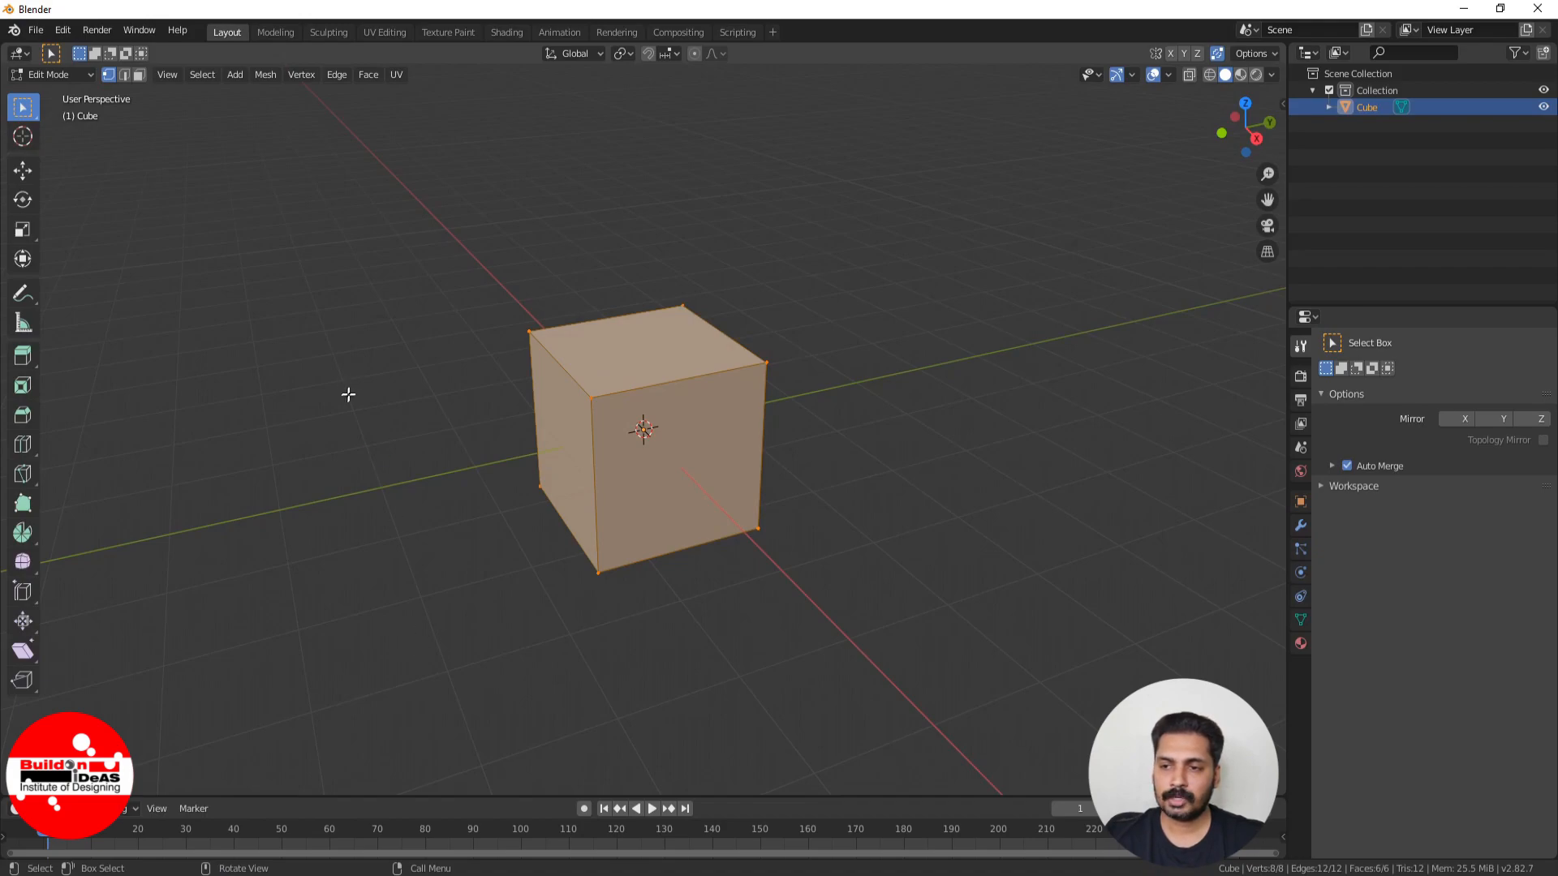
pyautogui.moveTo(474, 714)
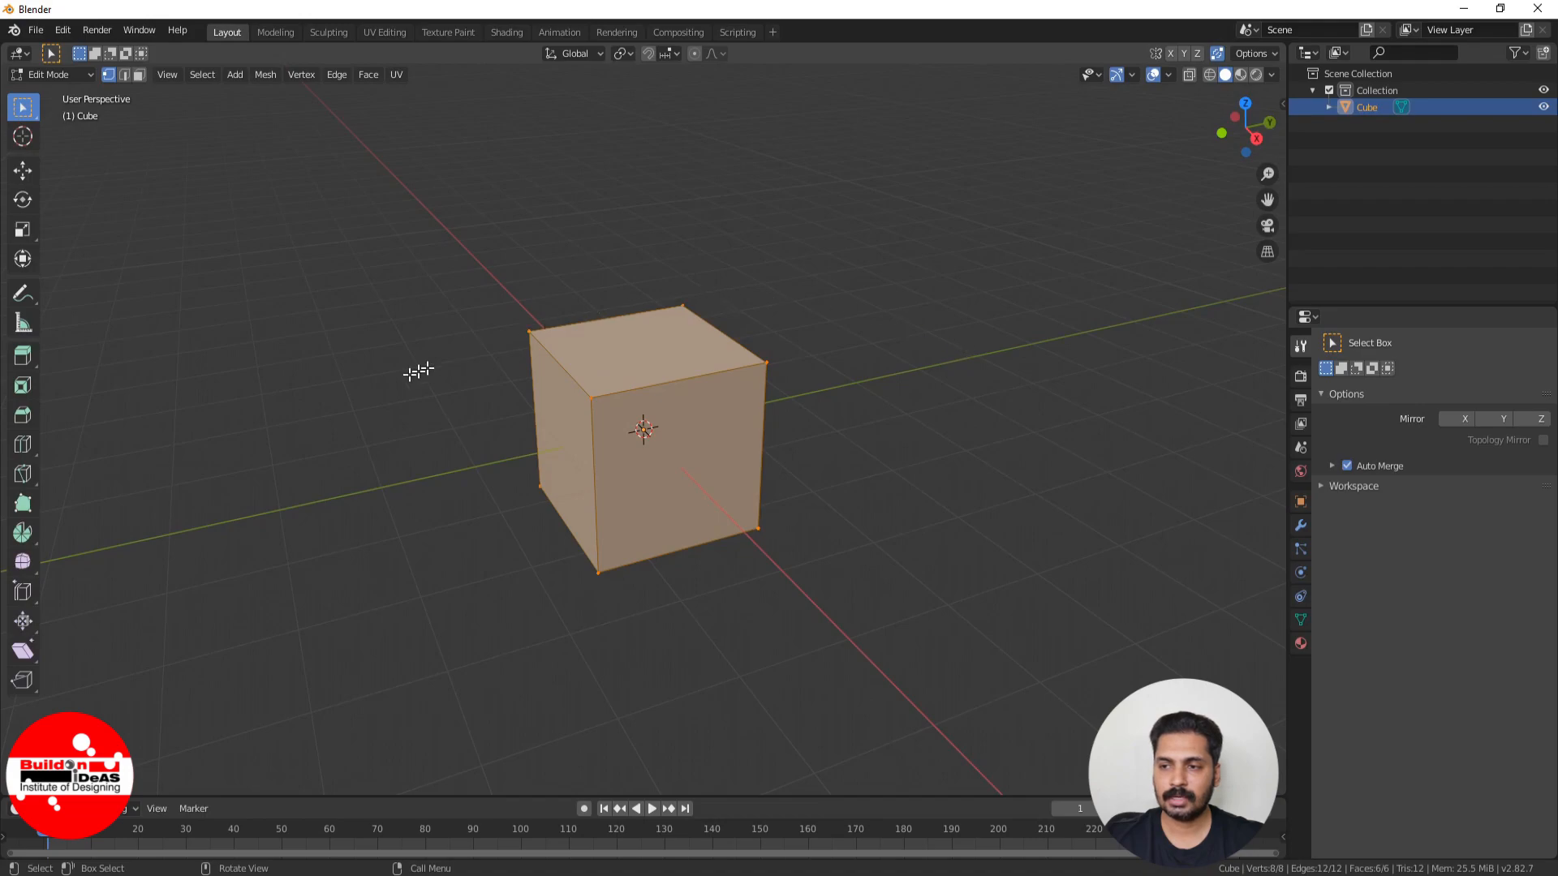
pyautogui.moveTo(303, 399)
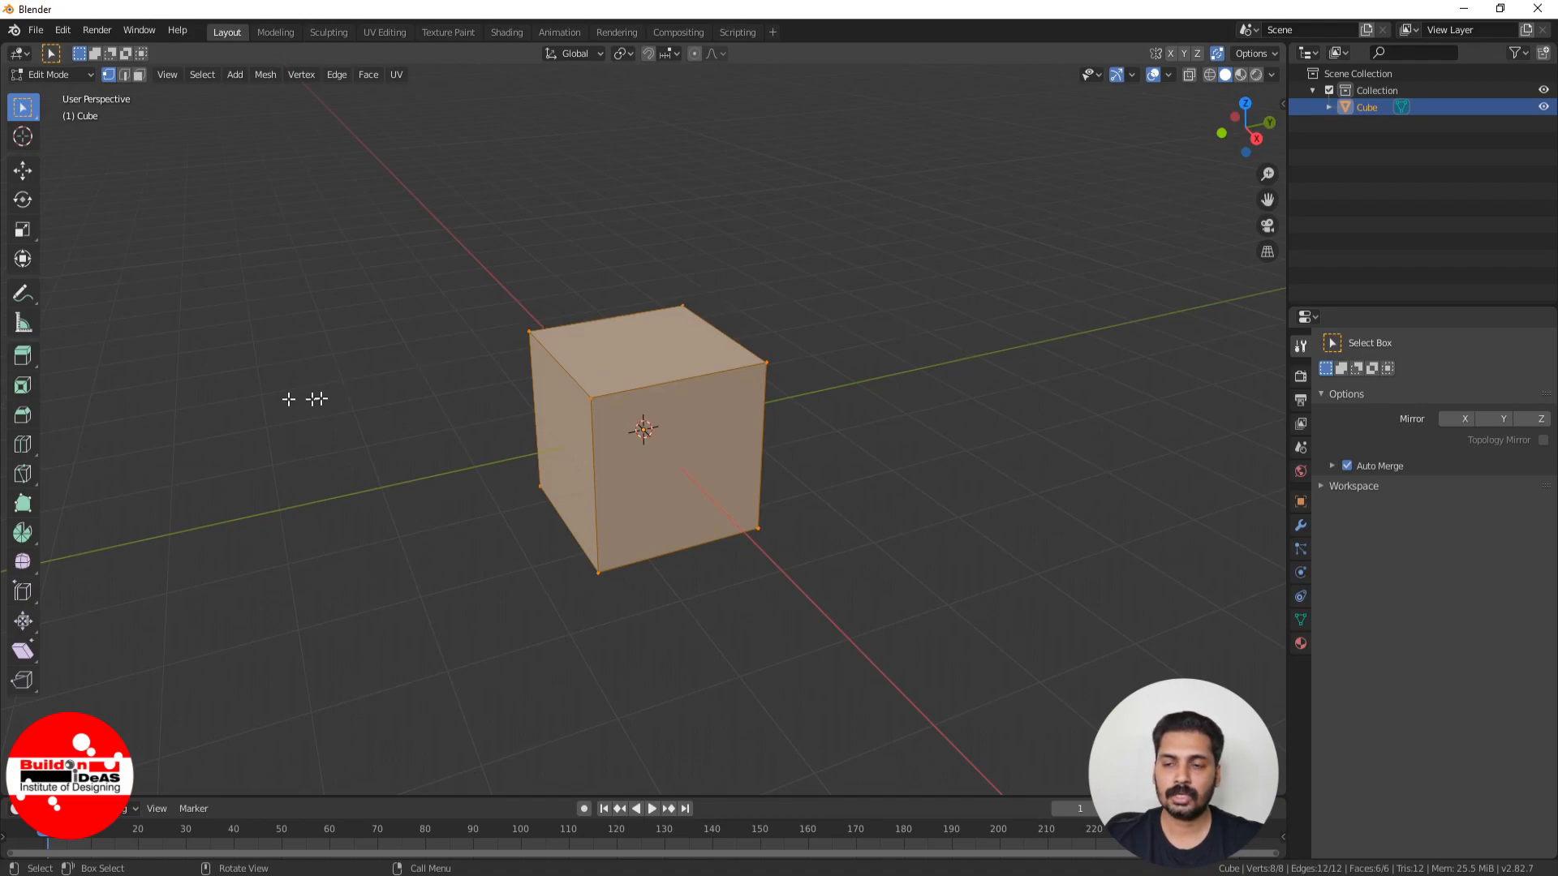
pyautogui.moveTo(311, 386)
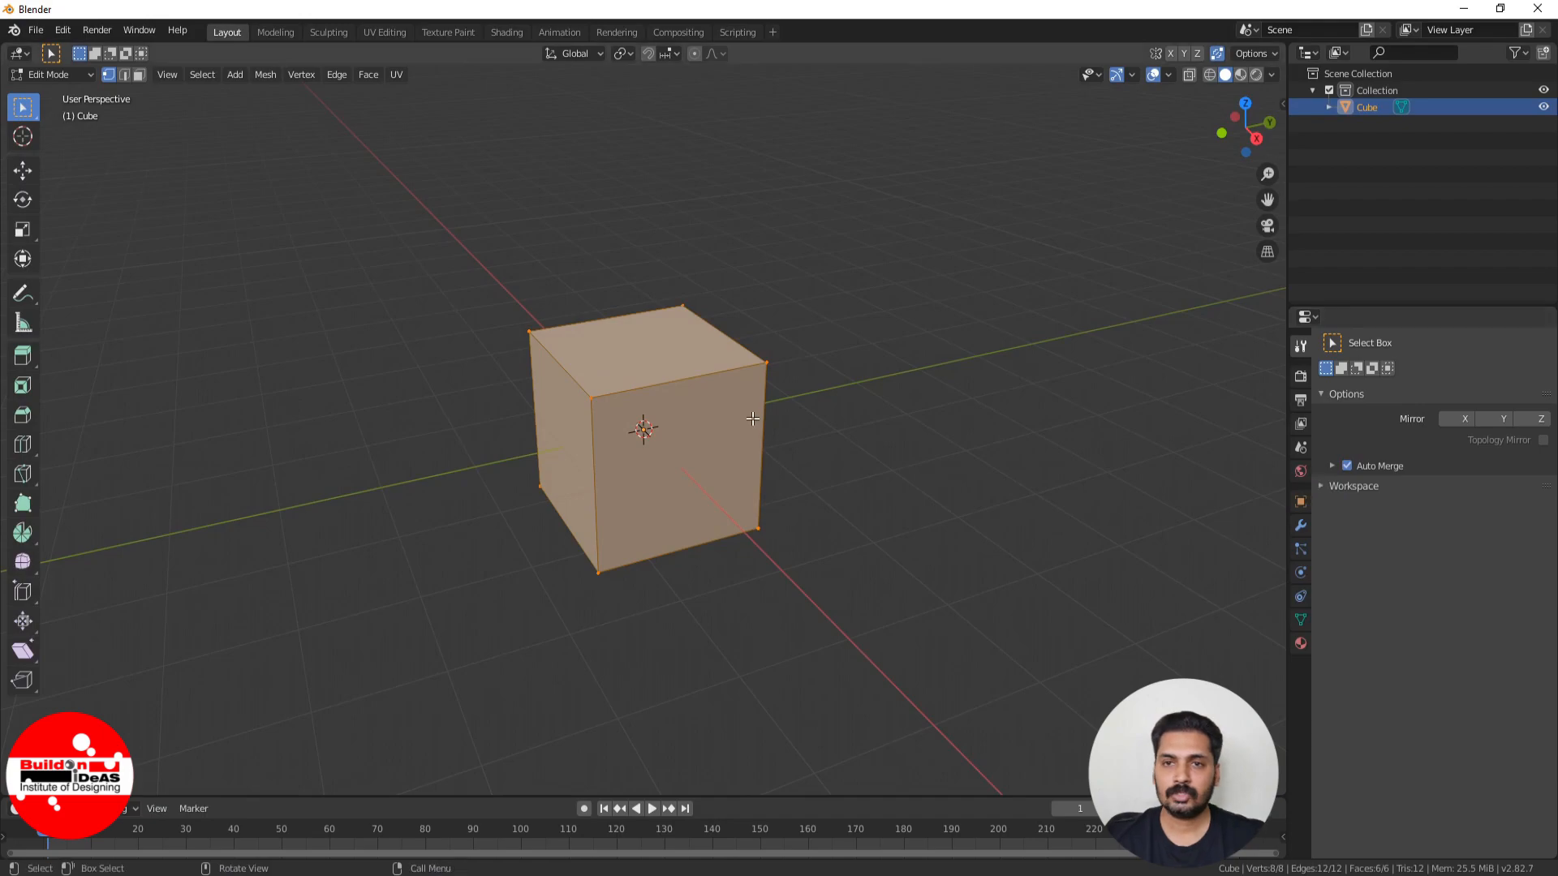
pyautogui.moveTo(918, 477)
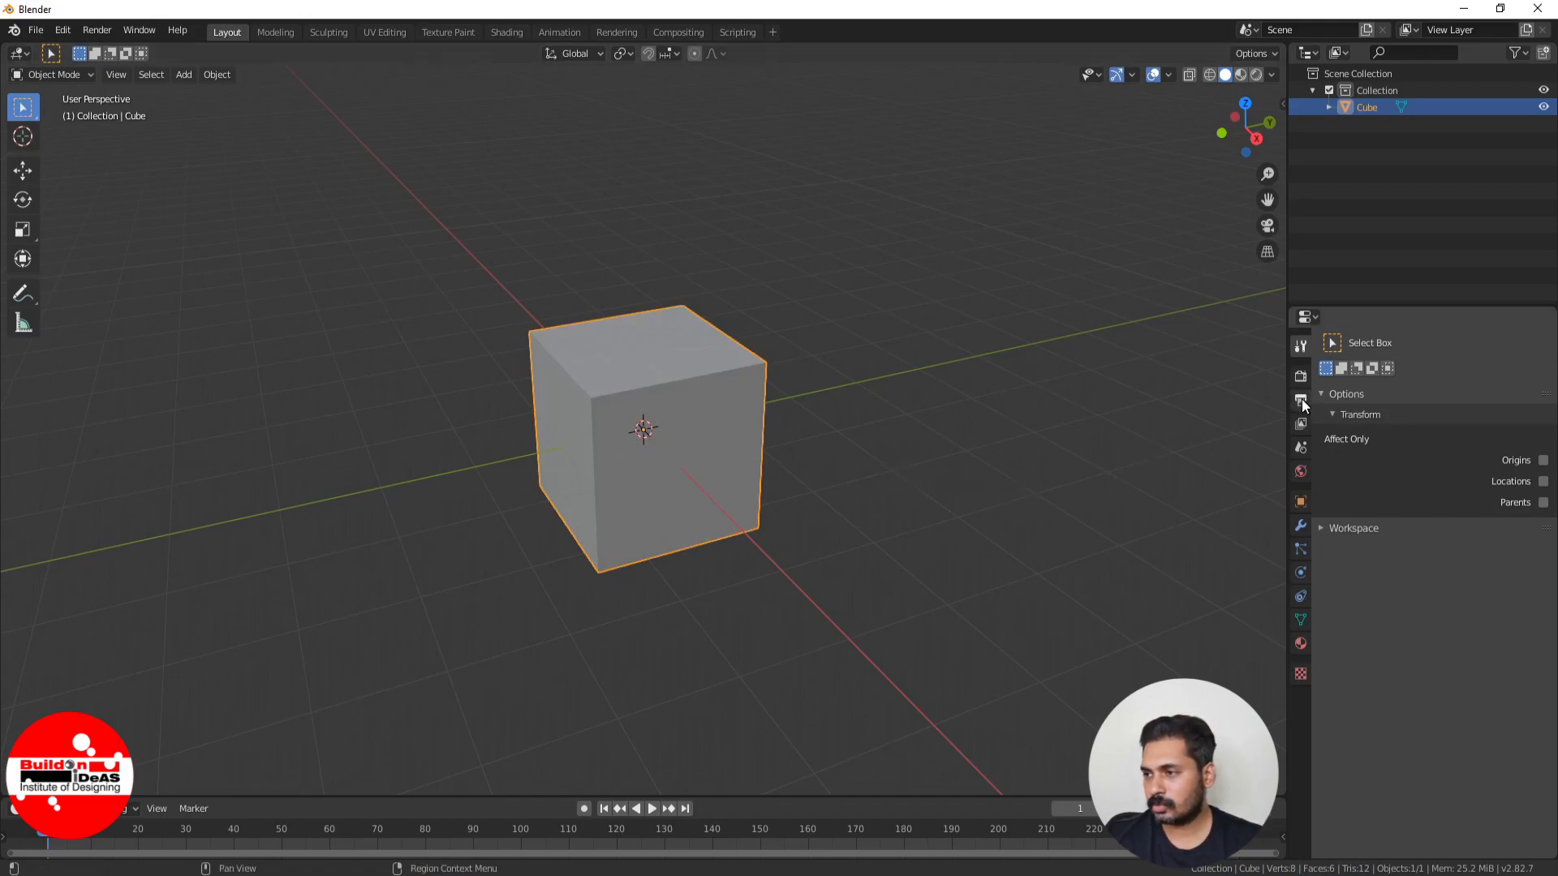
# Show the scene's Render Properties, currently using the Eevee engine.
pyautogui.click(1300, 401)
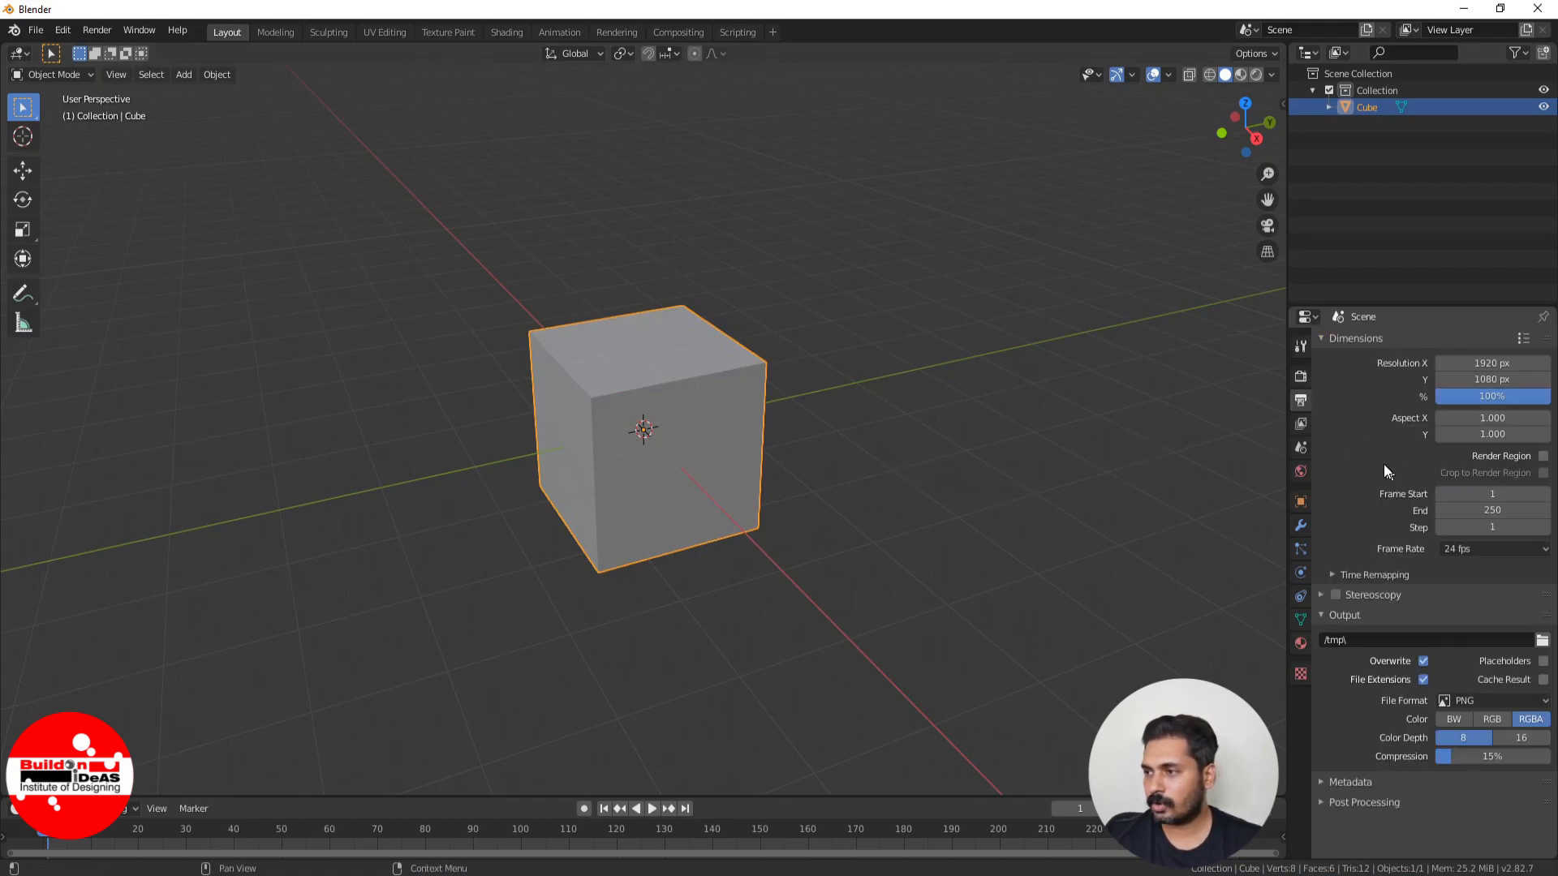
pyautogui.click(1300, 348)
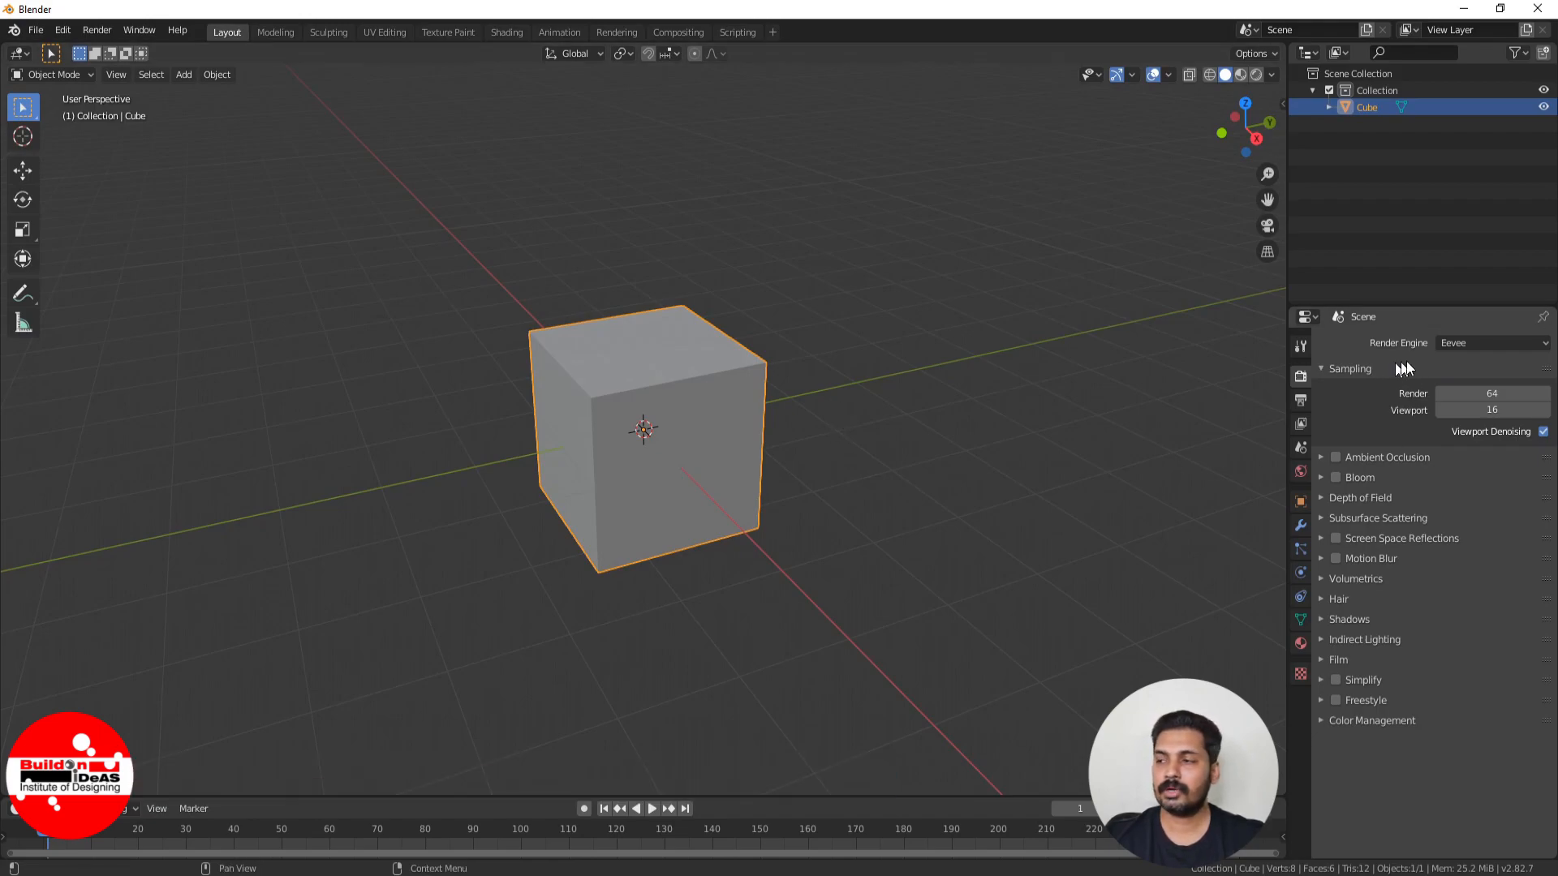
# Switch the render engine to Cycles with 128 render and 32 viewport samples.
pyautogui.click(1489, 343)
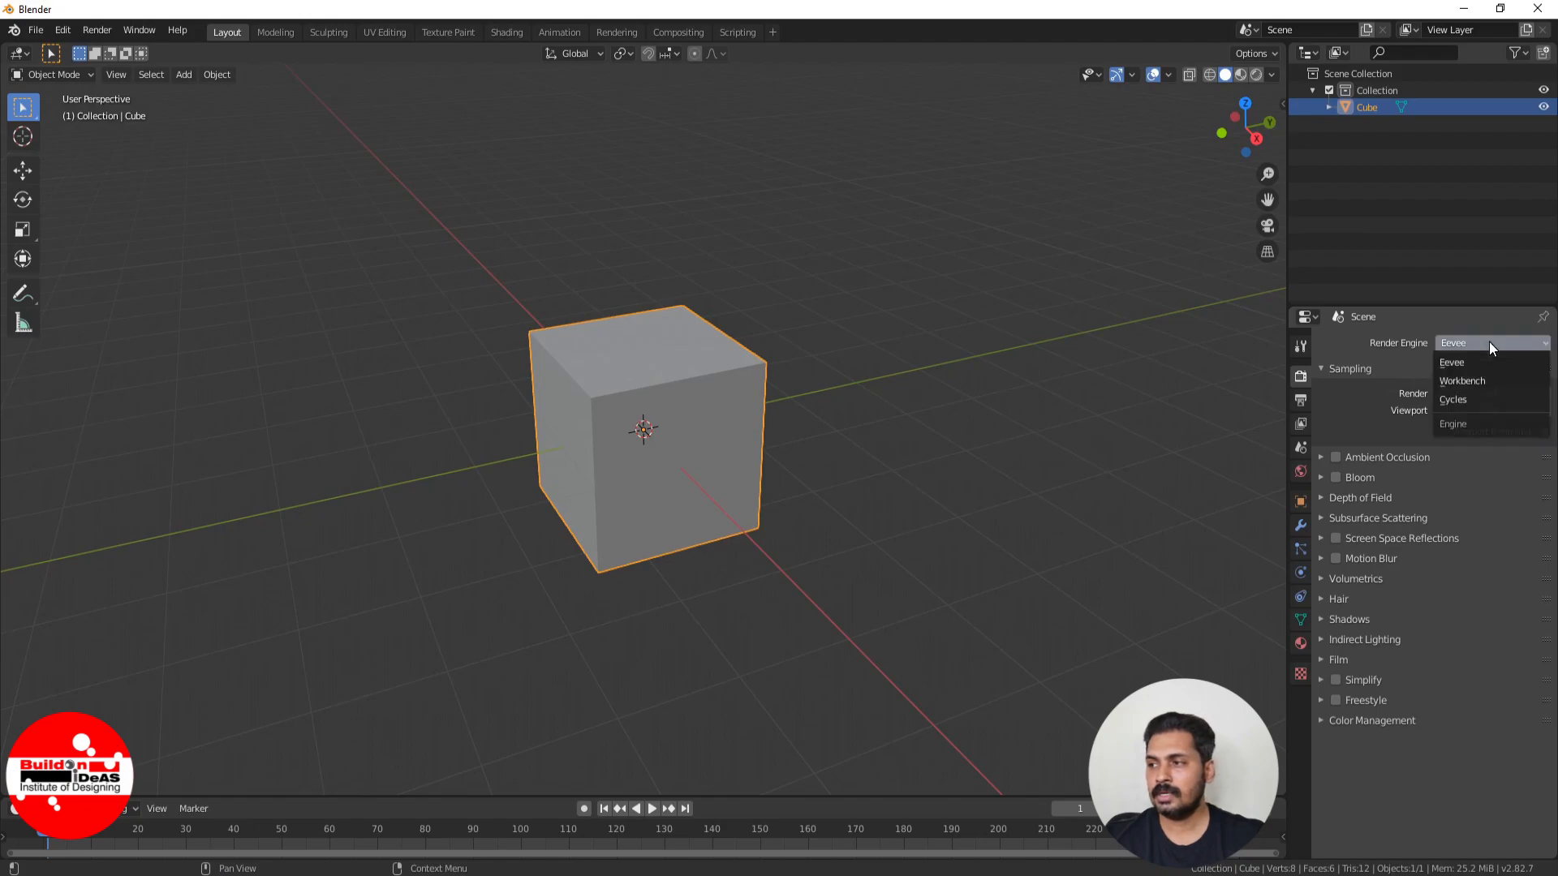
pyautogui.click(1451, 400)
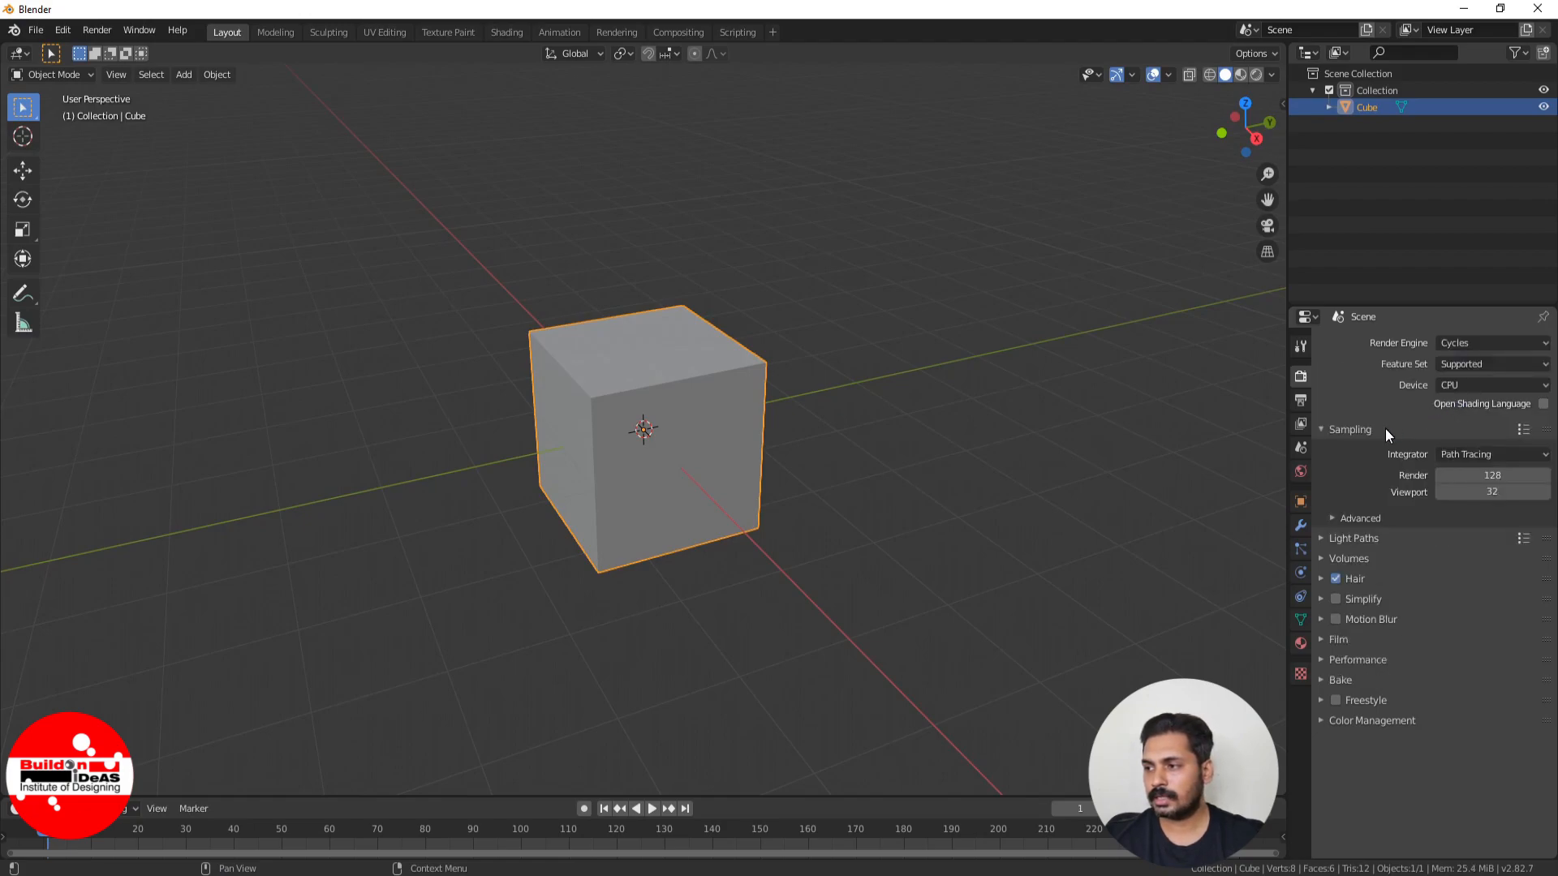
pyautogui.moveTo(1359, 658)
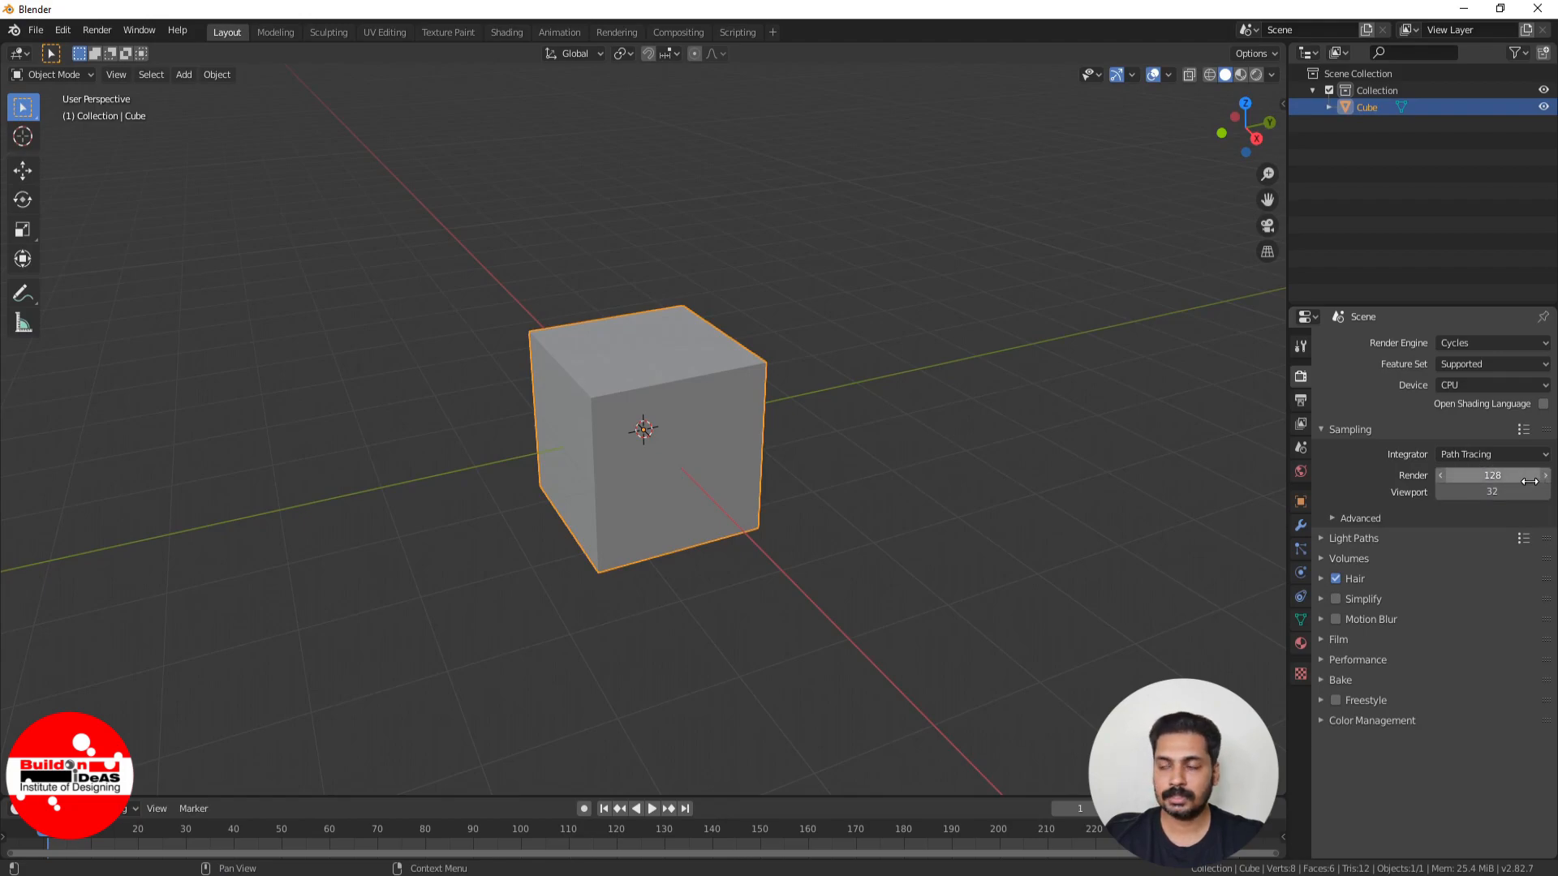
pyautogui.moveTo(1126, 483)
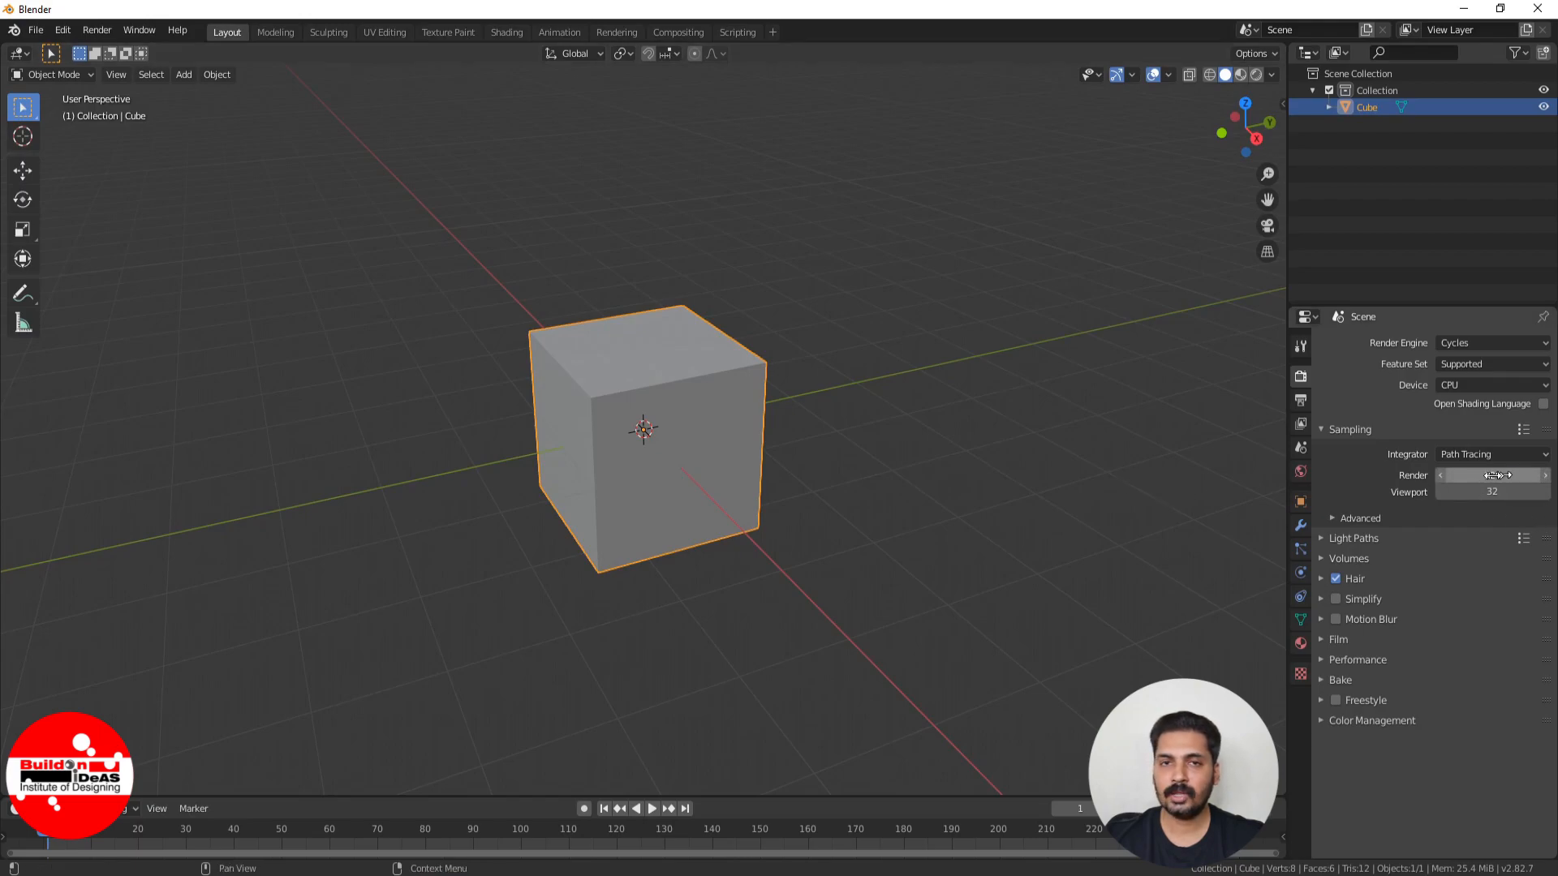
pyautogui.click(1492, 475)
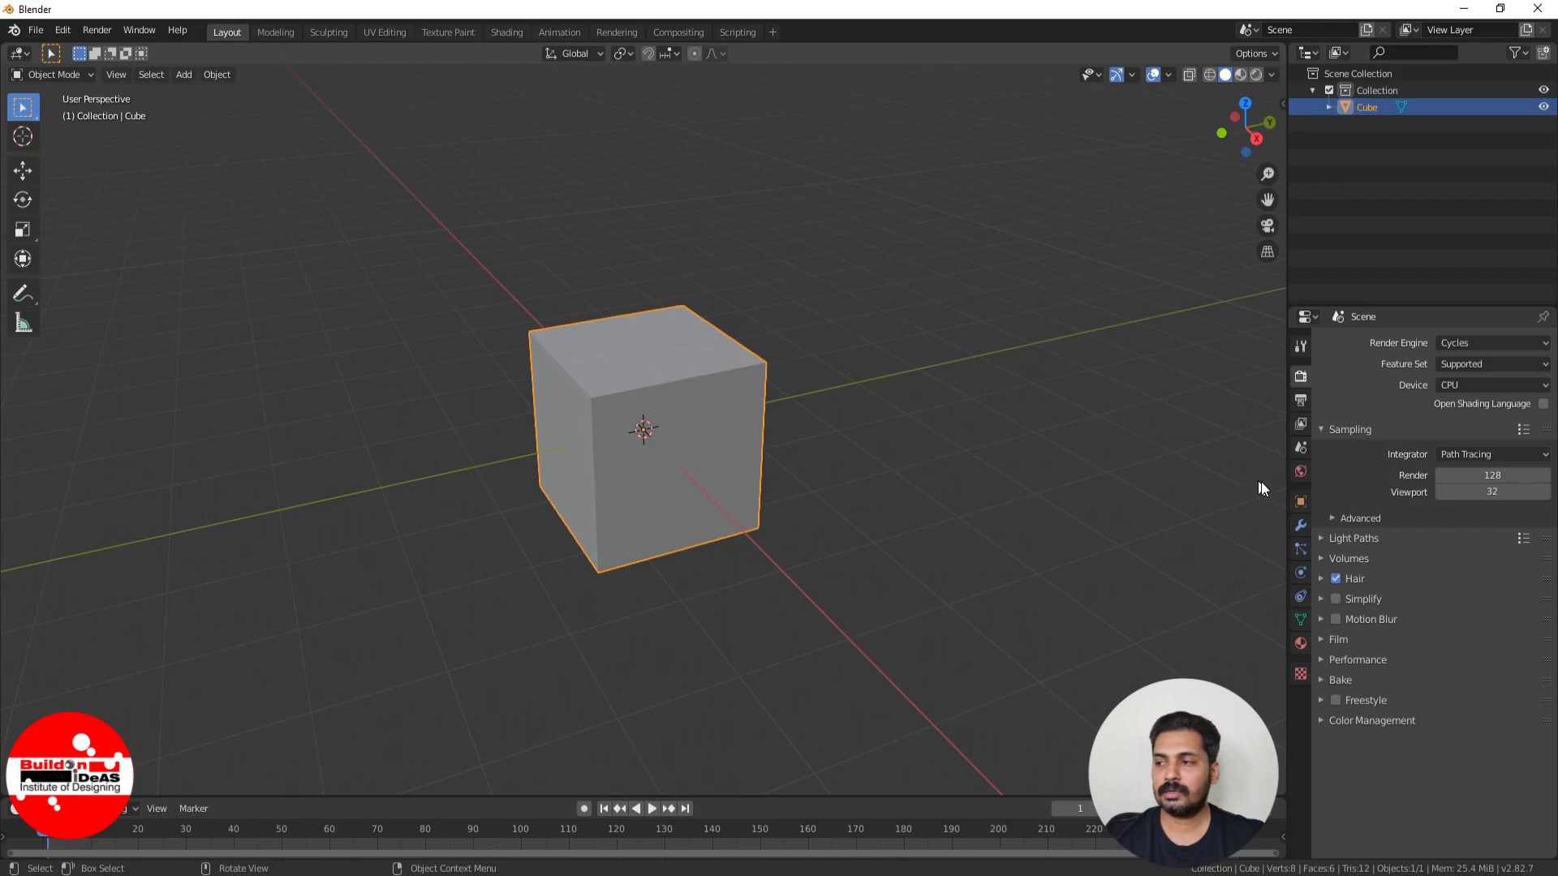
pyautogui.moveTo(719, 532)
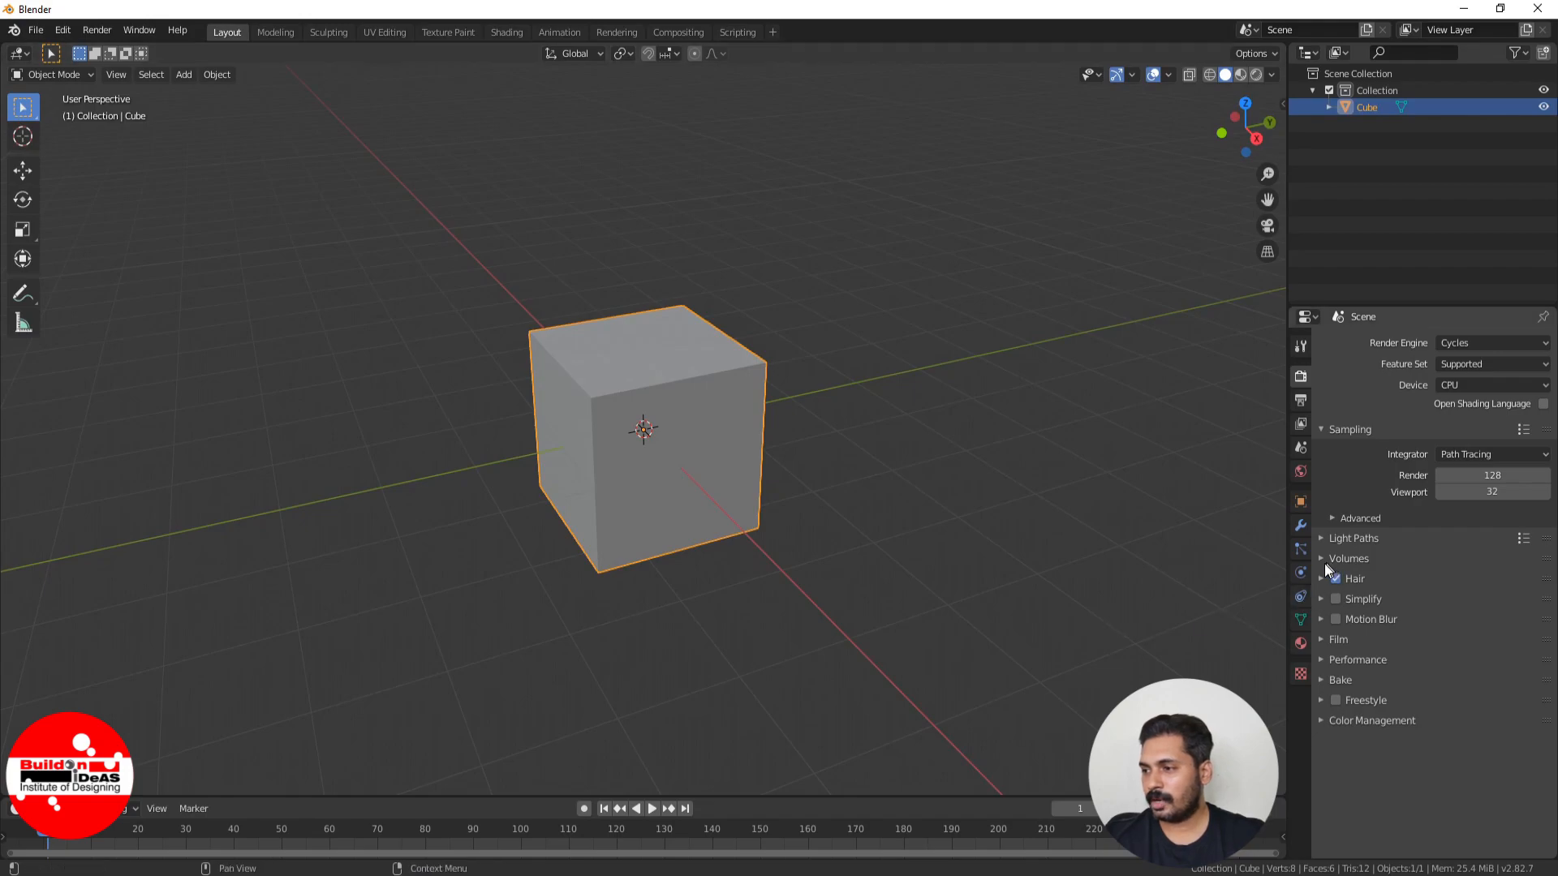
# Set Light Paths max bounces to total 2 with transparency 4.
pyautogui.click(1353, 537)
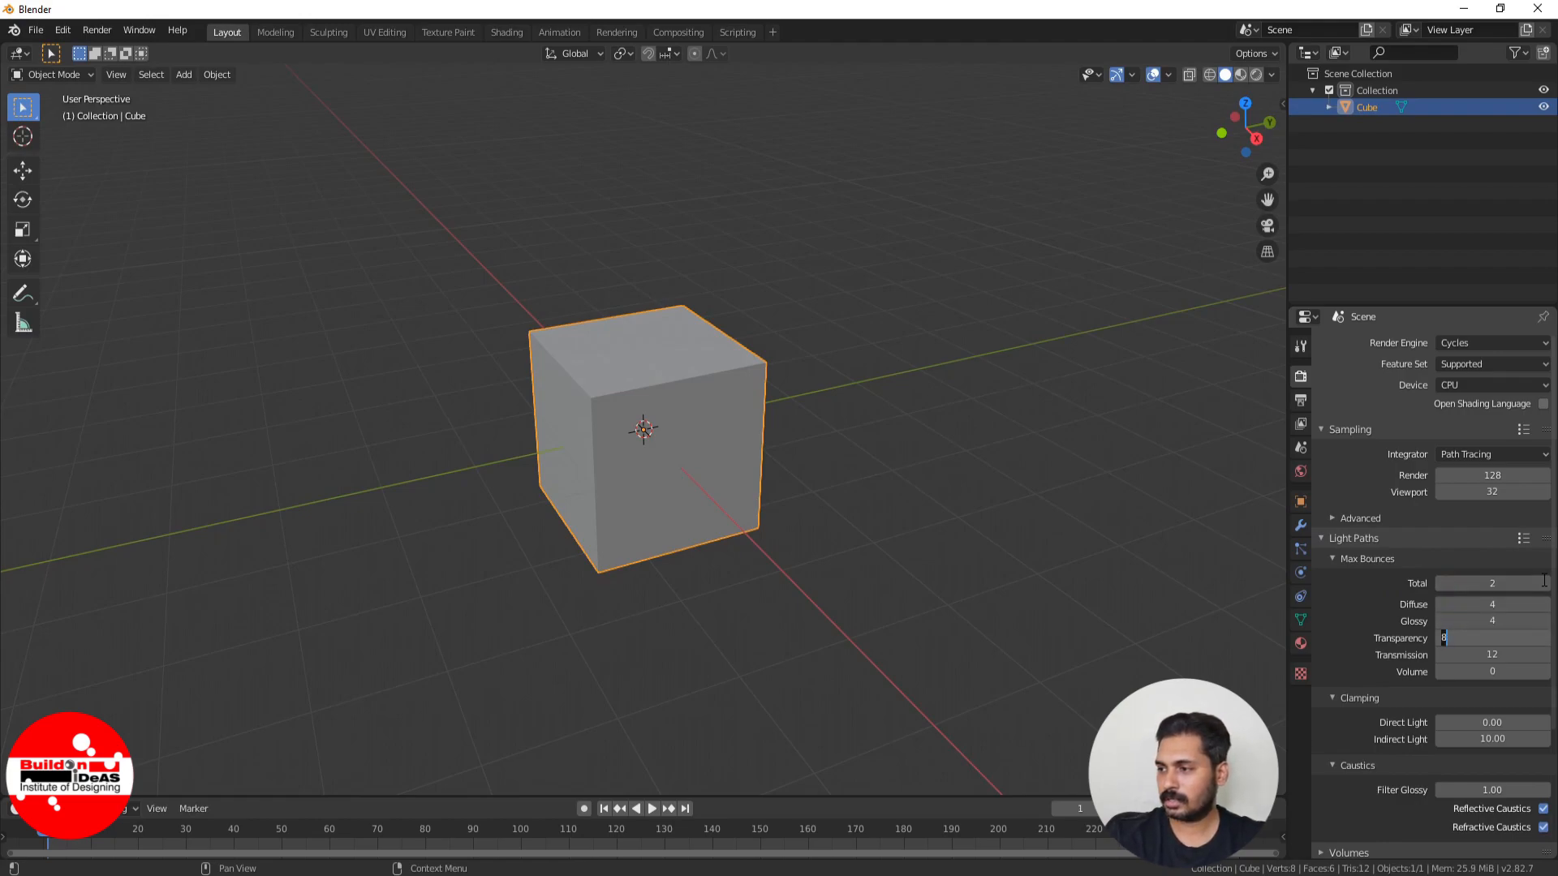
pyautogui.click(1490, 638)
pyautogui.write('4')
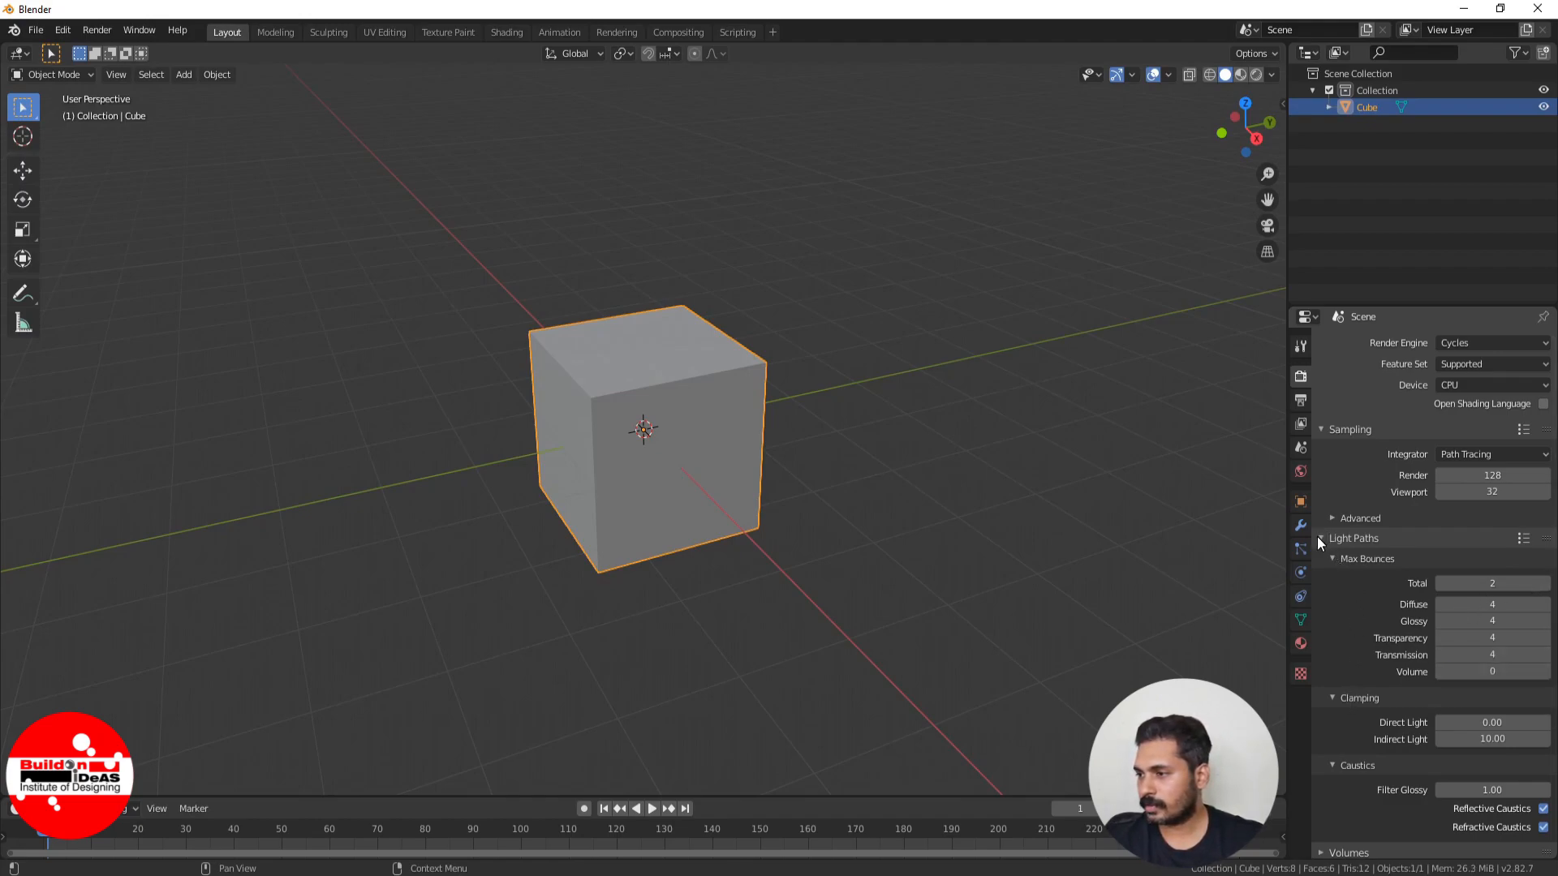
# Change the Color Management view transform from Filmic to Standard.
pyautogui.click(1353, 537)
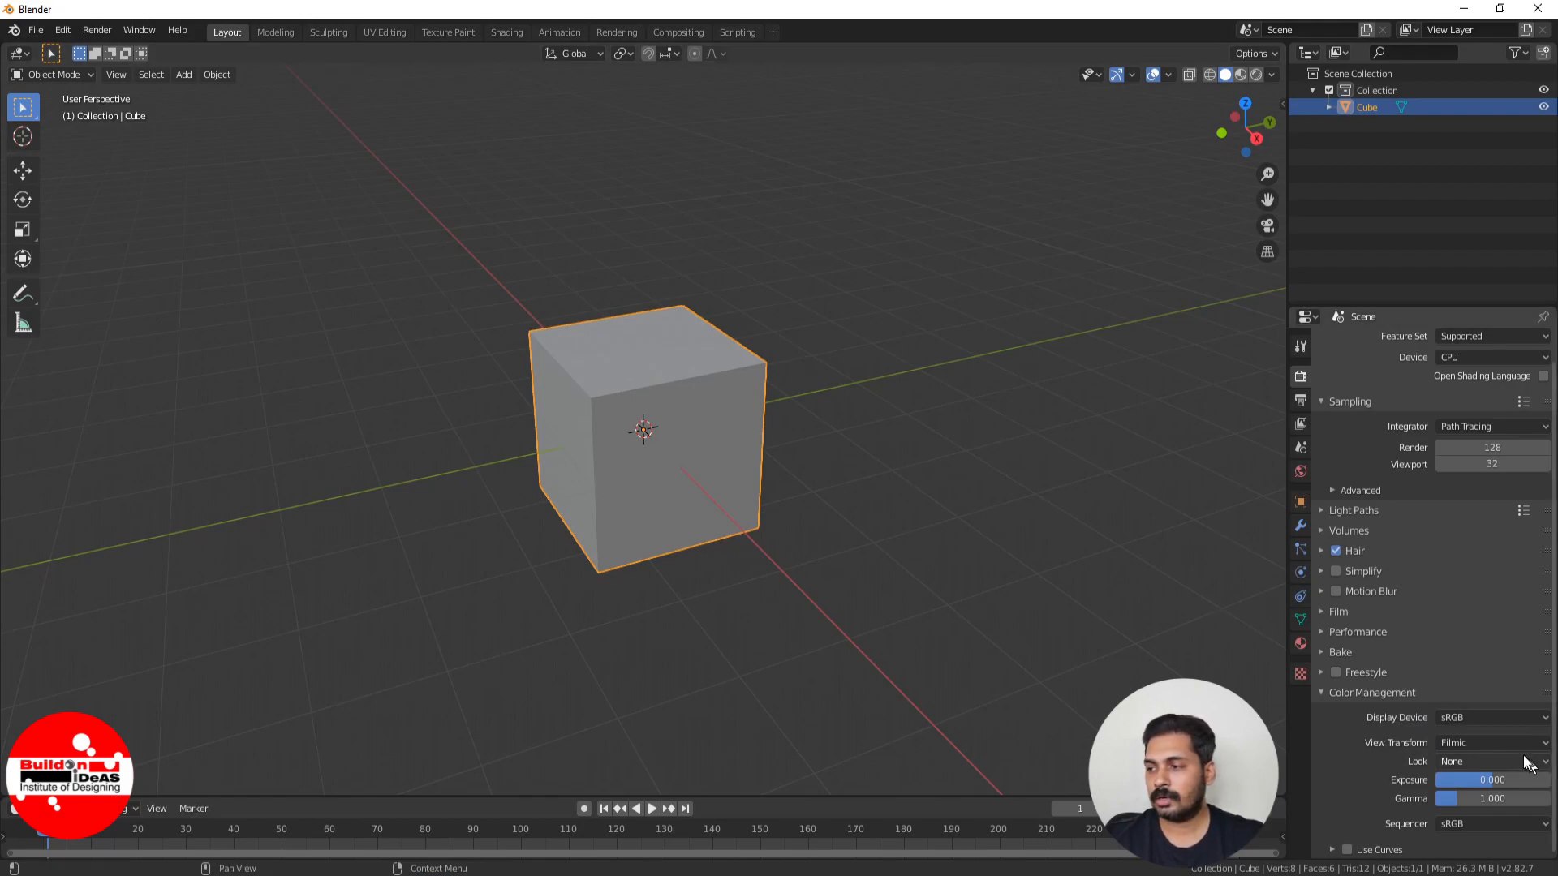
pyautogui.click(1489, 741)
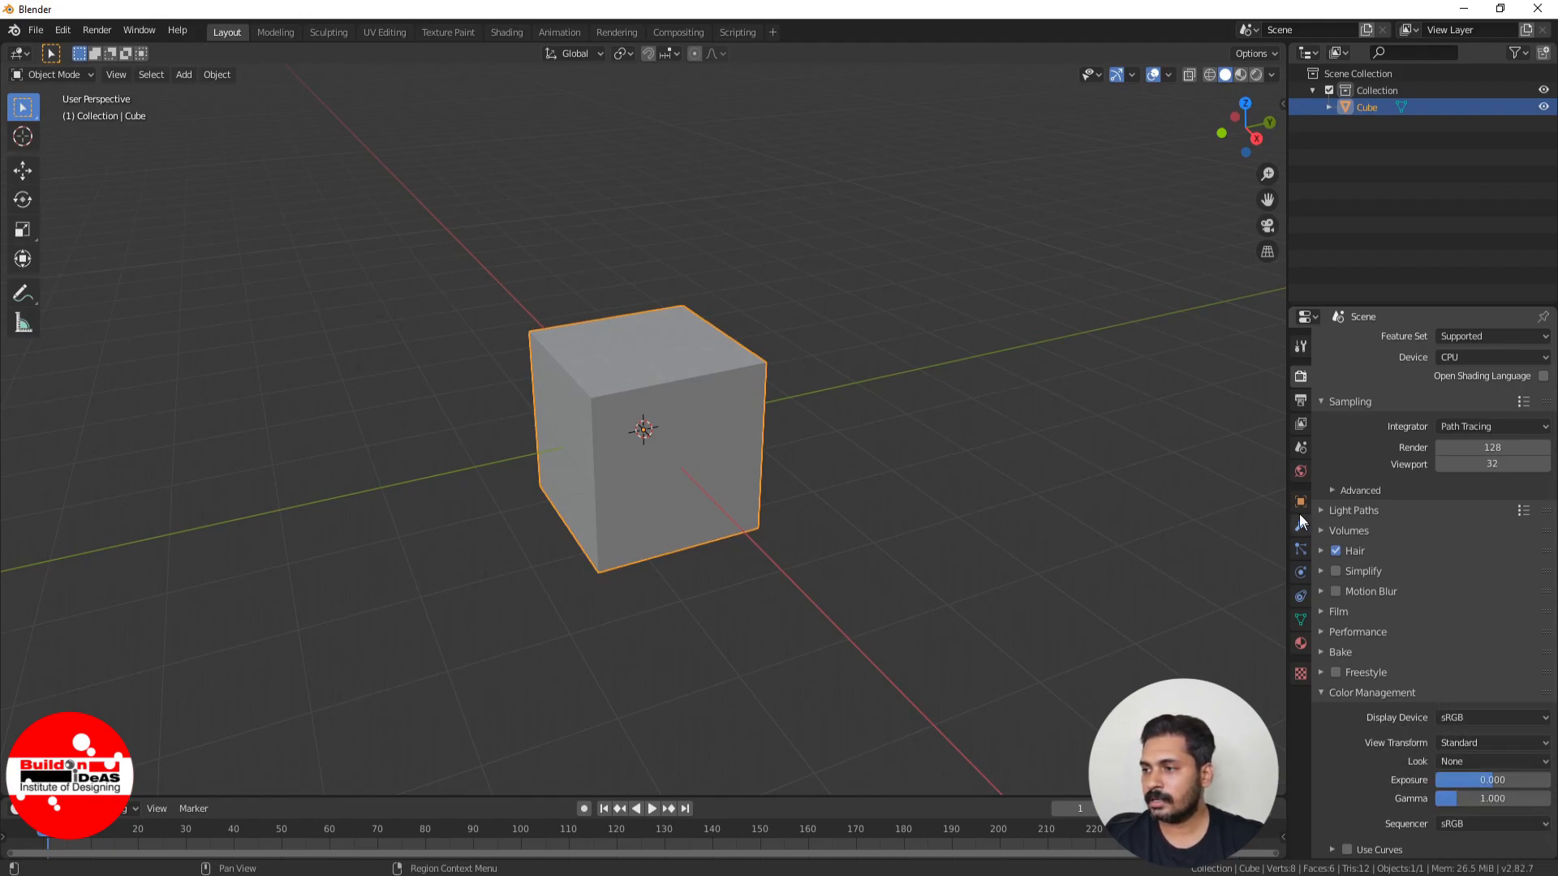
pyautogui.moveTo(1300, 402)
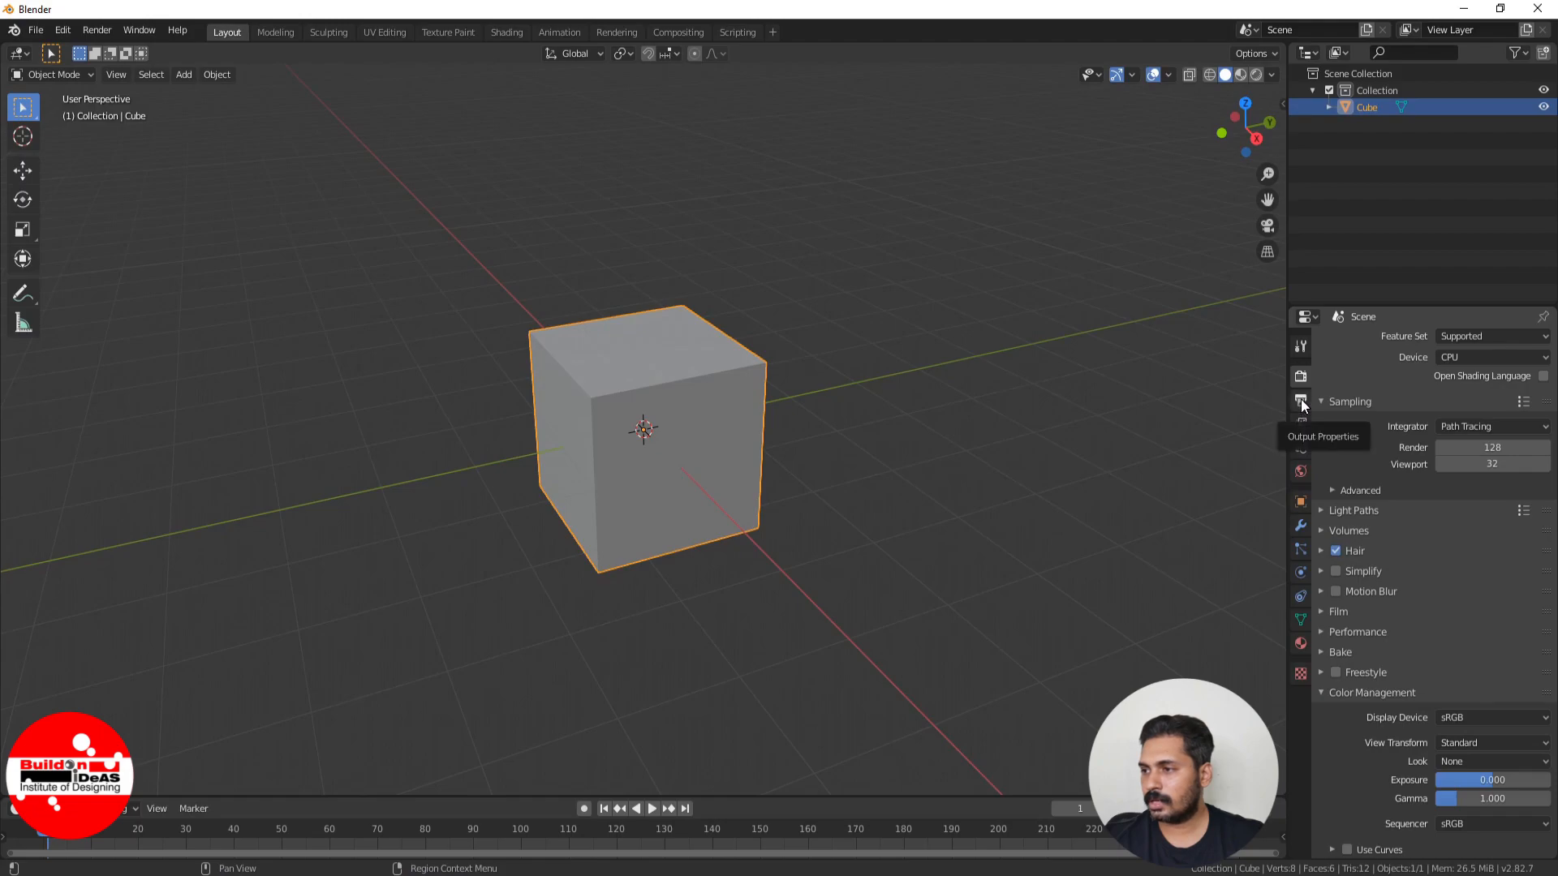
# Set output resolution to 3600 × 2400 as JPEG with quality raised to 100%.
pyautogui.click(1300, 399)
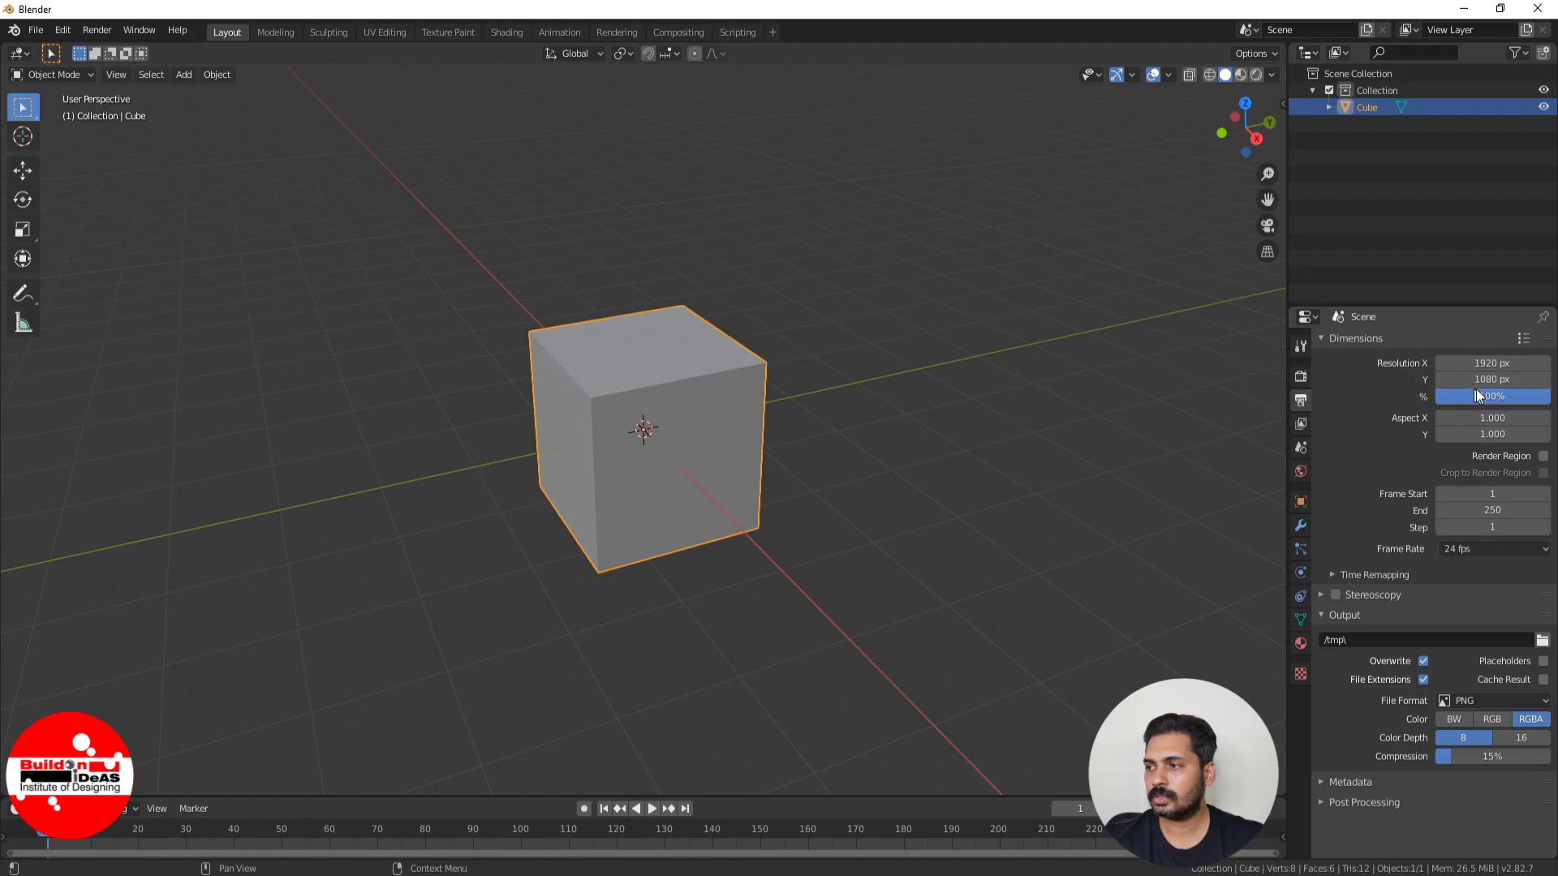
pyautogui.moveTo(1490, 380)
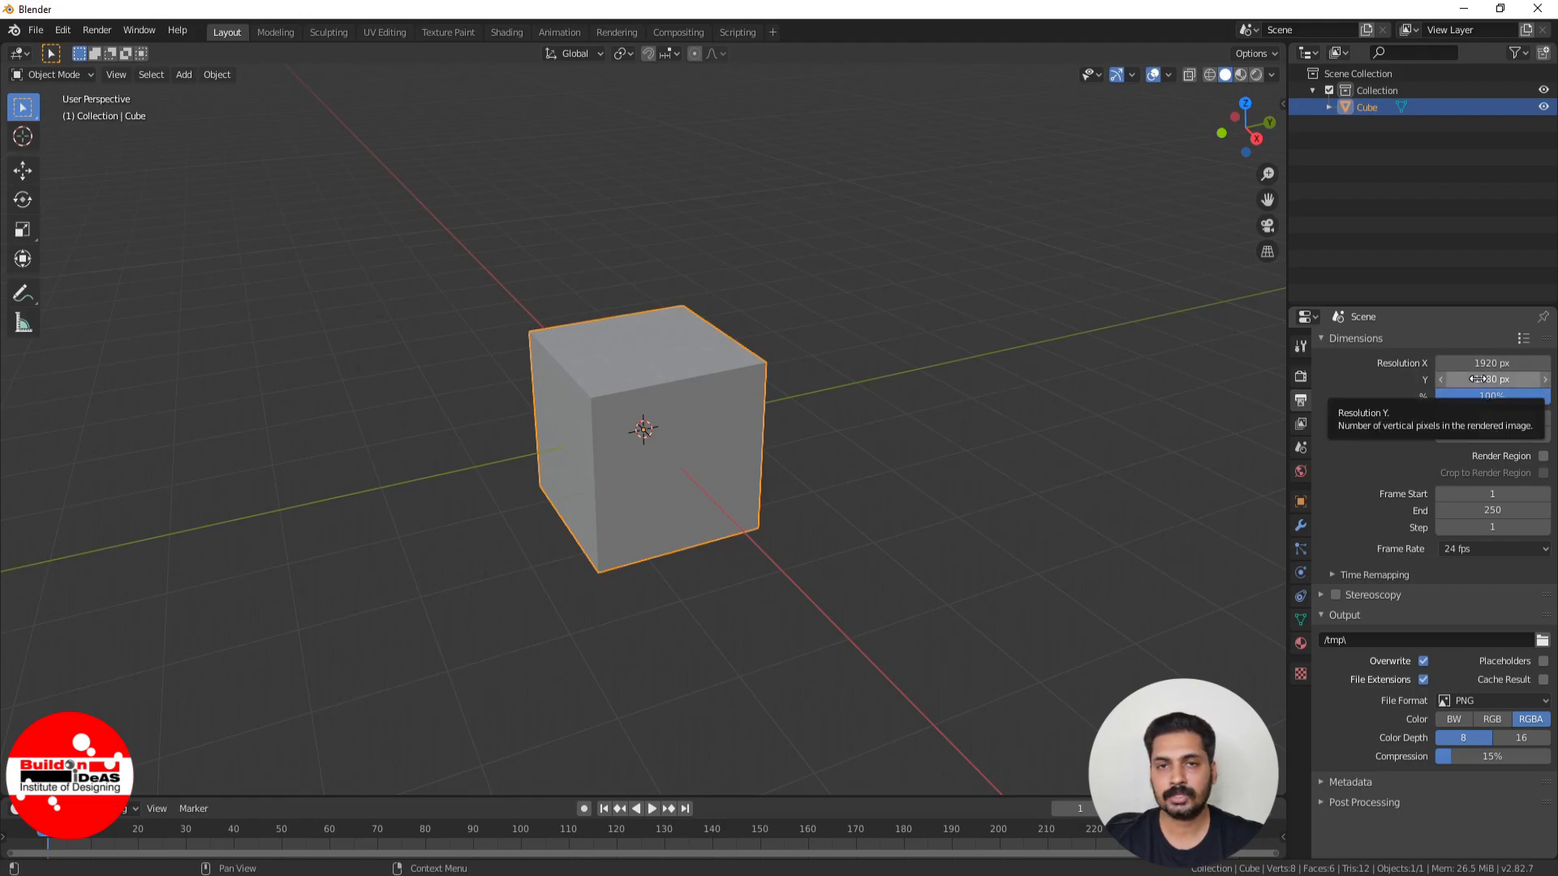
pyautogui.click(1490, 362)
pyautogui.write('3600')
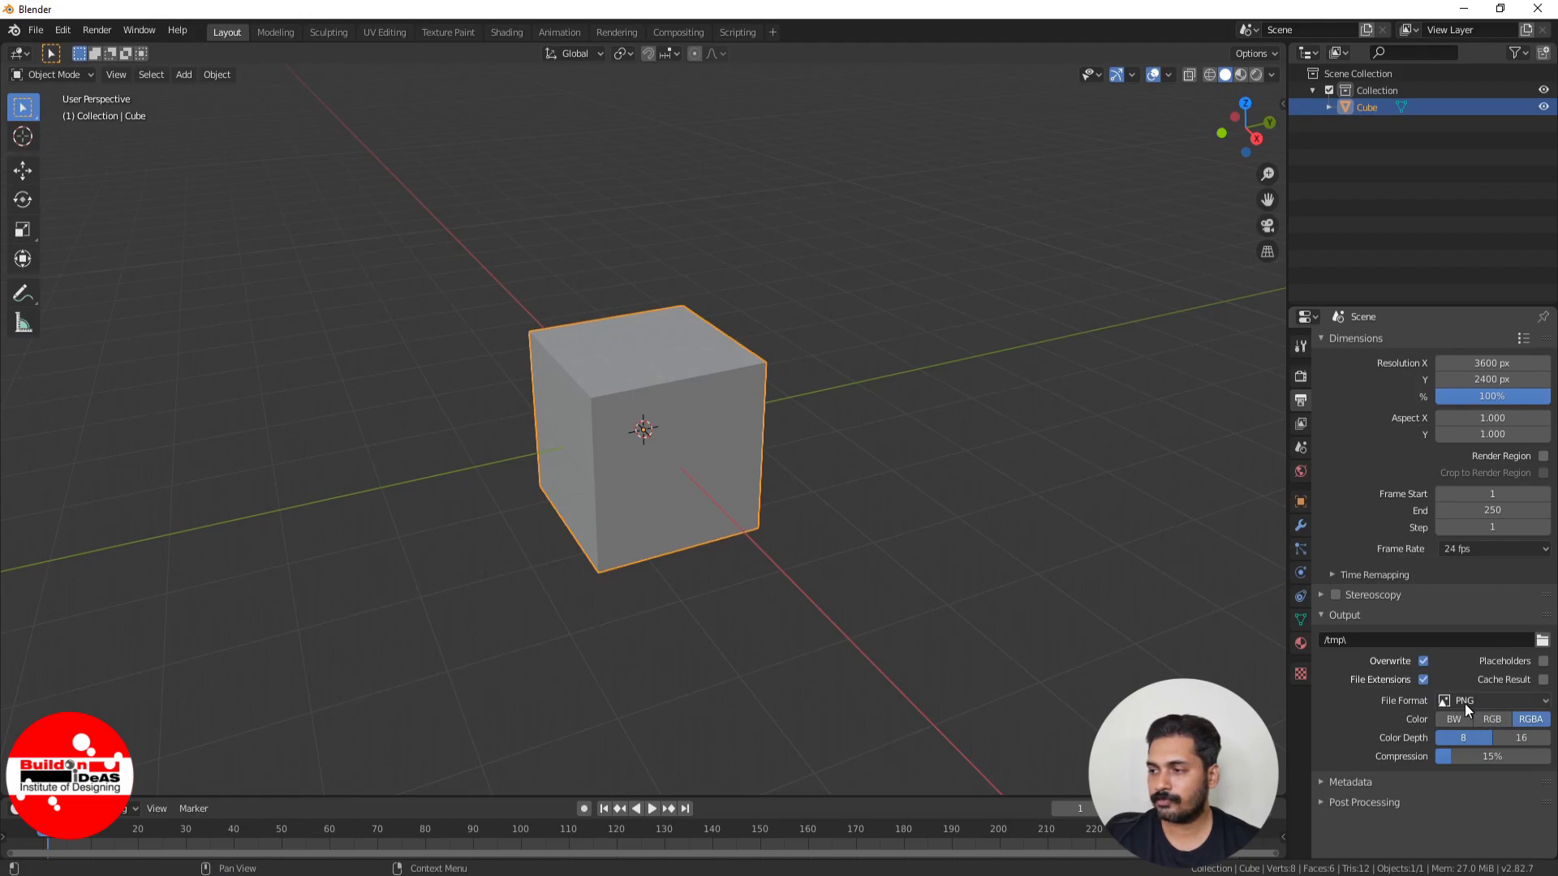
pyautogui.moveTo(1480, 706)
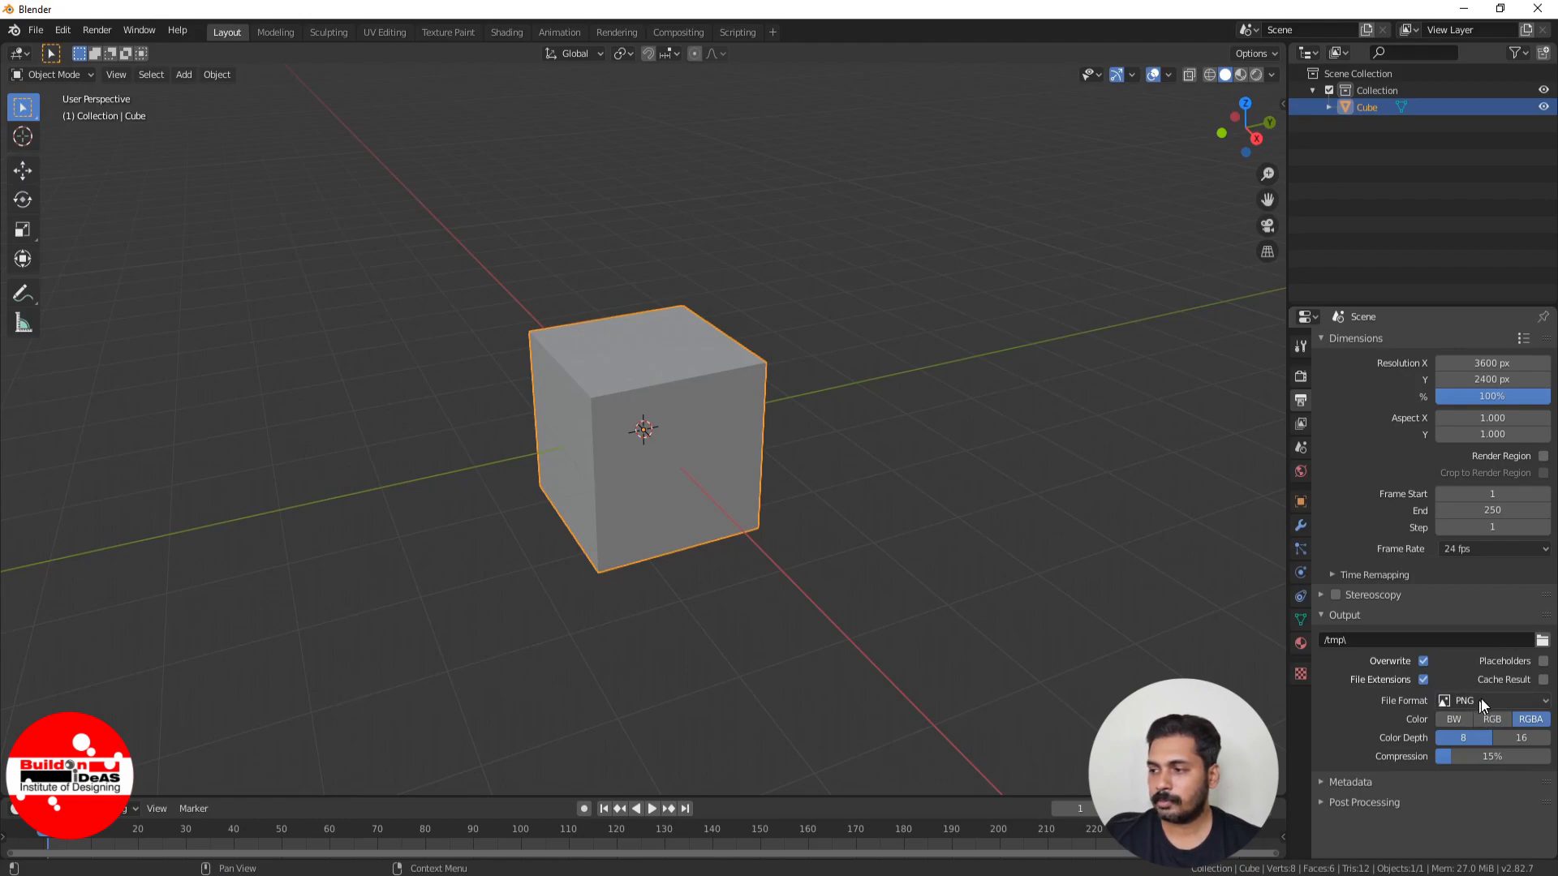
pyautogui.click(1490, 701)
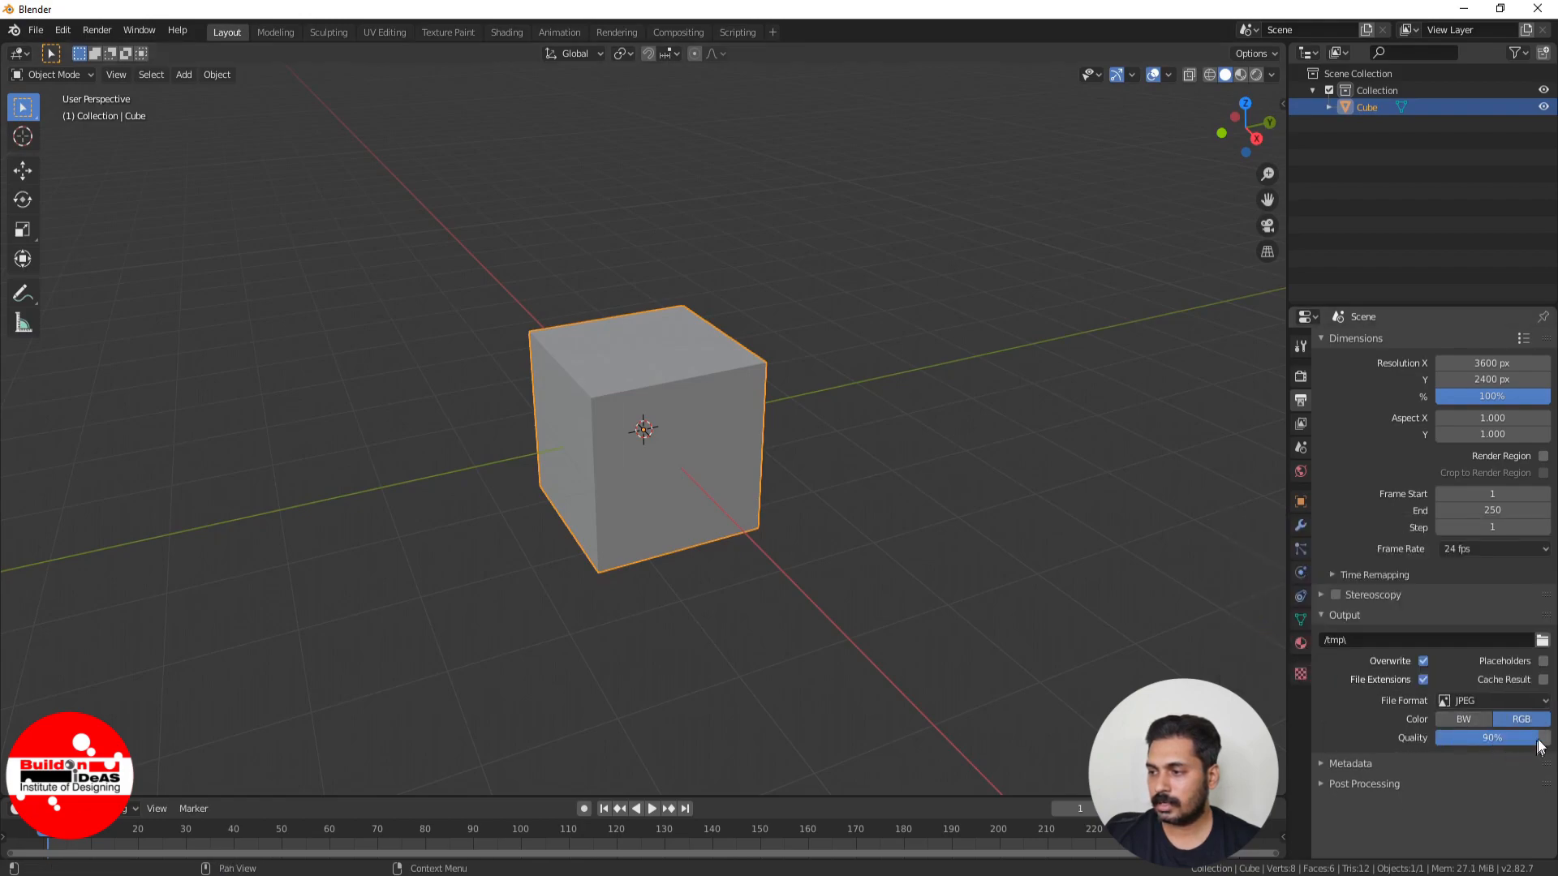
pyautogui.moveTo(1461, 736); pyautogui.dragTo(1530, 736)
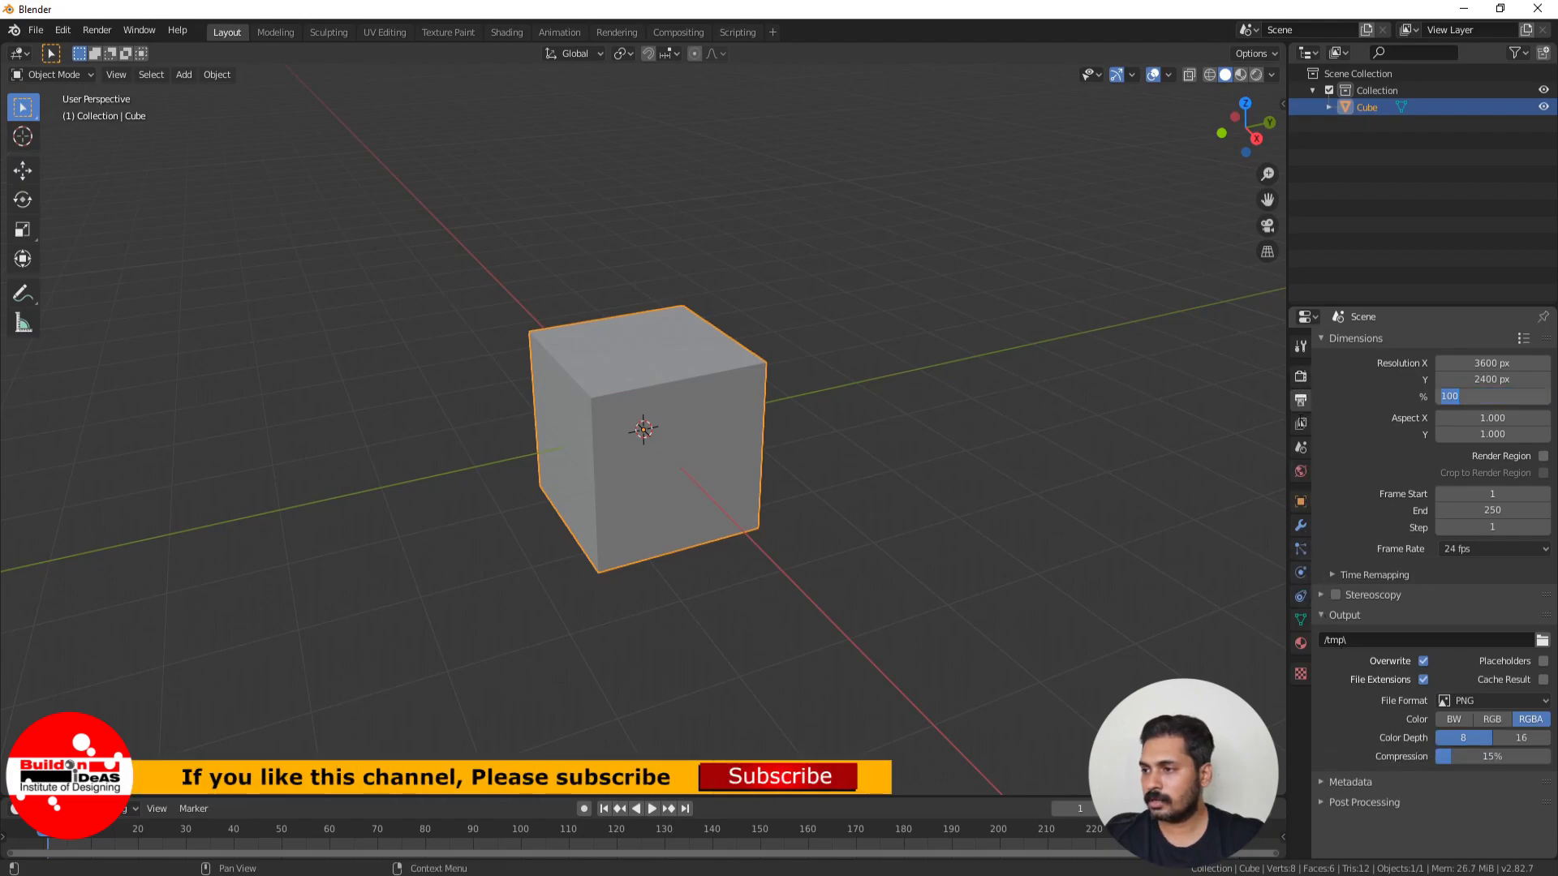
pyautogui.click(1300, 448)
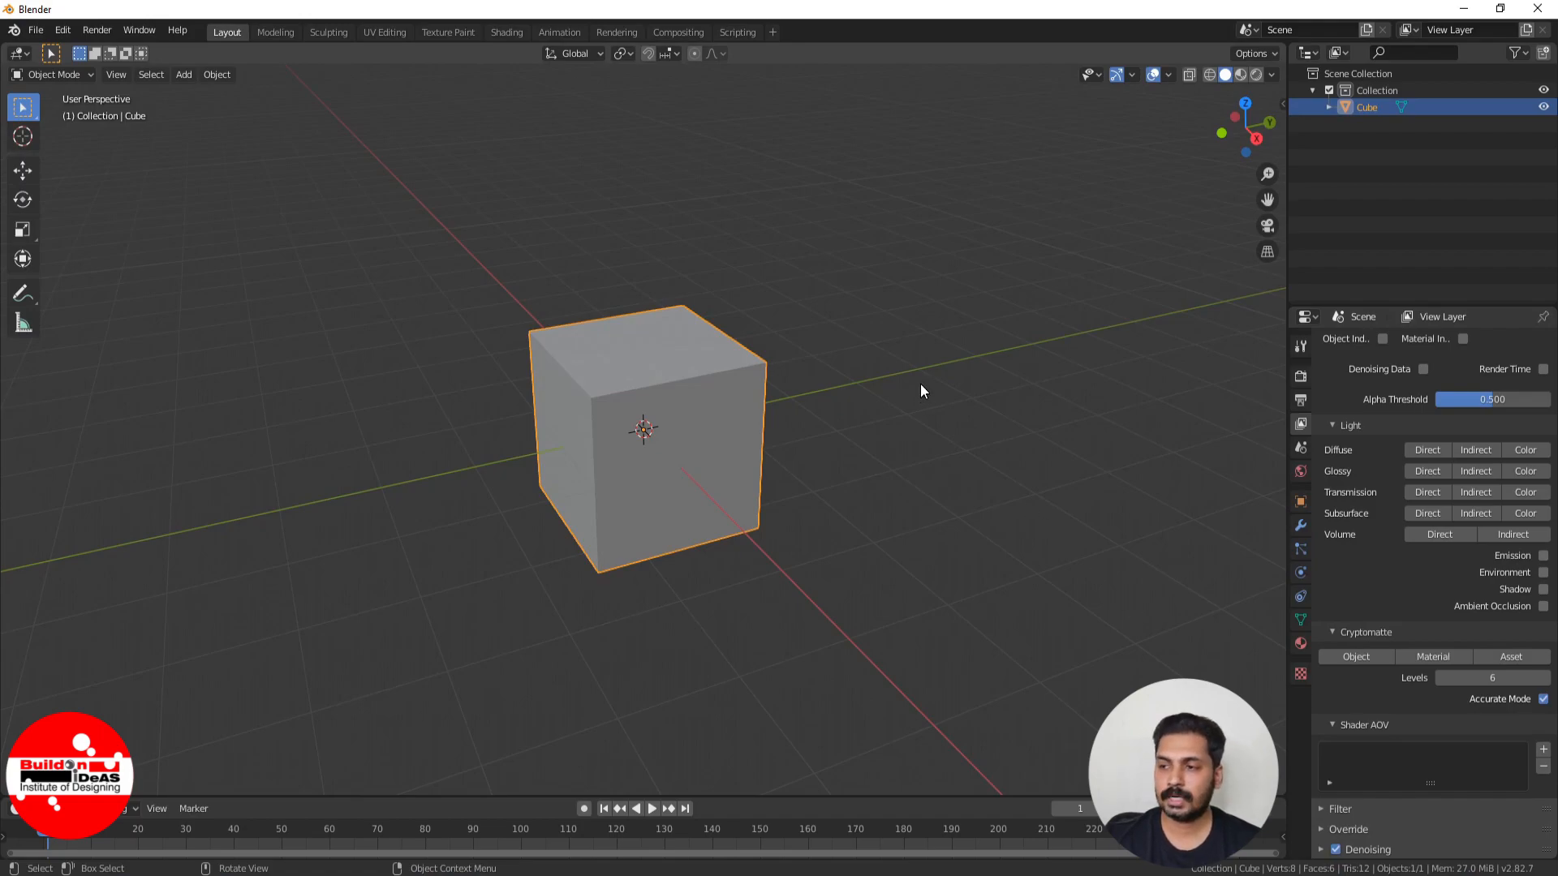
pyautogui.moveTo(907, 391)
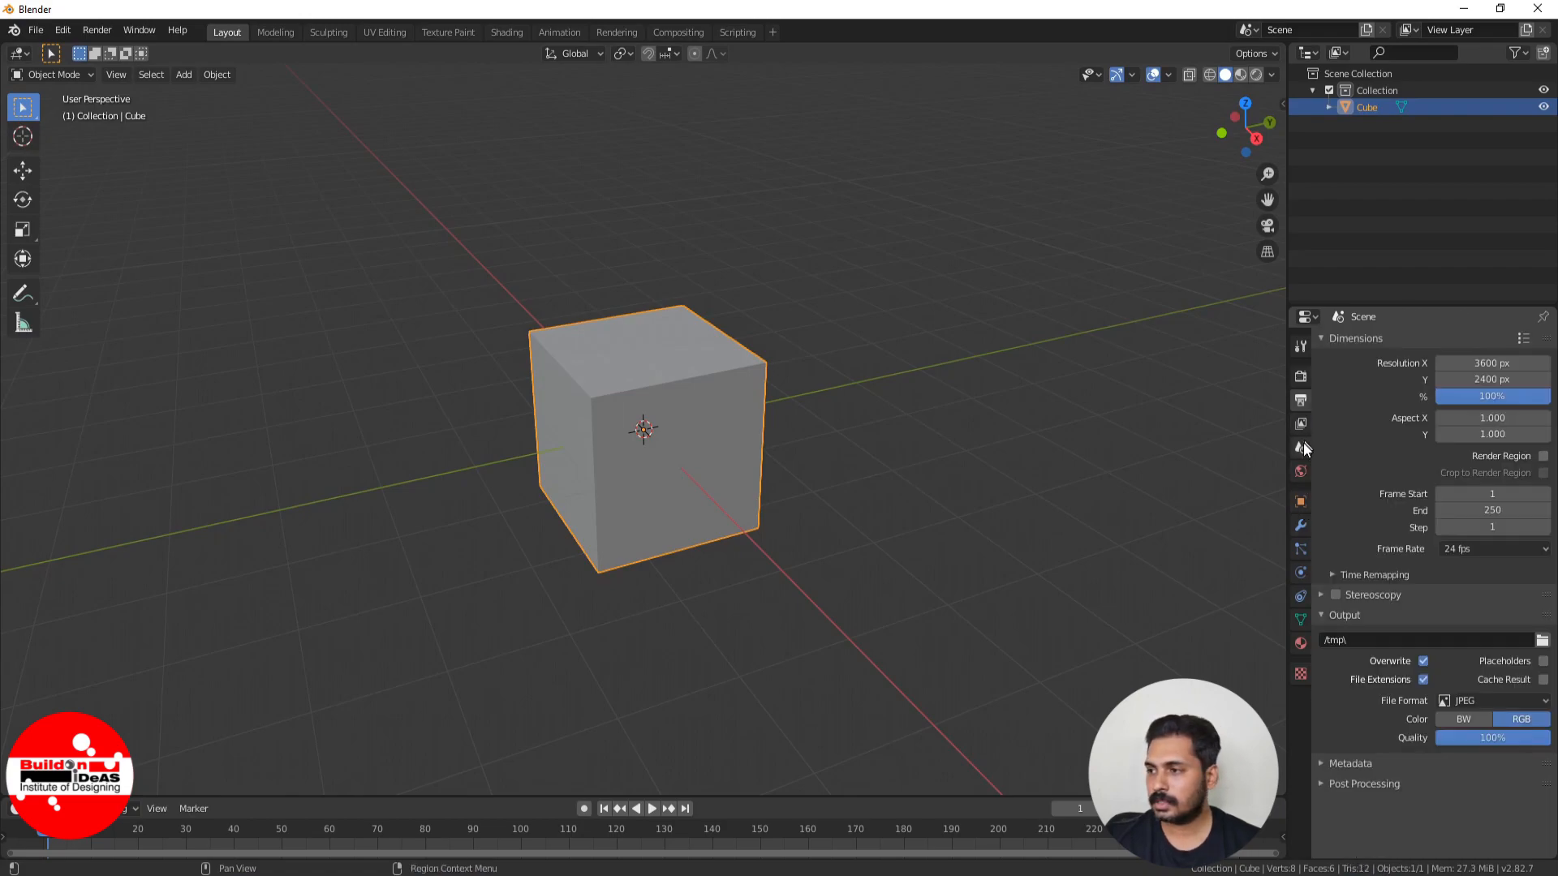
# Change the scene length unit from Meters to Centimeters in Scene Properties.
pyautogui.click(1300, 424)
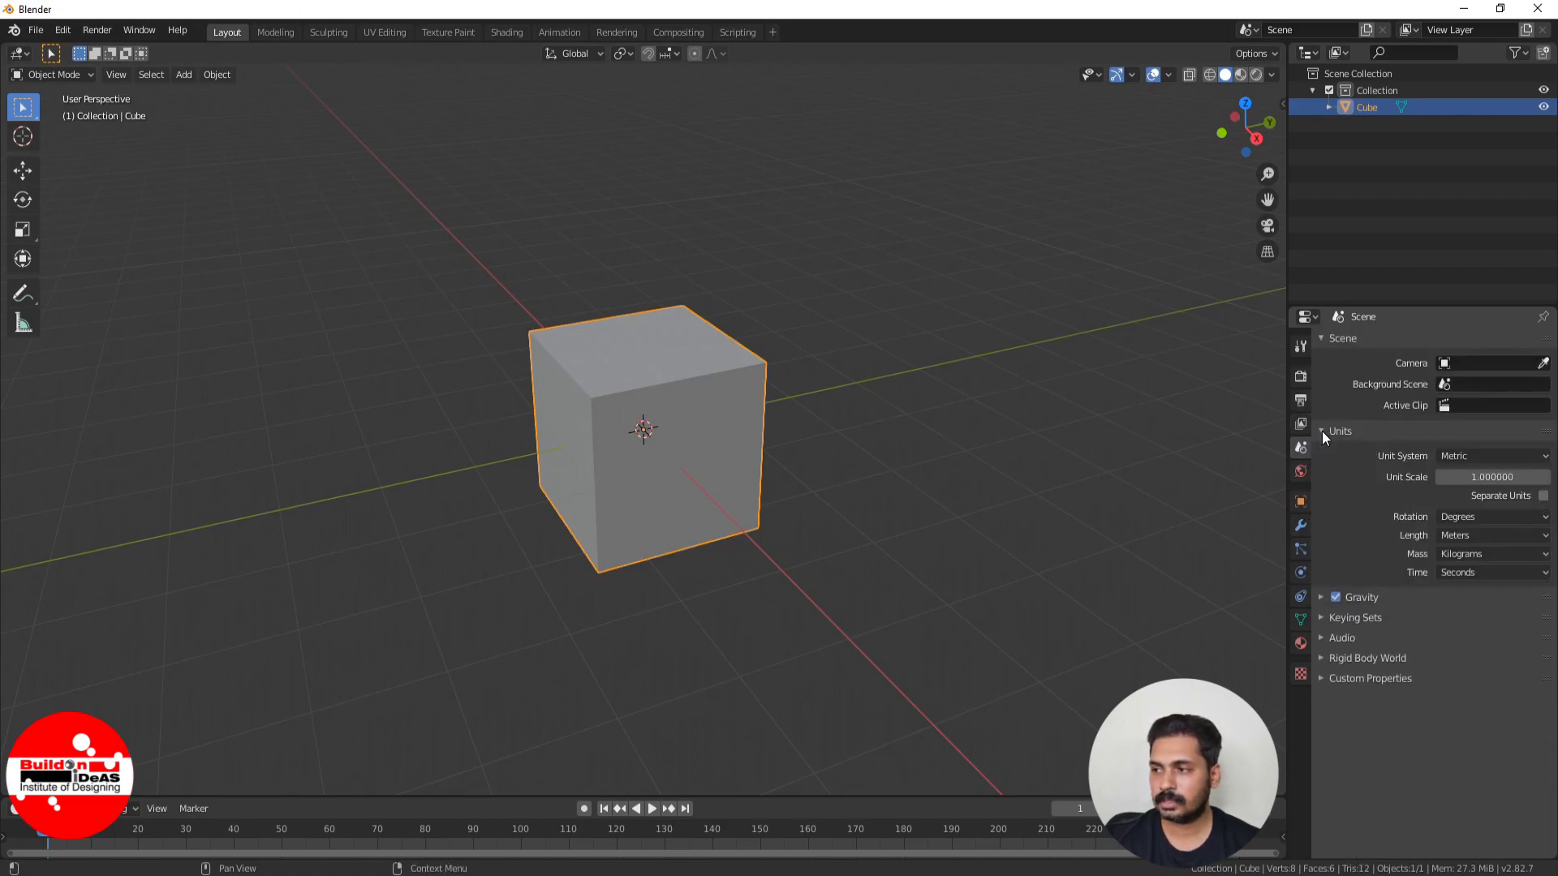
pyautogui.moveTo(1490, 534)
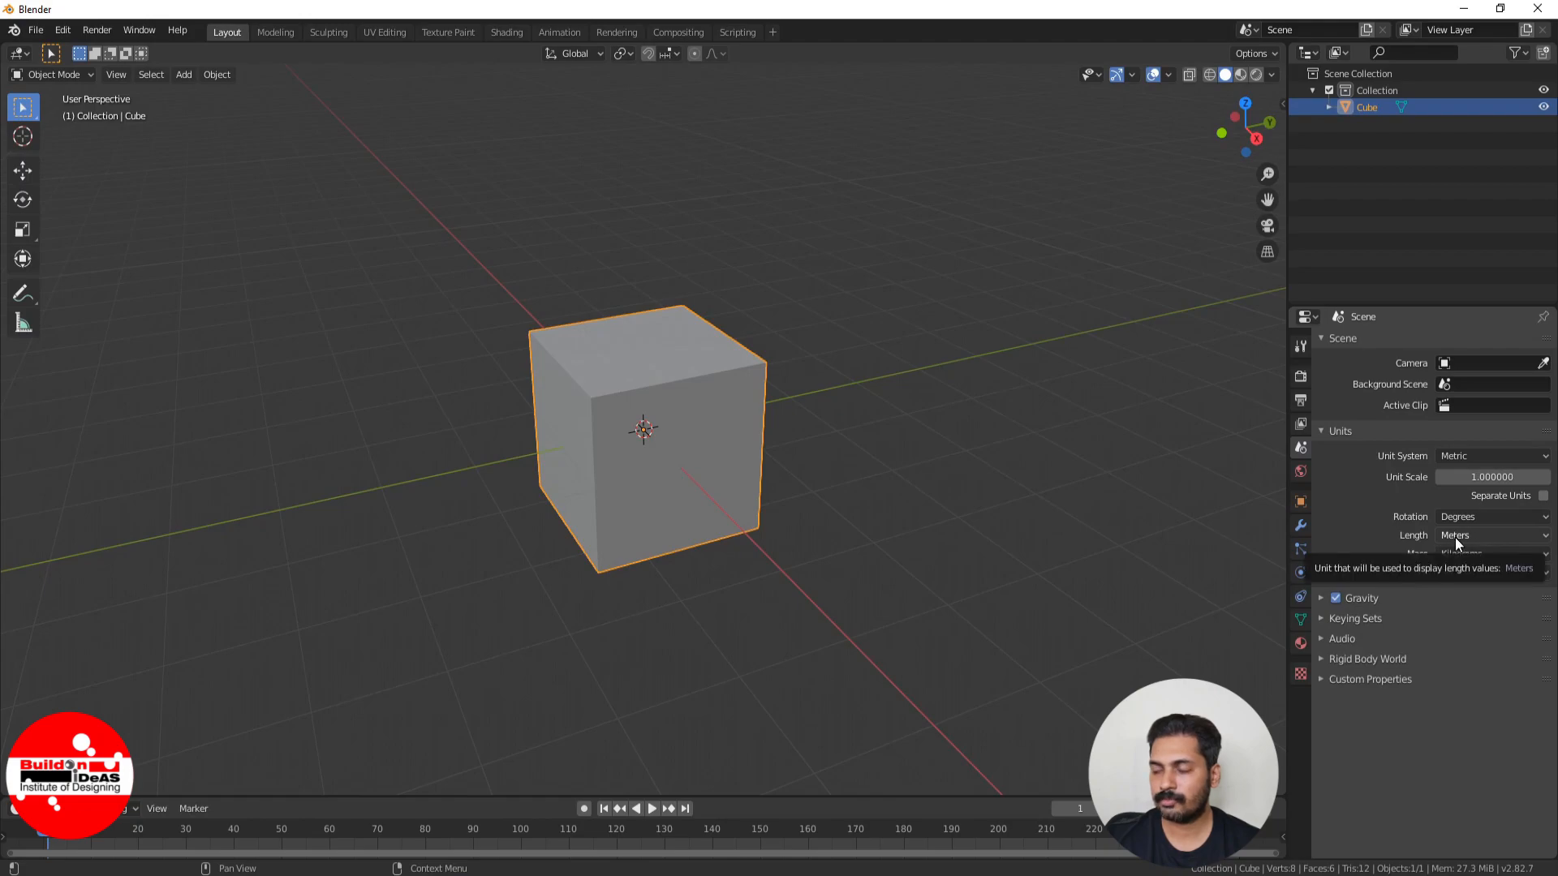
pyautogui.click(1490, 534)
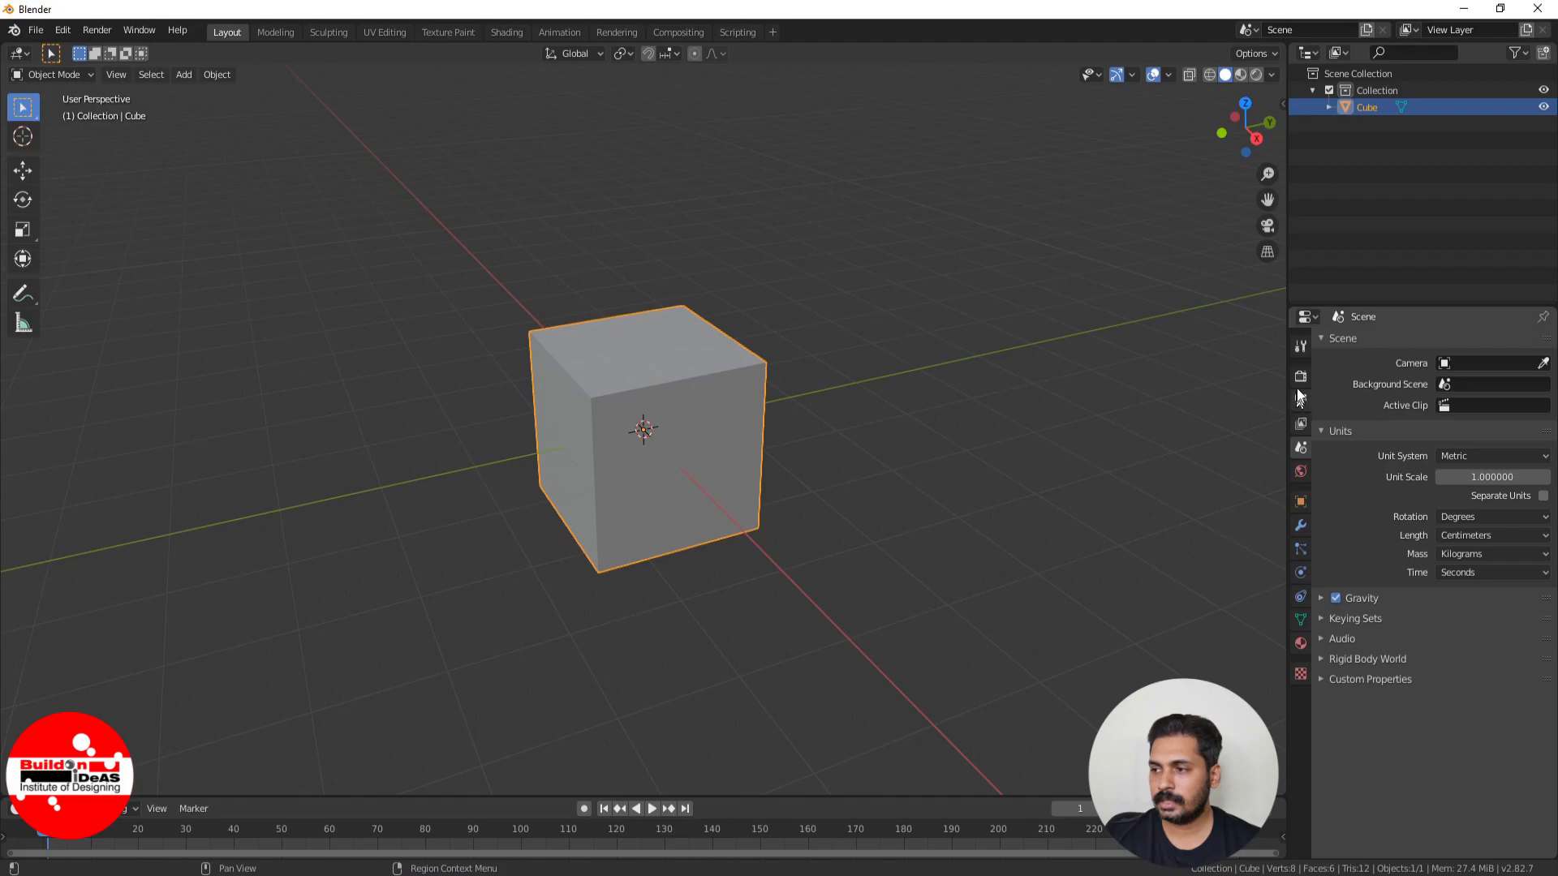
pyautogui.moveTo(1300, 444)
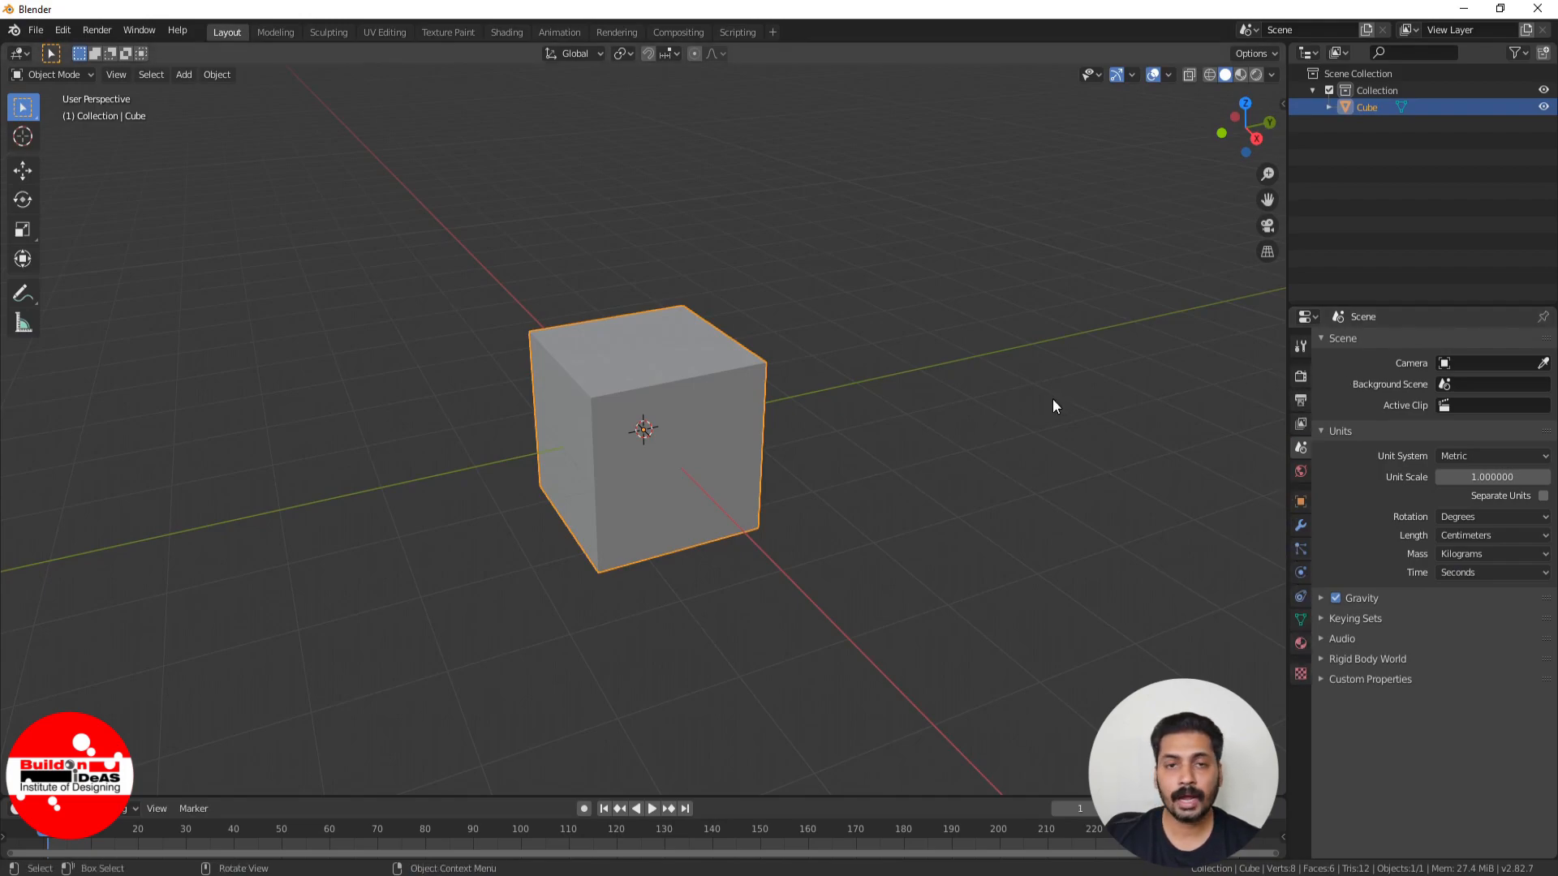
pyautogui.moveTo(1037, 401)
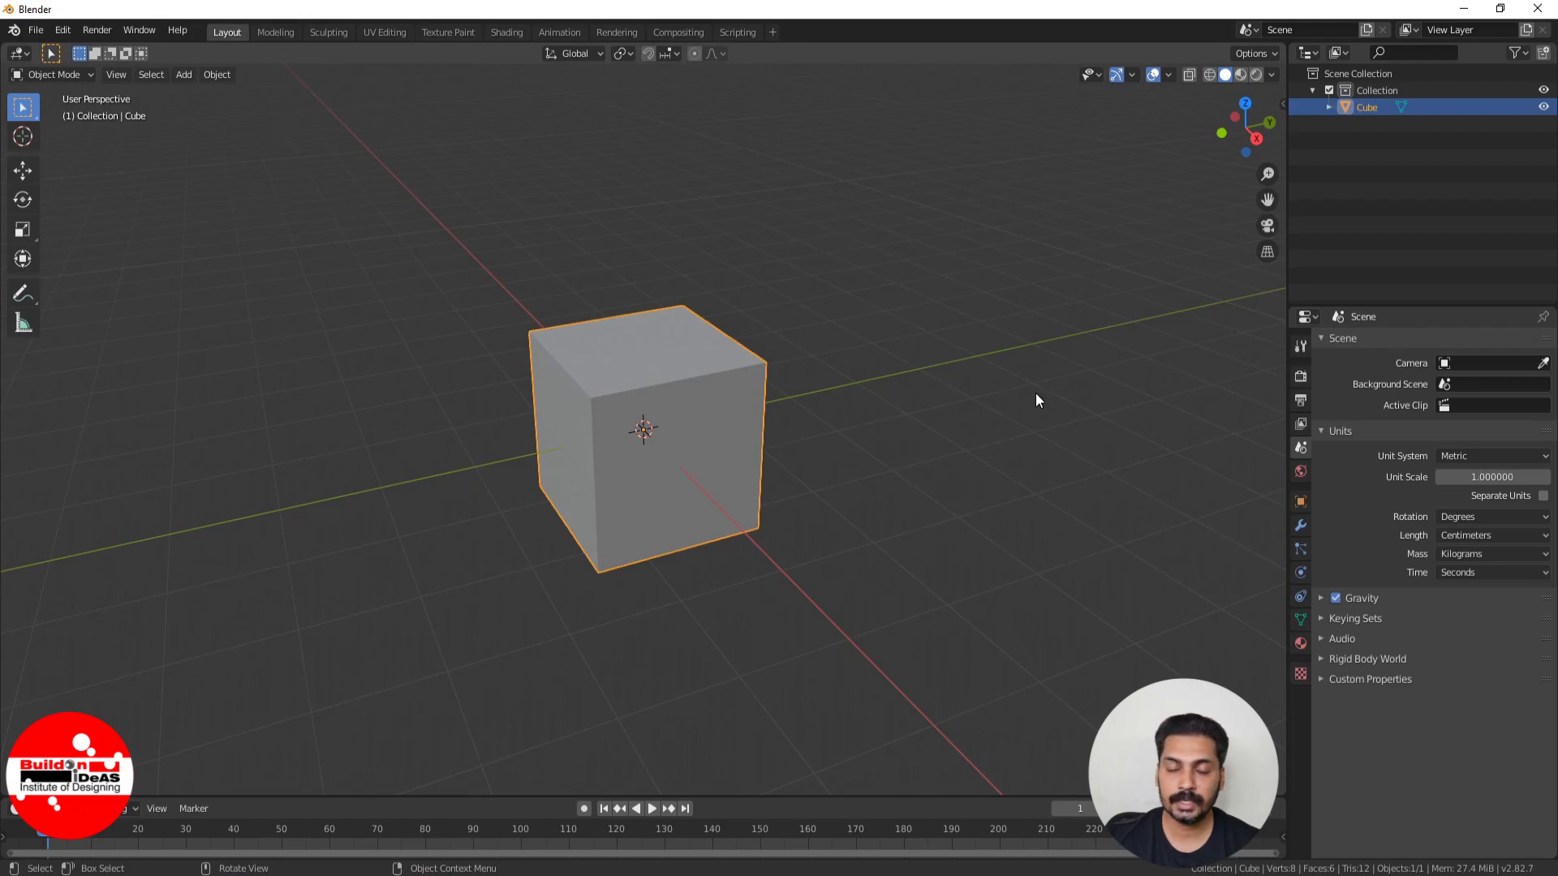
pyautogui.moveTo(914, 399)
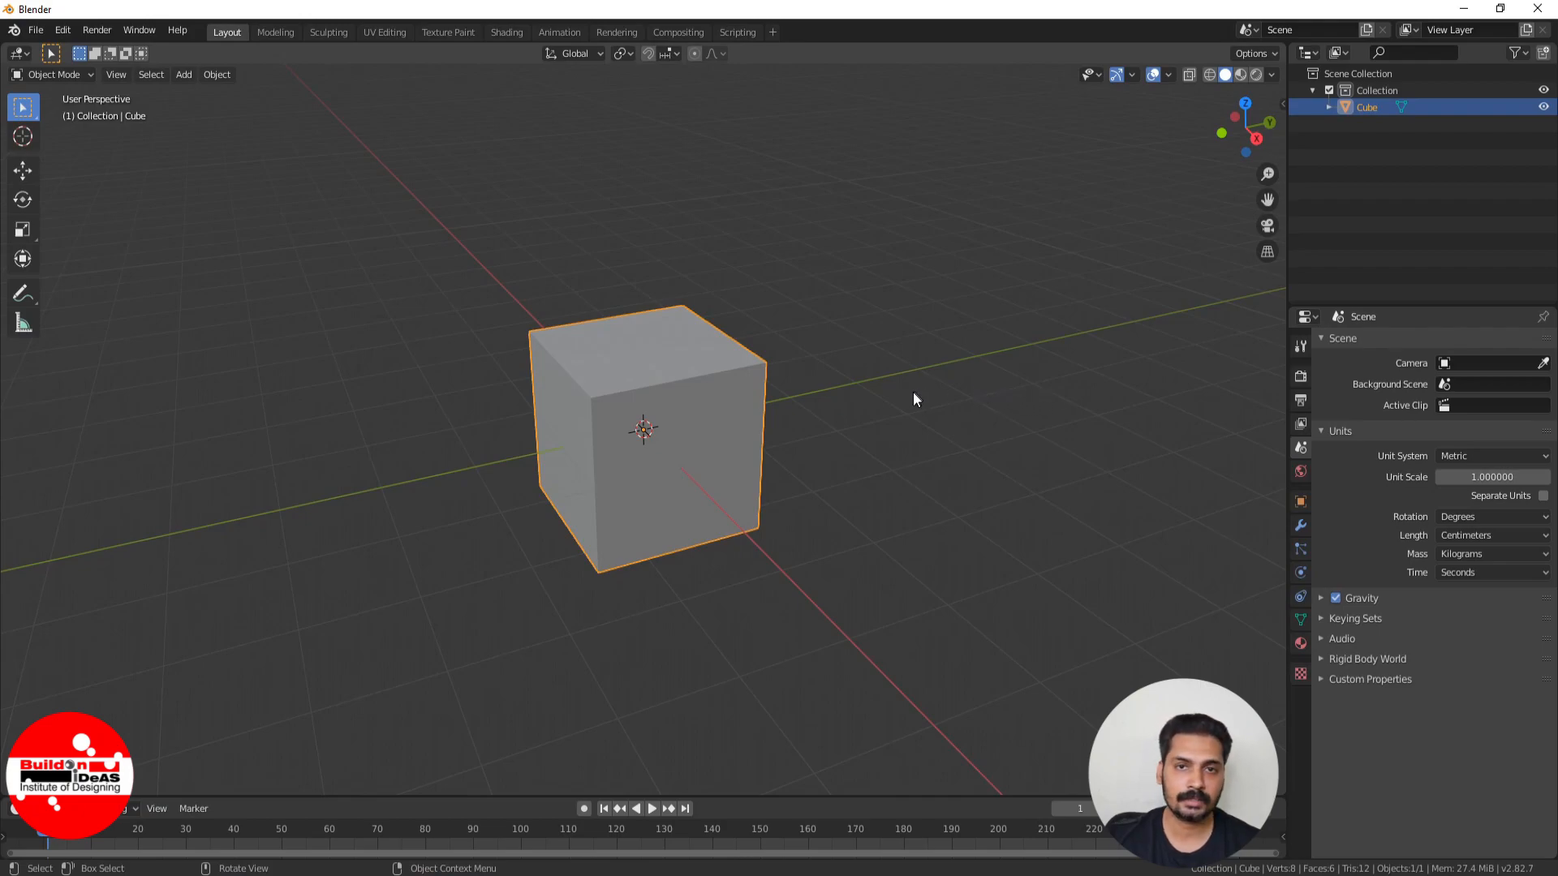
pyautogui.moveTo(904, 401)
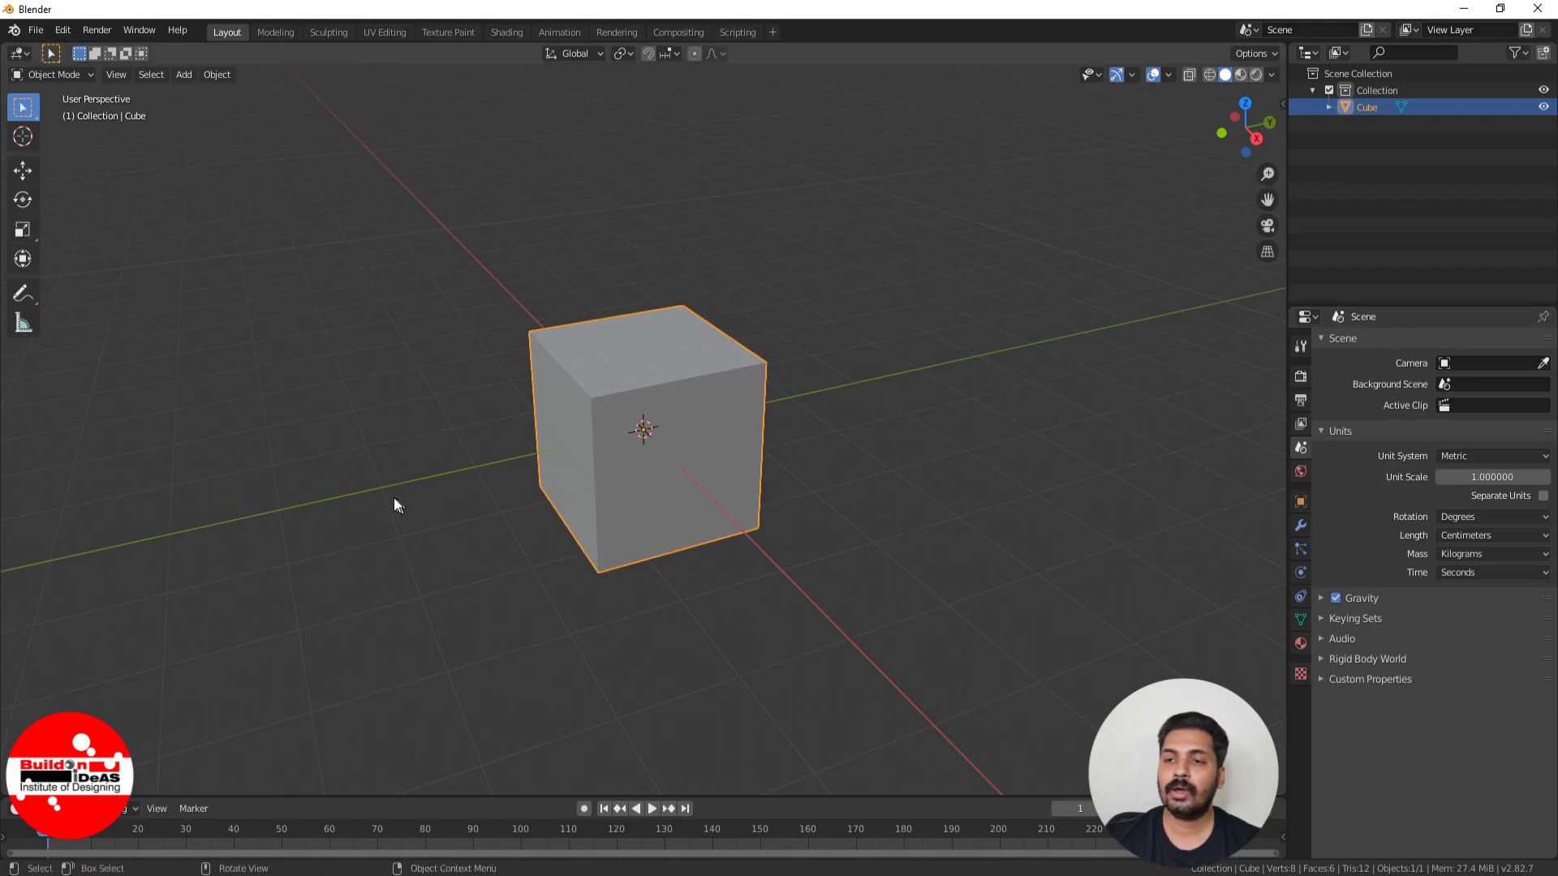
pyautogui.moveTo(402, 462)
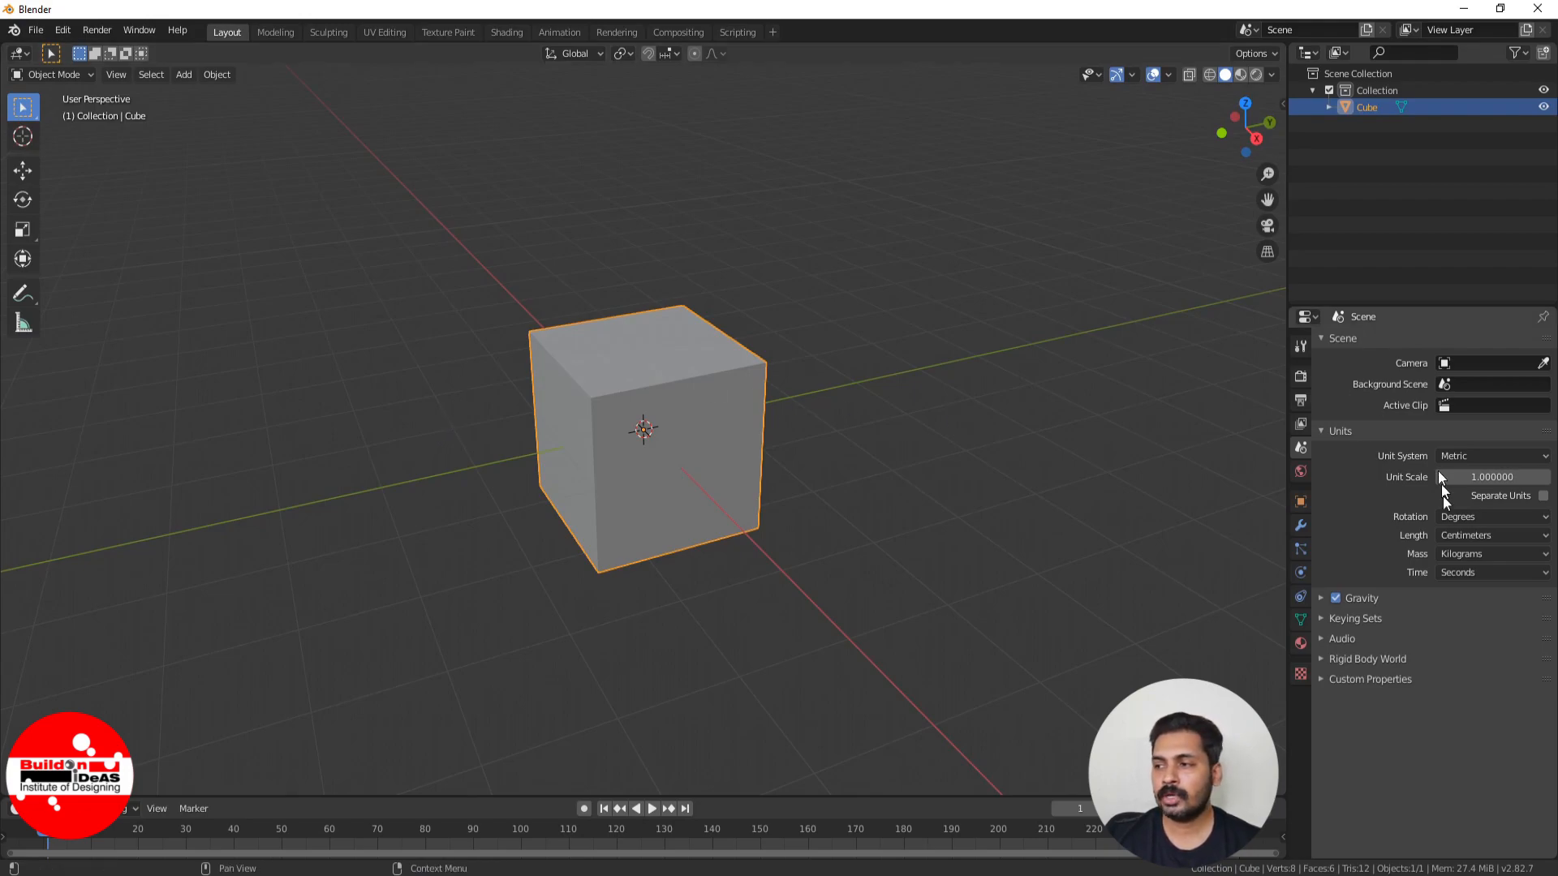
pyautogui.click(34, 29)
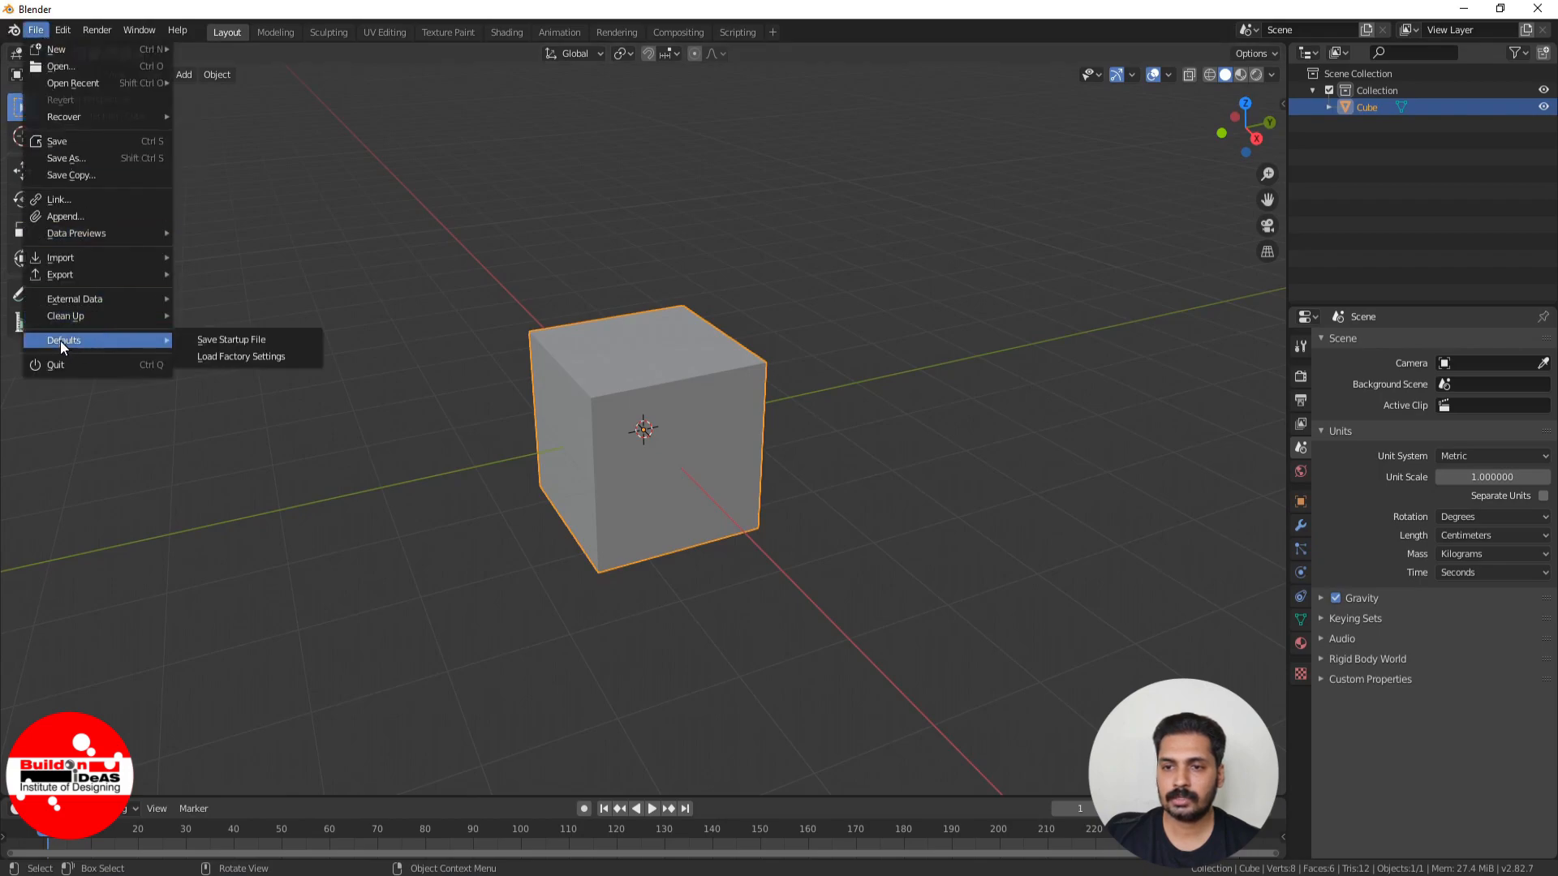
pyautogui.moveTo(231, 339)
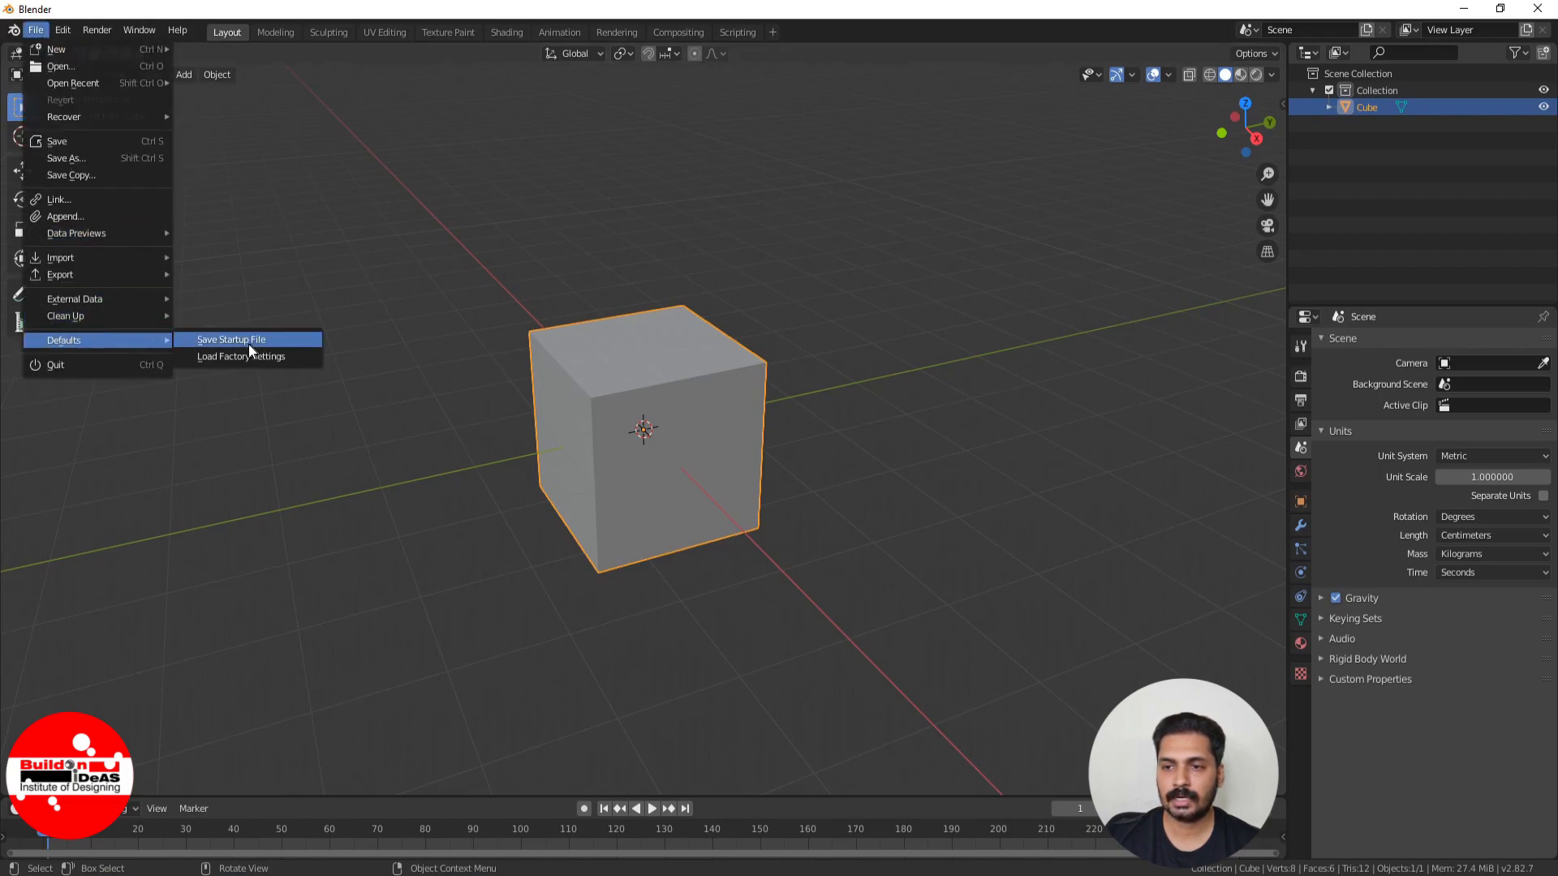
# Save the current scene and settings as Blender's startup file.
pyautogui.click(232, 339)
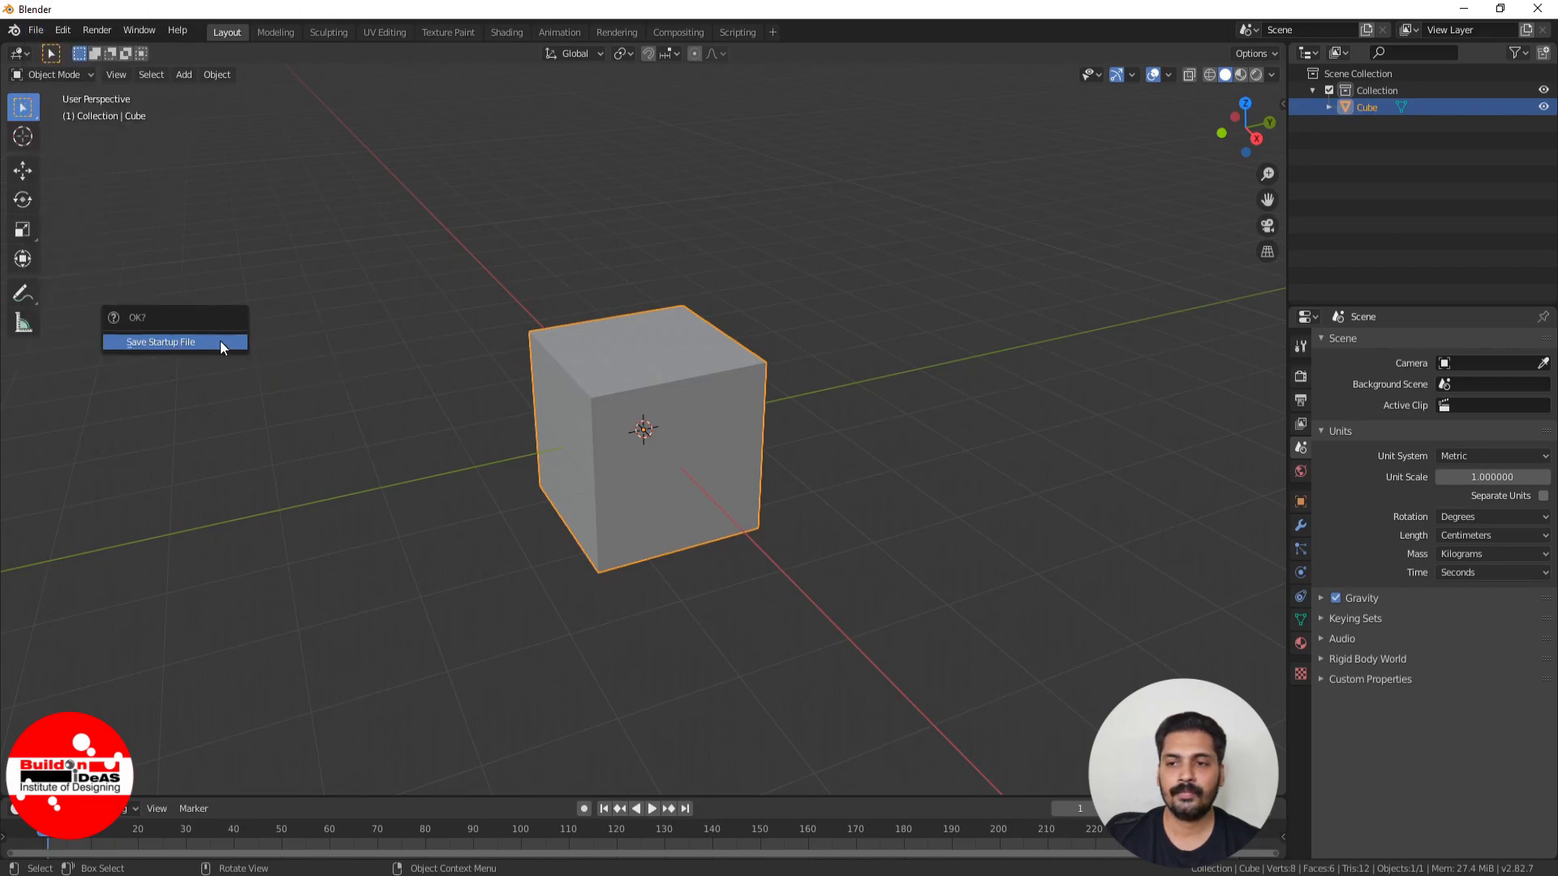
pyautogui.click(161, 342)
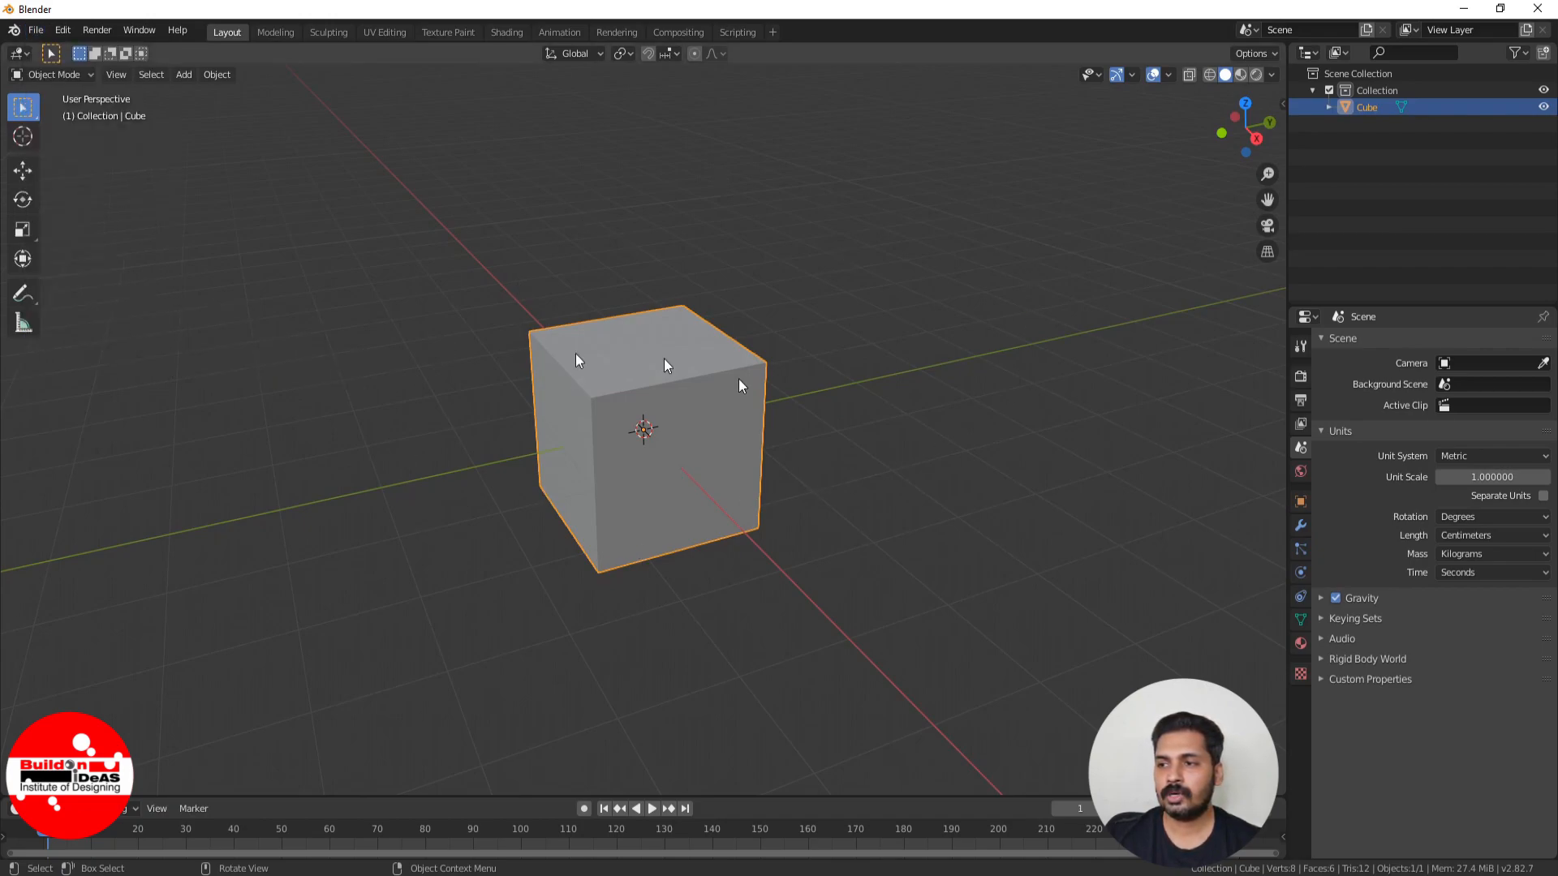
pyautogui.moveTo(1091, 323)
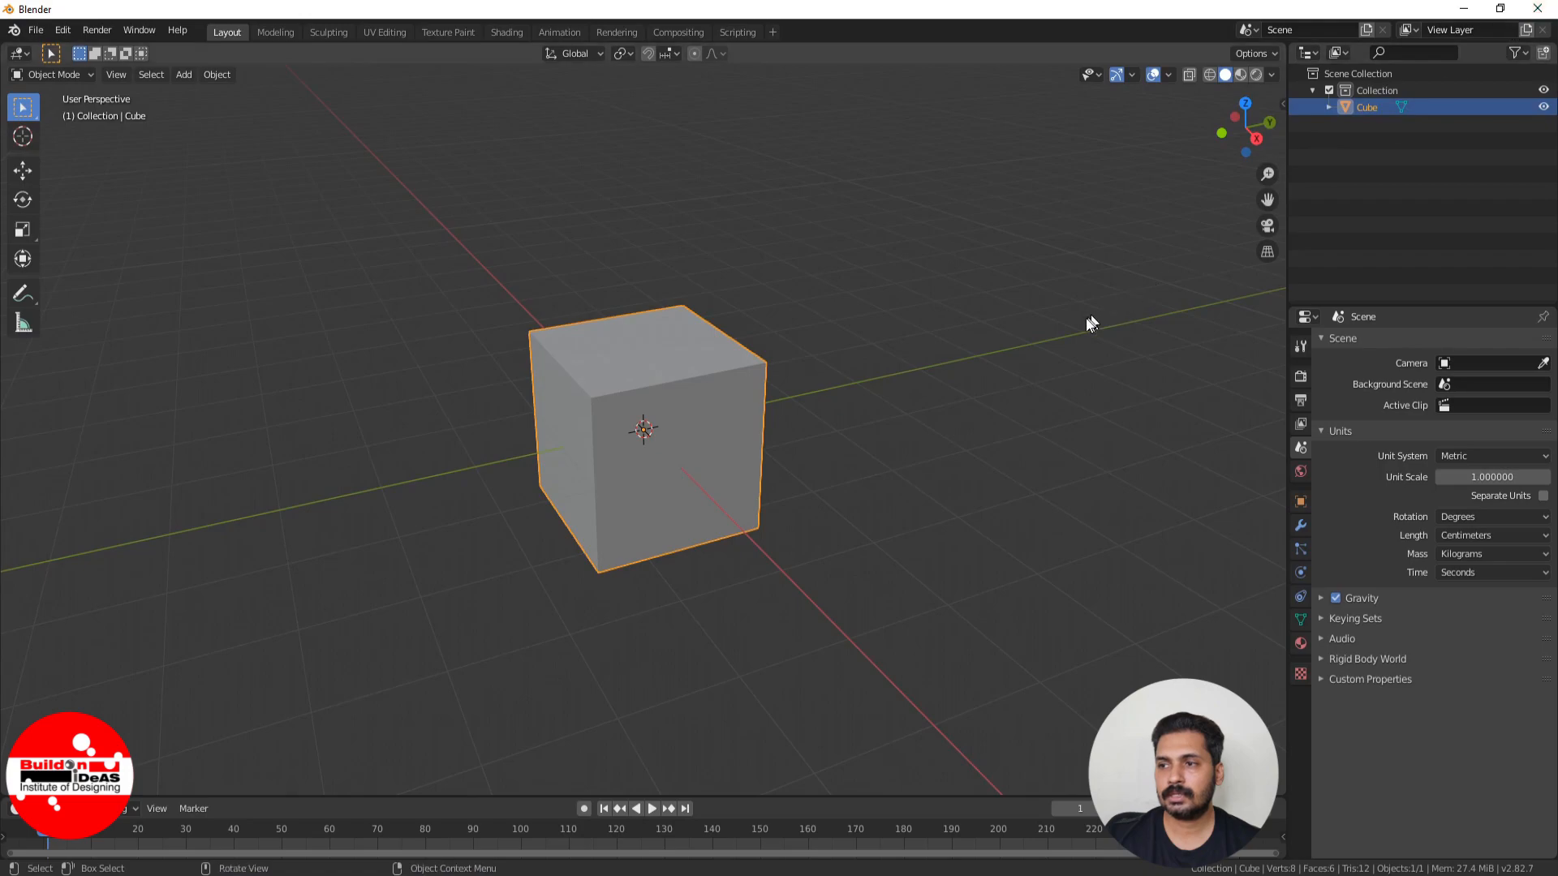
pyautogui.moveTo(954, 380)
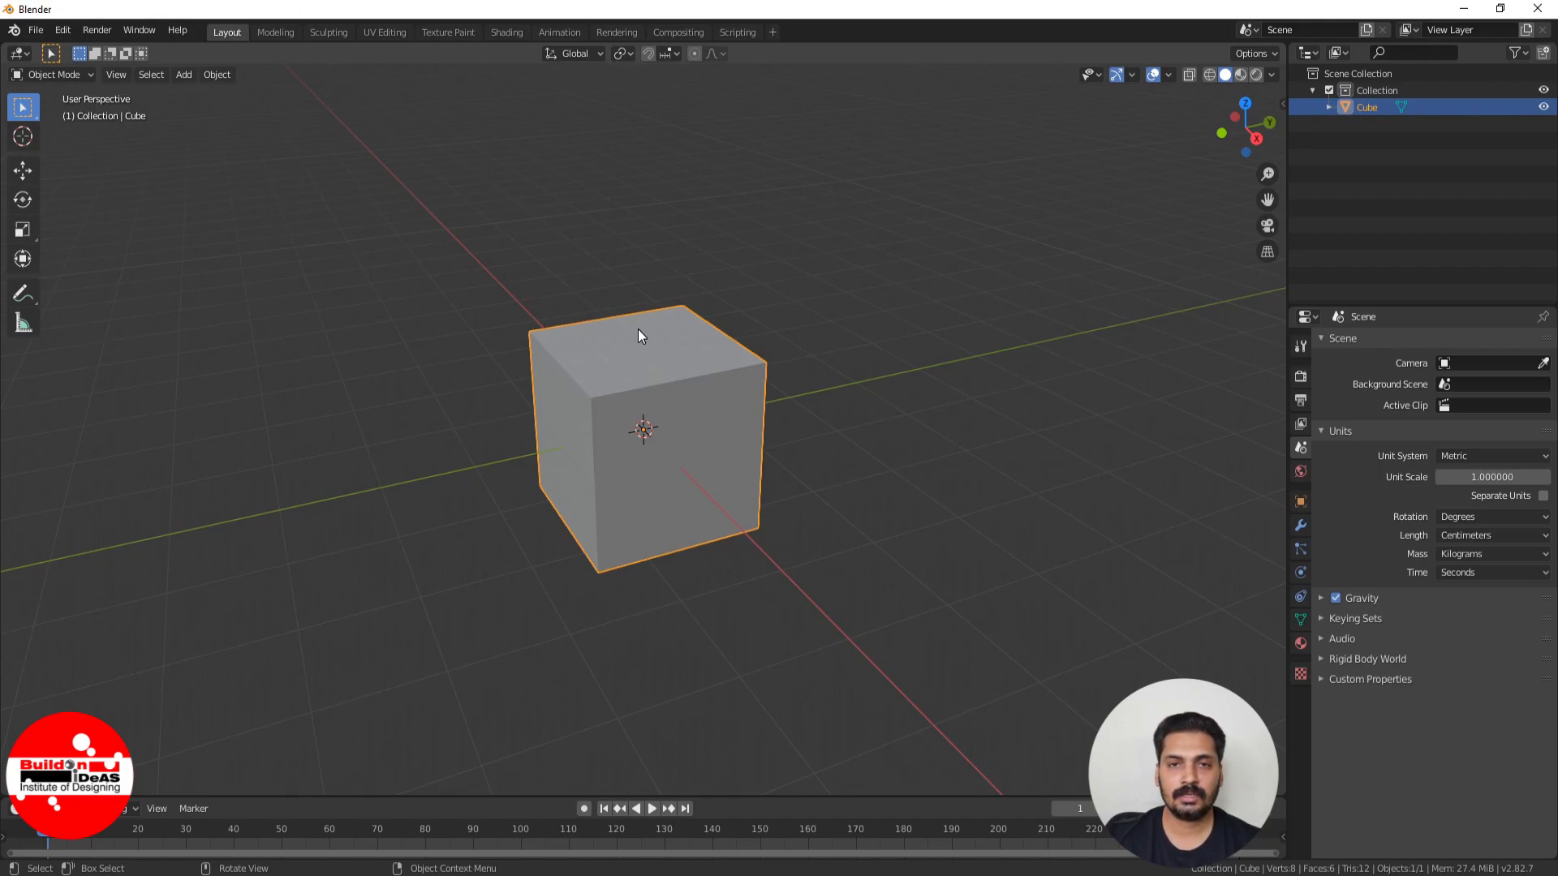
pyautogui.moveTo(641, 329)
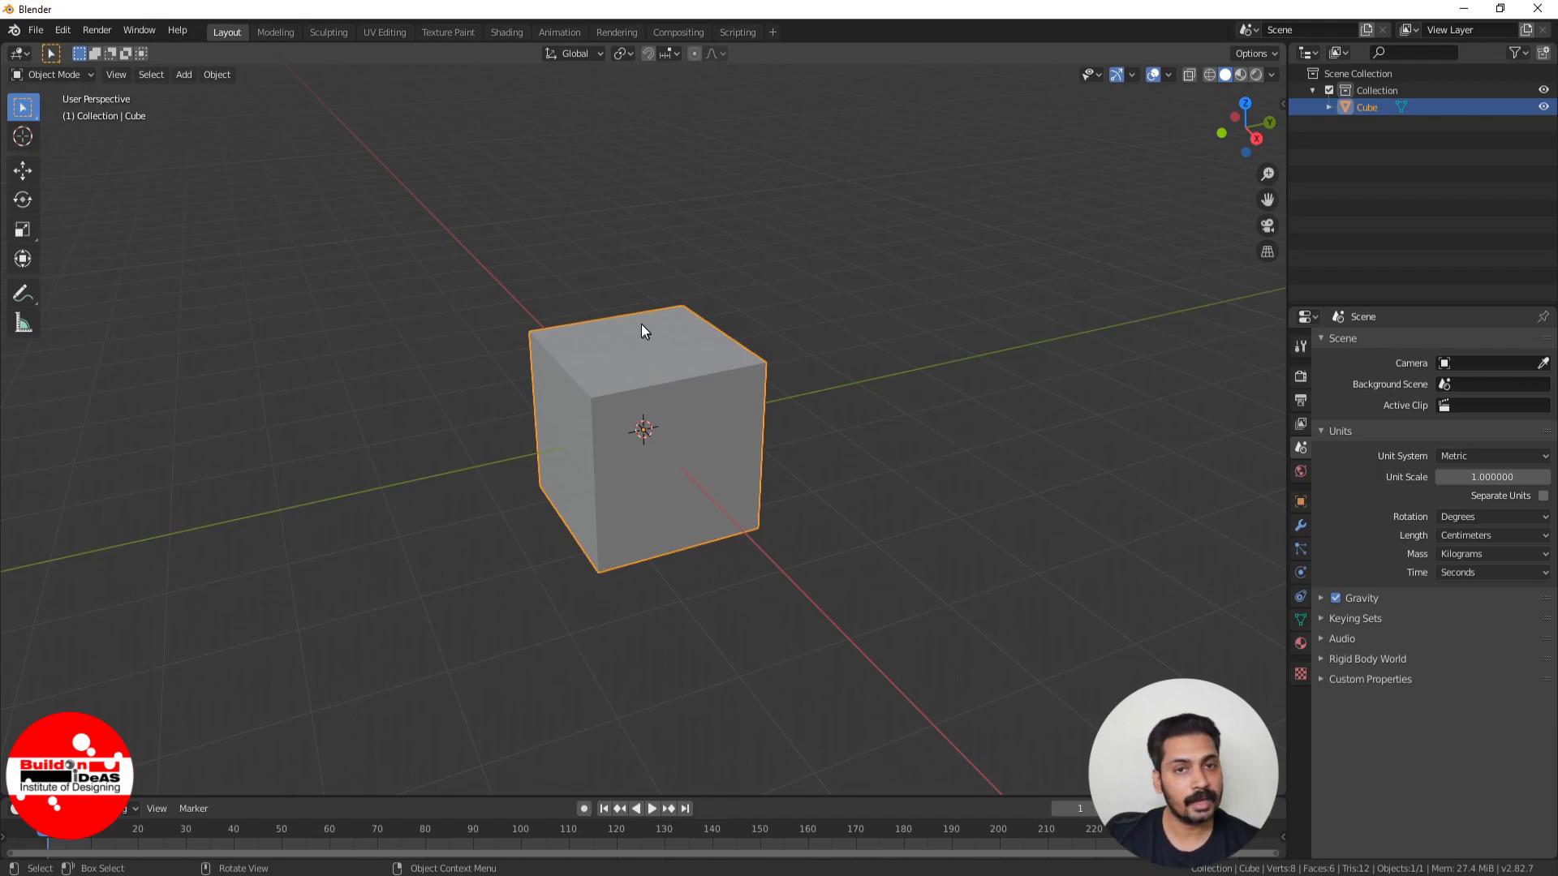